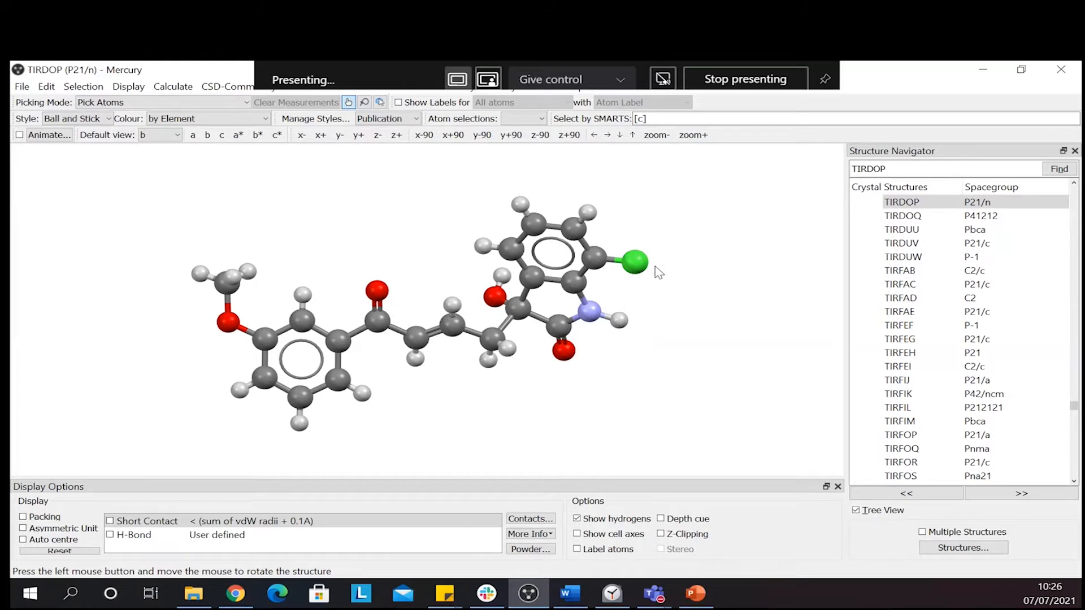
pyautogui.moveTo(670, 246)
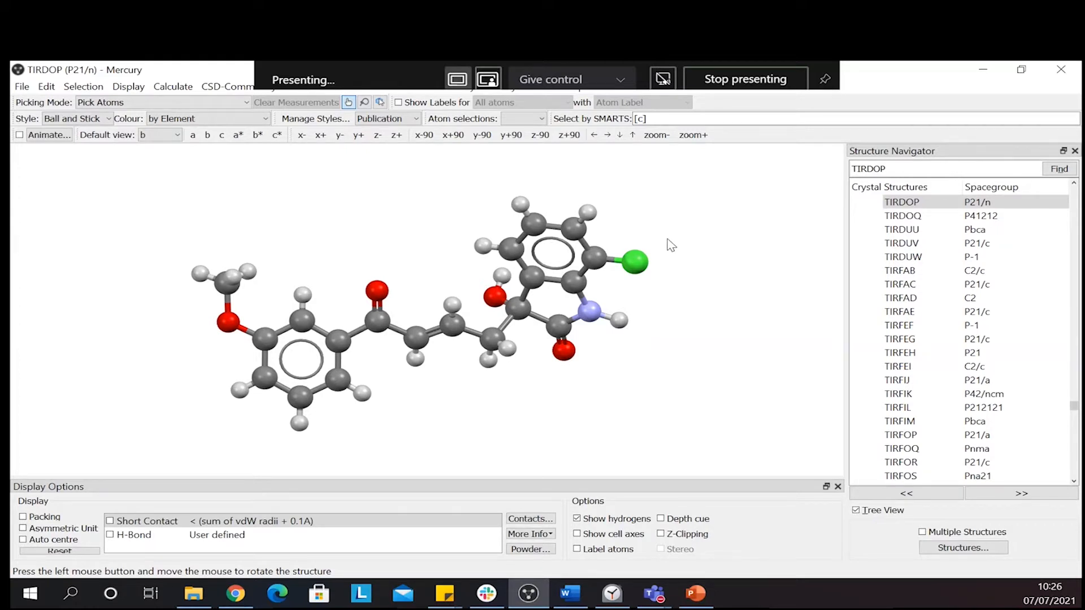
pyautogui.moveTo(690, 220)
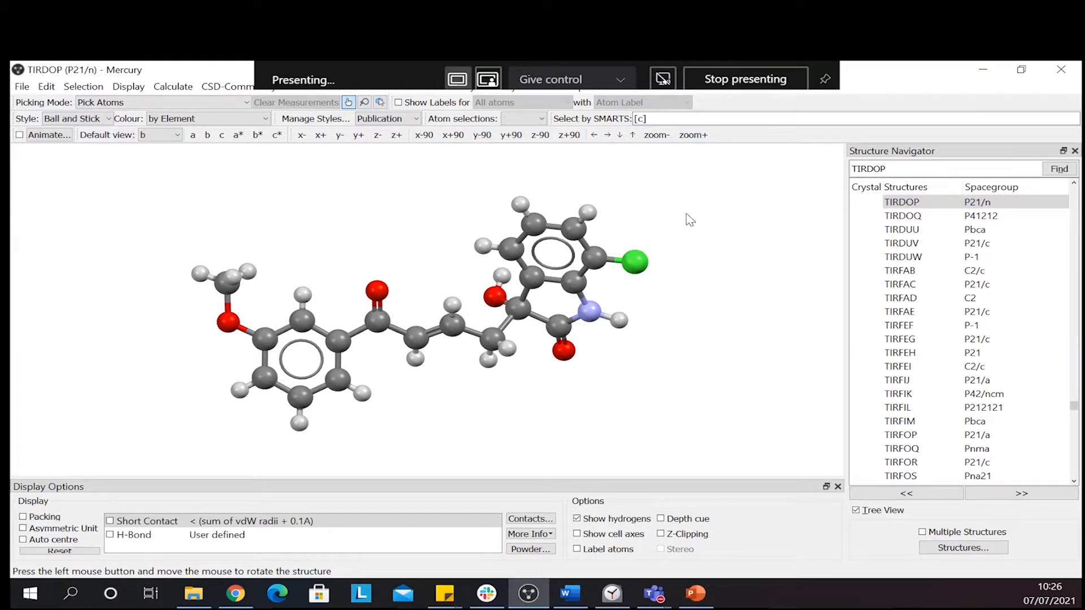
pyautogui.moveTo(713, 310)
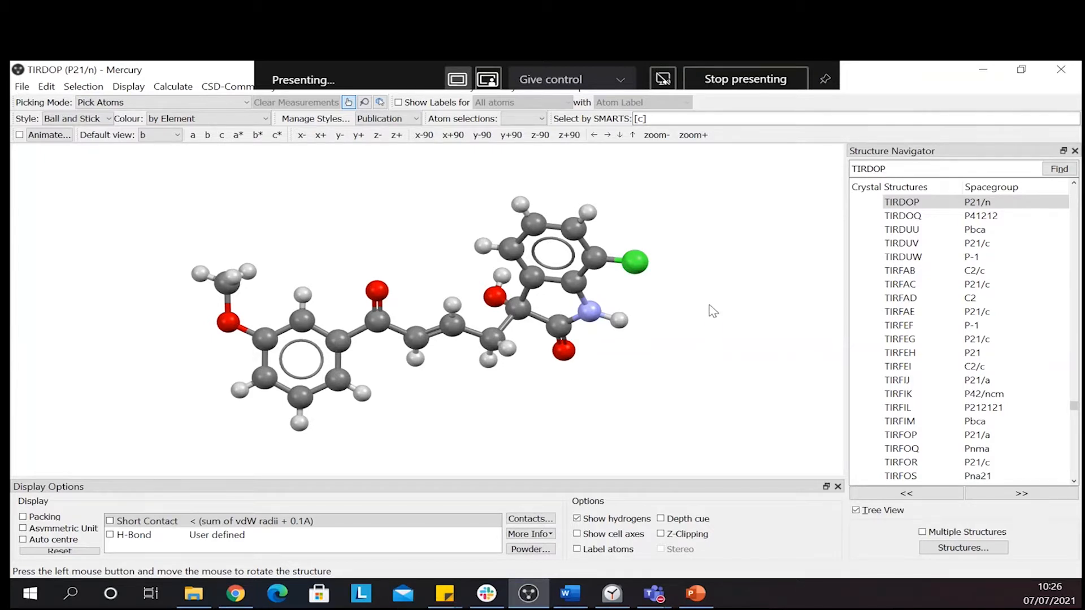
# Zoom in and back out on TIRDOP, then rotate it to a new orientation
pyautogui.click(692, 135)
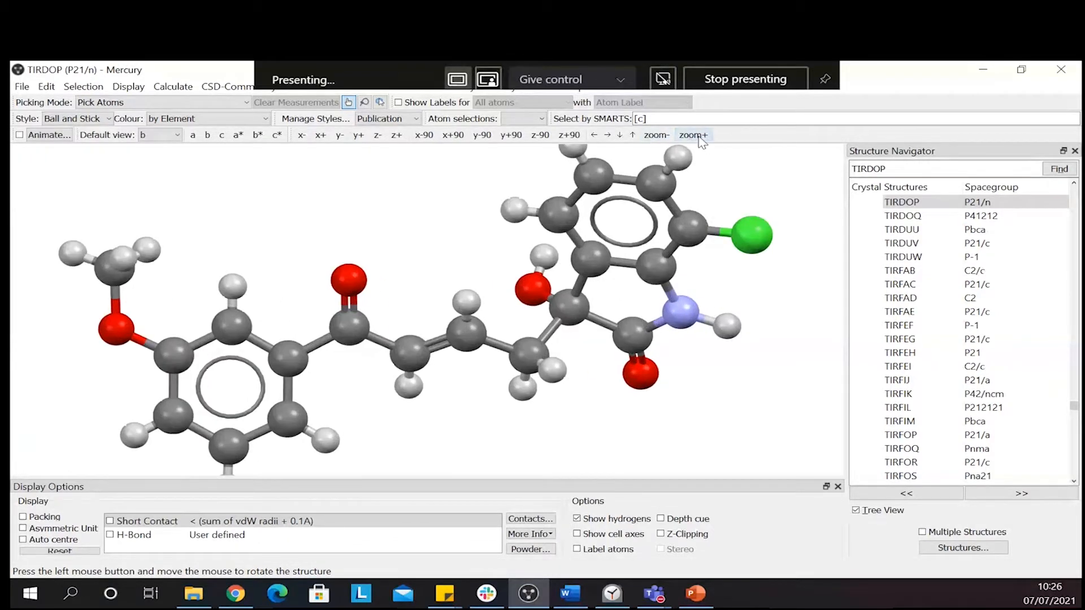
pyautogui.click(655, 136)
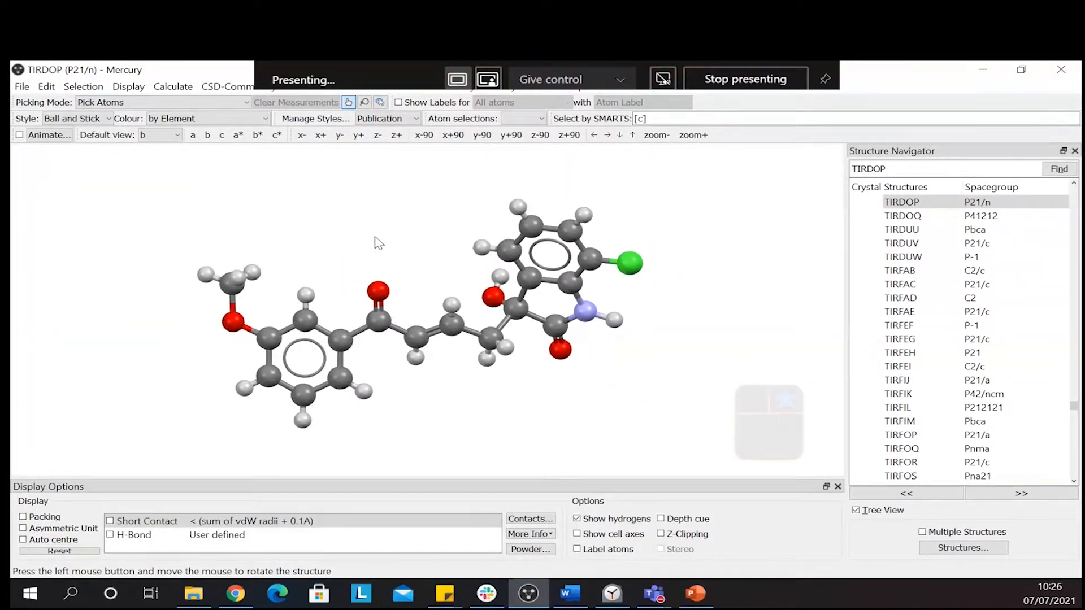
pyautogui.moveTo(379, 242); pyautogui.dragTo(637, 283)
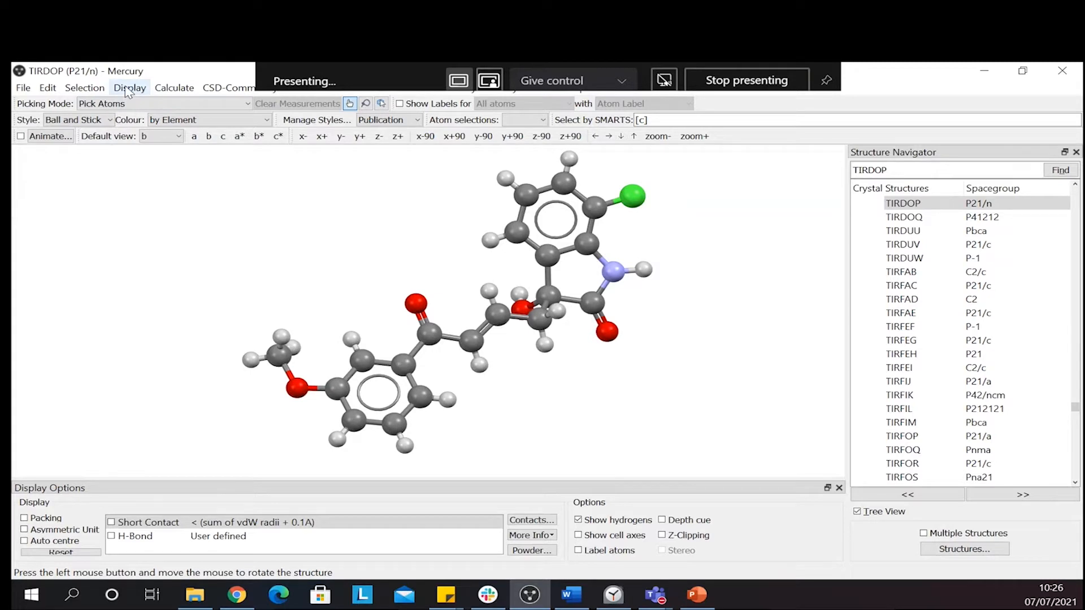
pyautogui.click(130, 87)
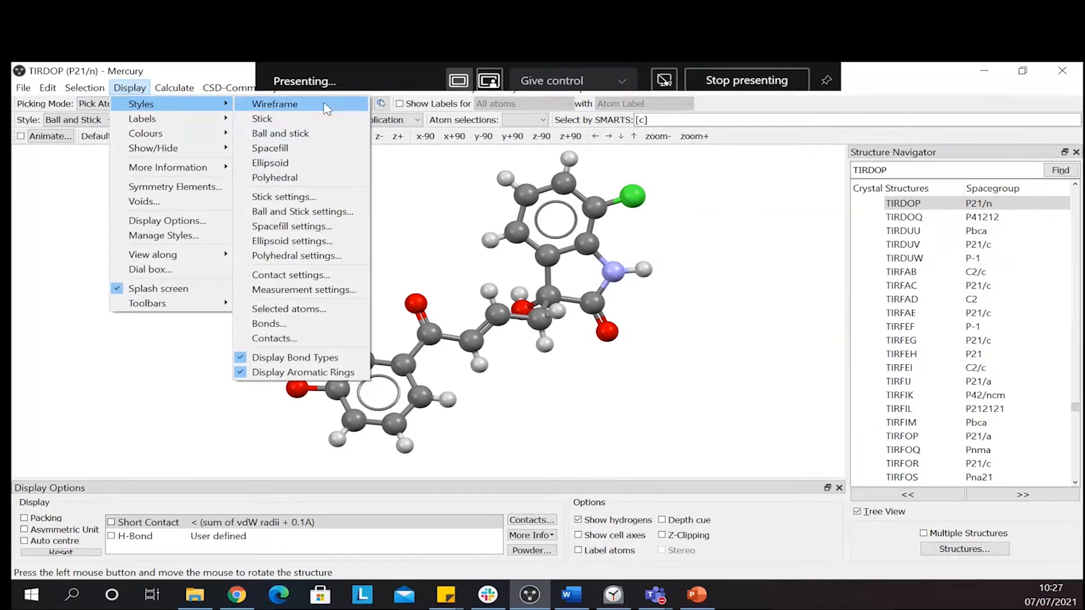
pyautogui.moveTo(274, 177)
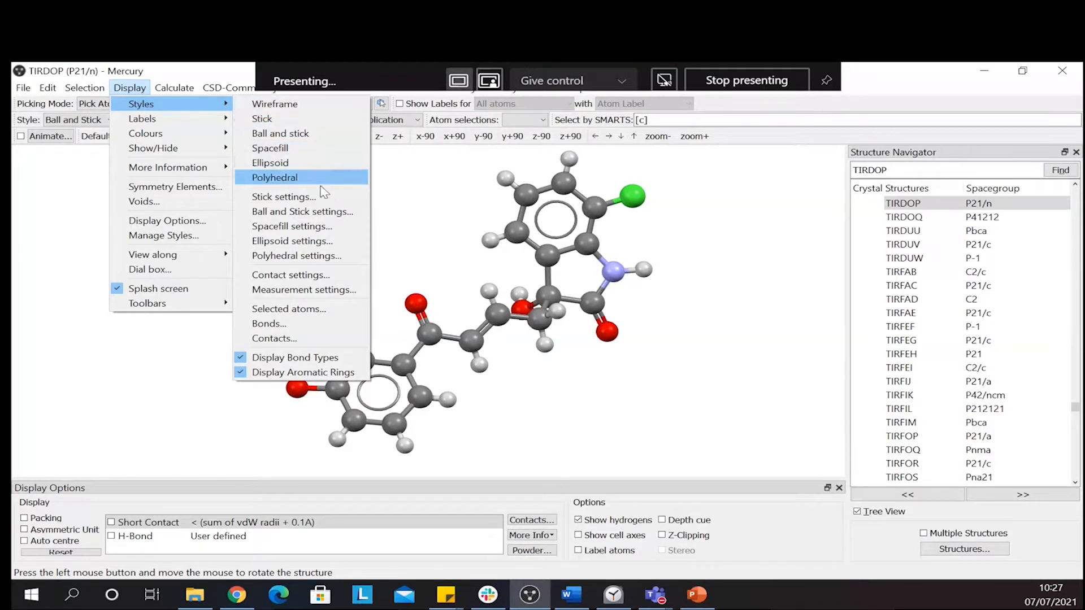
pyautogui.moveTo(302, 211)
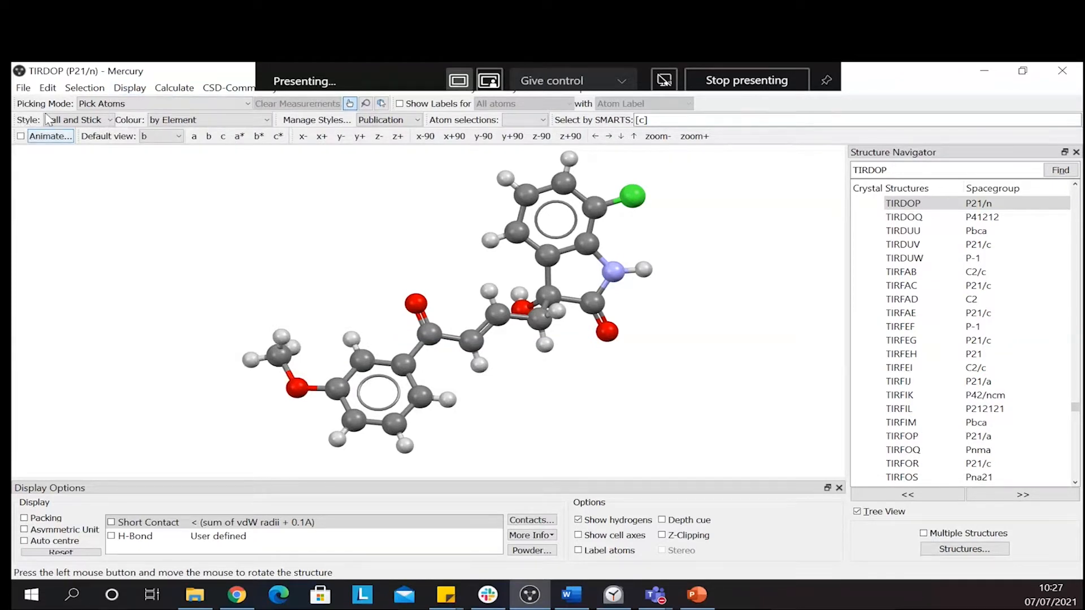
pyautogui.click(108, 119)
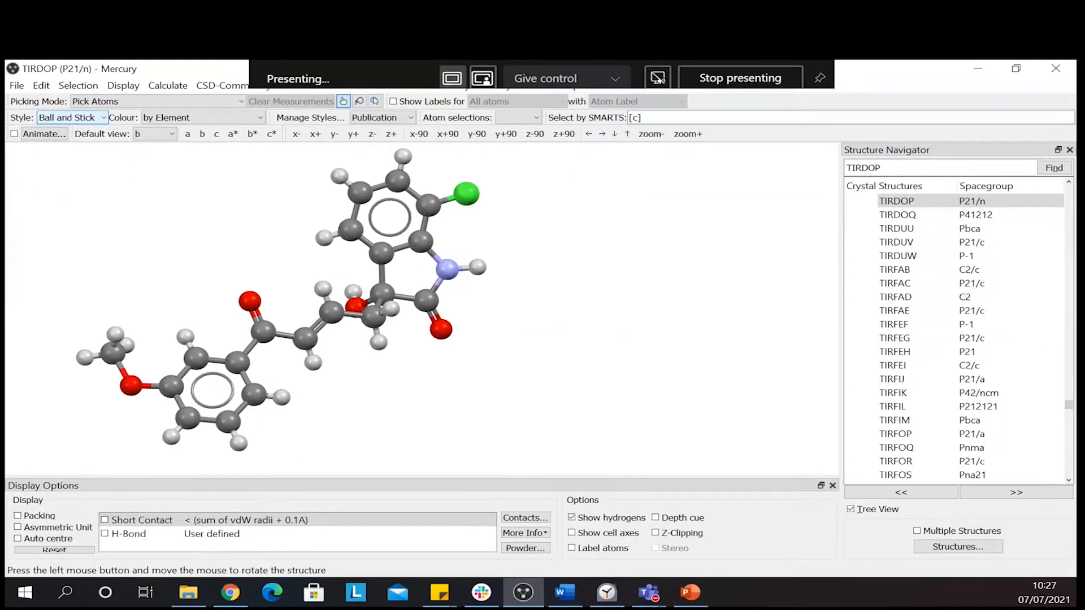
pyautogui.moveTo(262, 511)
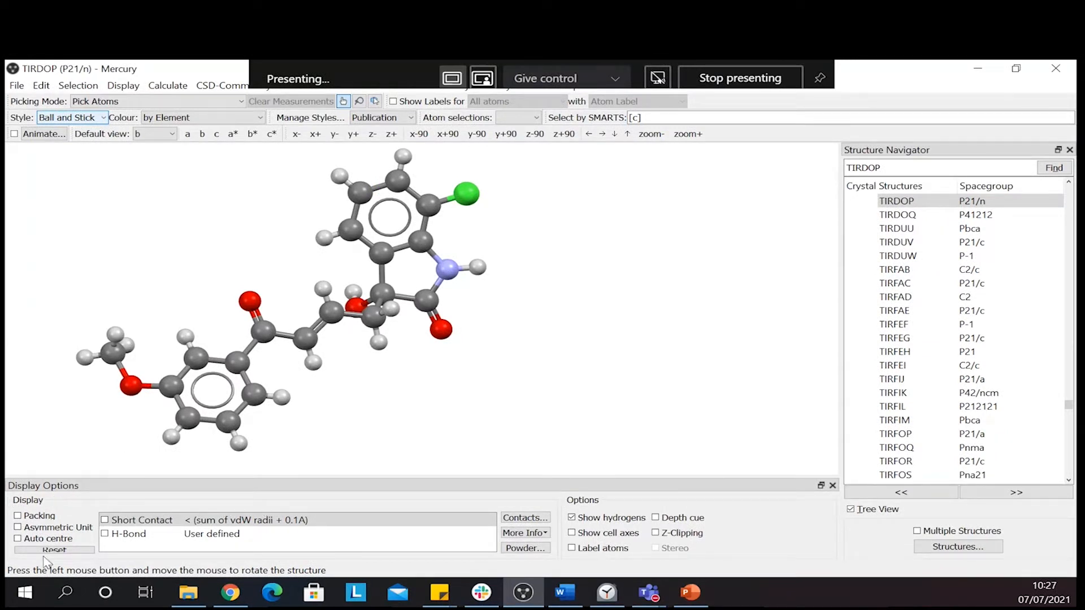
pyautogui.click(54, 549)
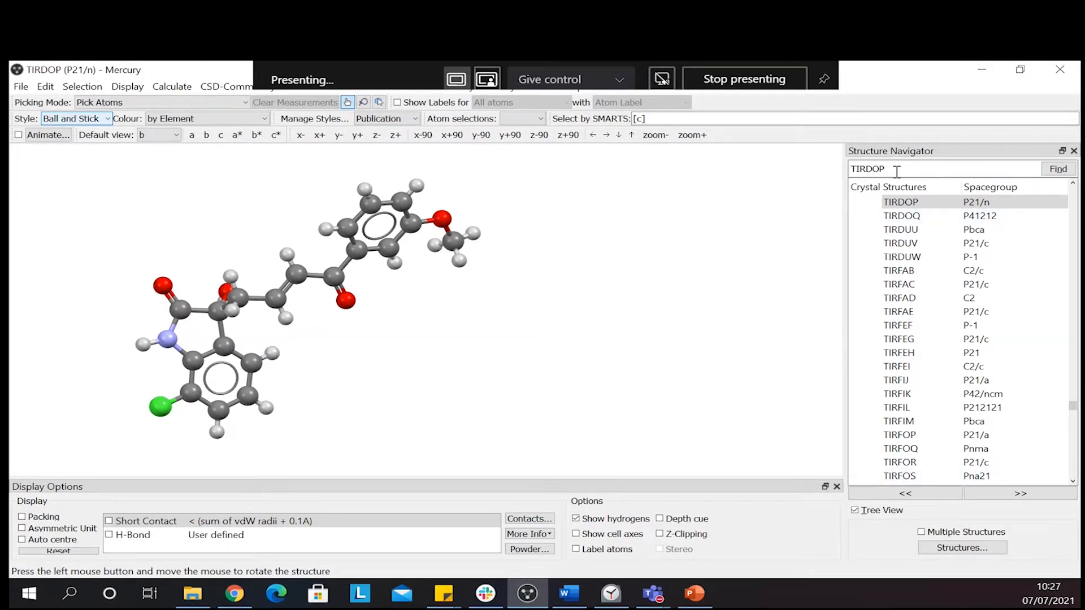
pyautogui.moveTo(919, 160)
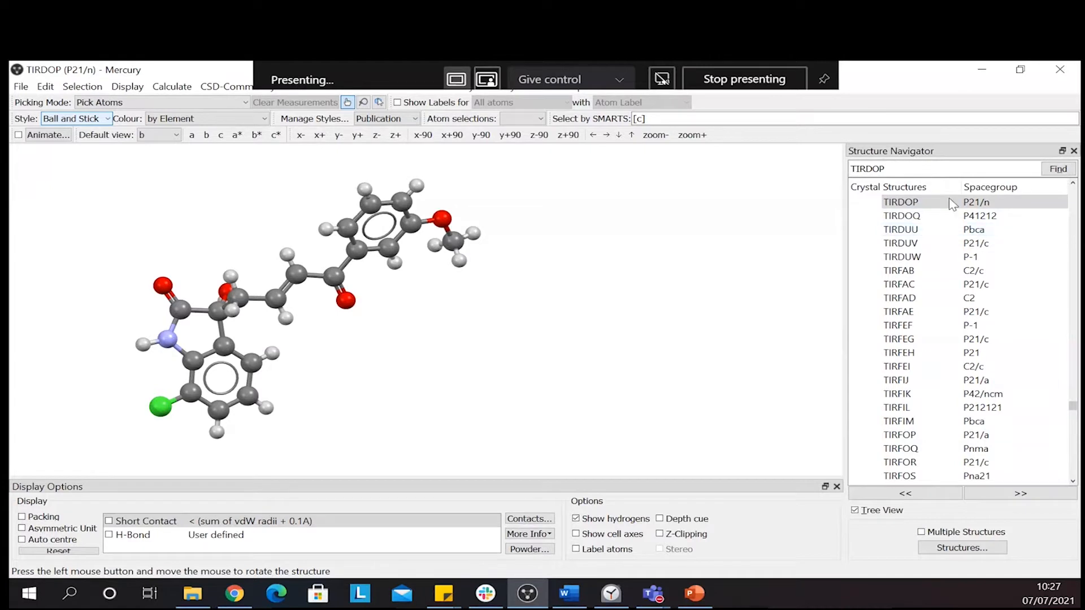
pyautogui.click(893, 168)
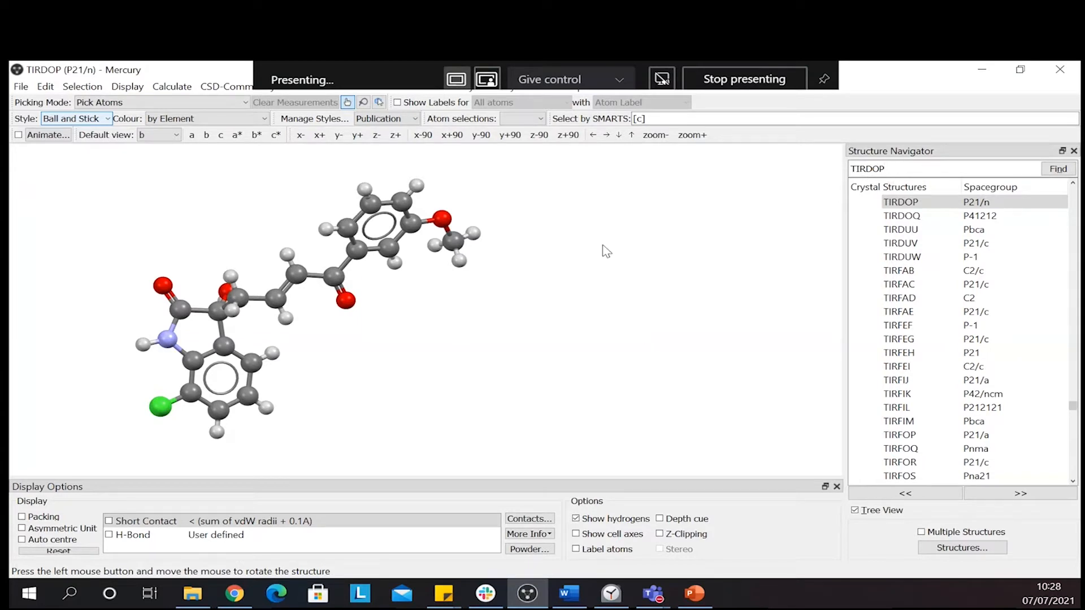
pyautogui.moveTo(261, 360)
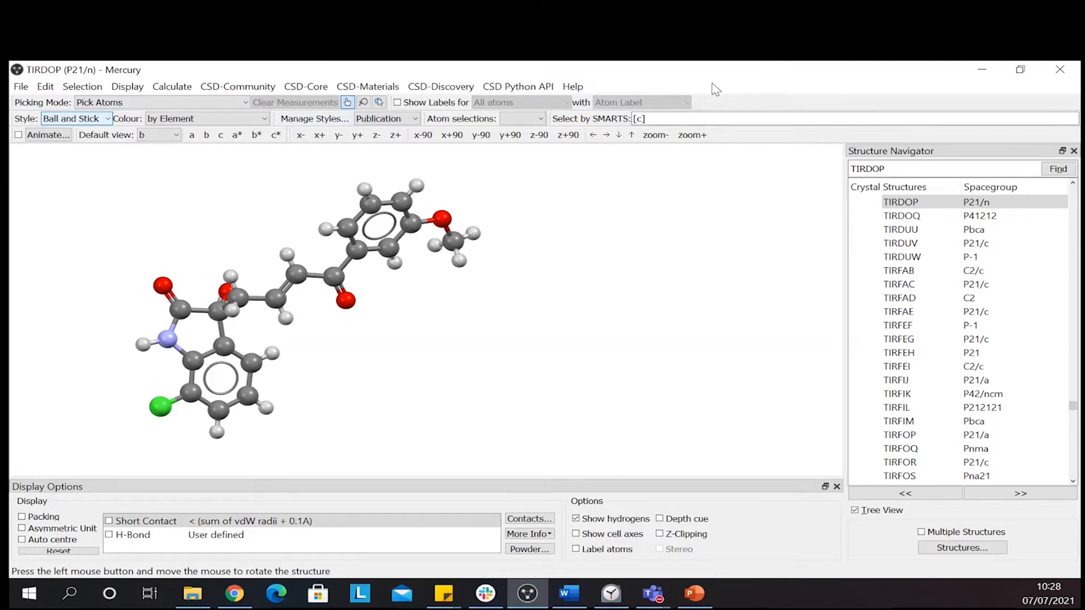
pyautogui.moveTo(306, 86)
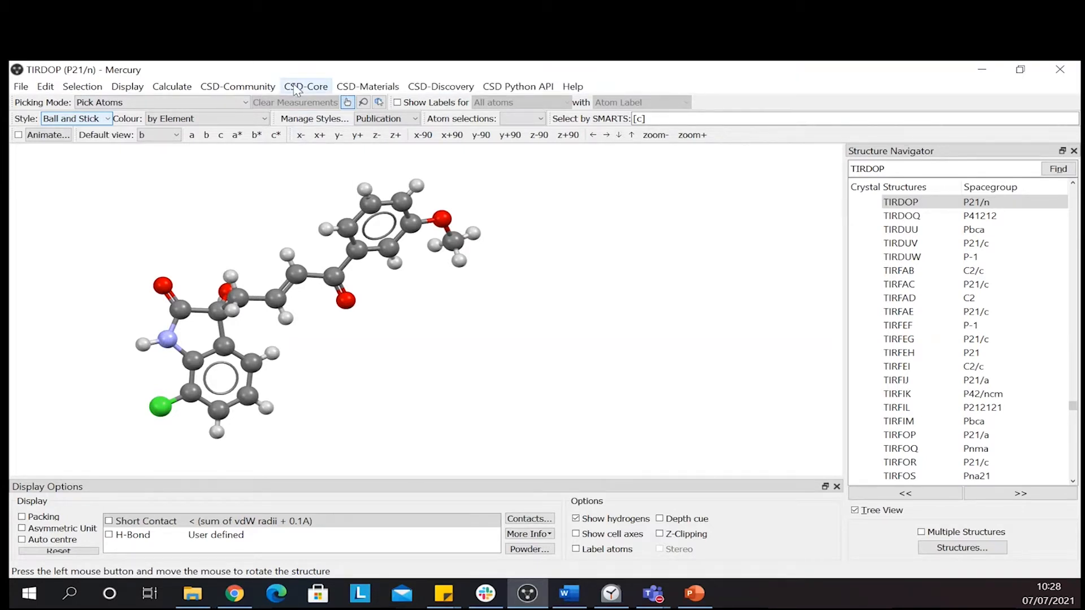
# Open the Mogul Geometry Check settings from CSD-Core and move the dialog left
pyautogui.click(306, 86)
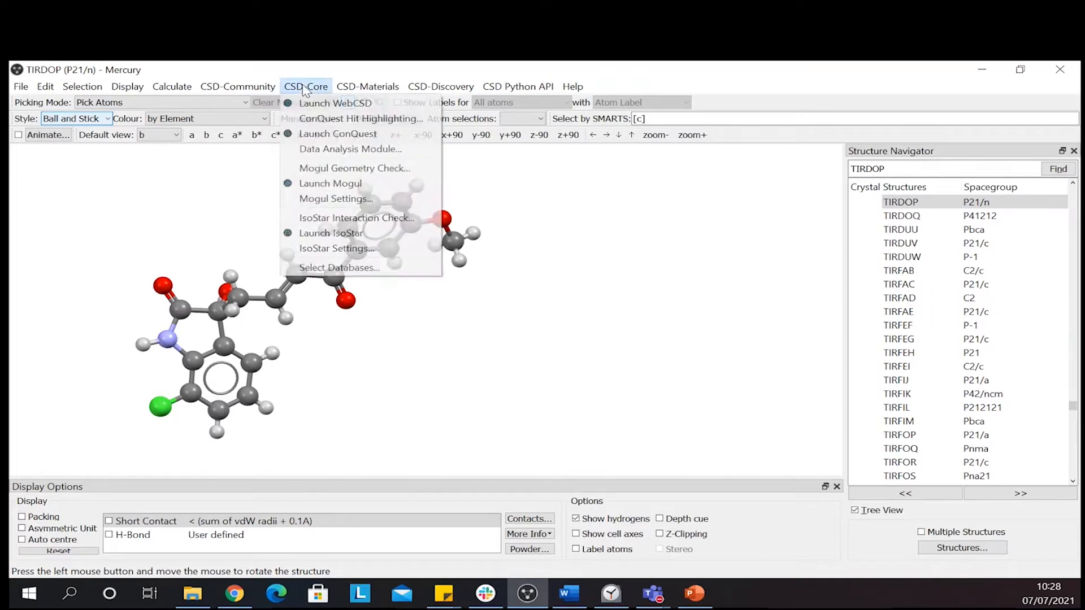
pyautogui.moveTo(353, 167)
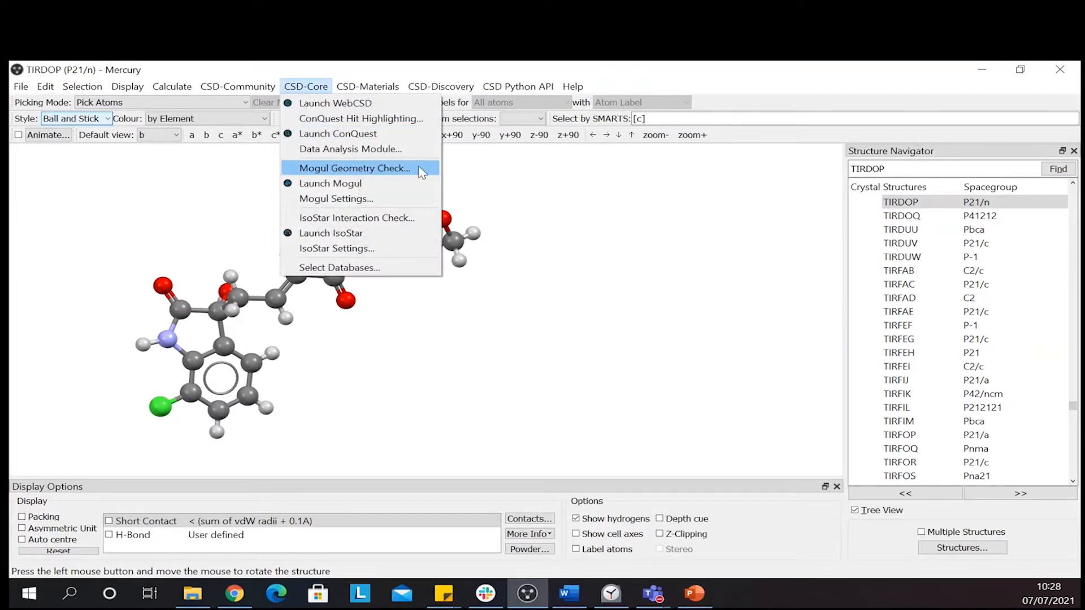
pyautogui.click(354, 167)
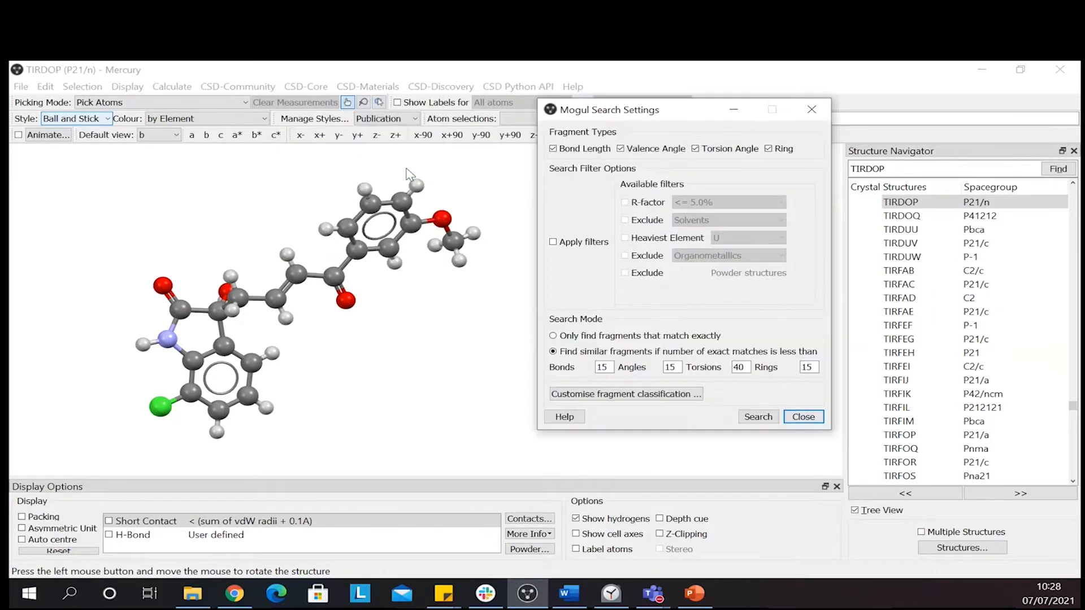
pyautogui.moveTo(609, 109); pyautogui.dragTo(577, 142)
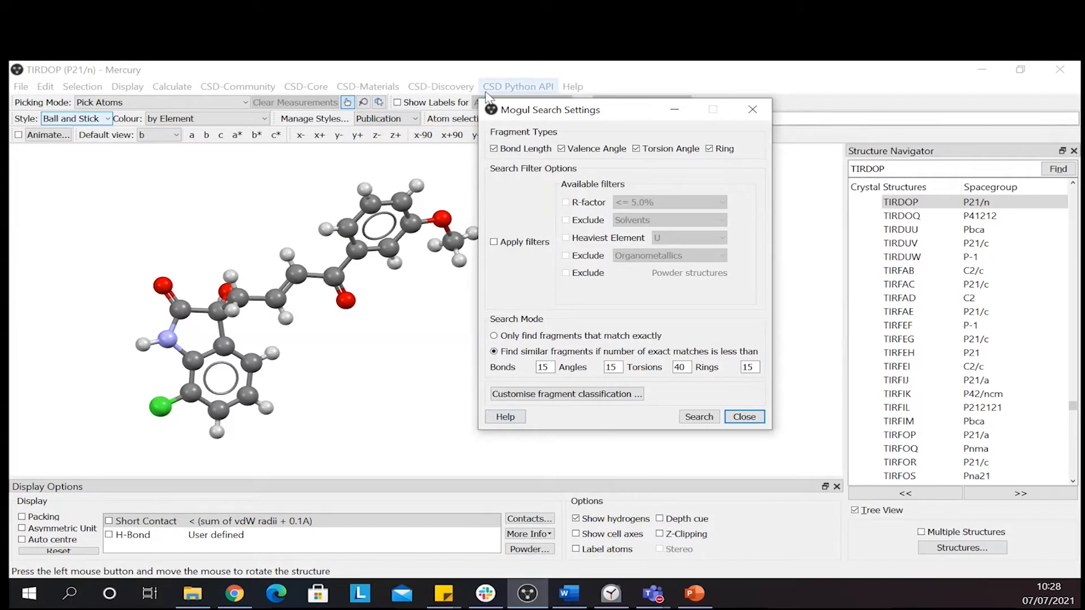
pyautogui.moveTo(727, 133)
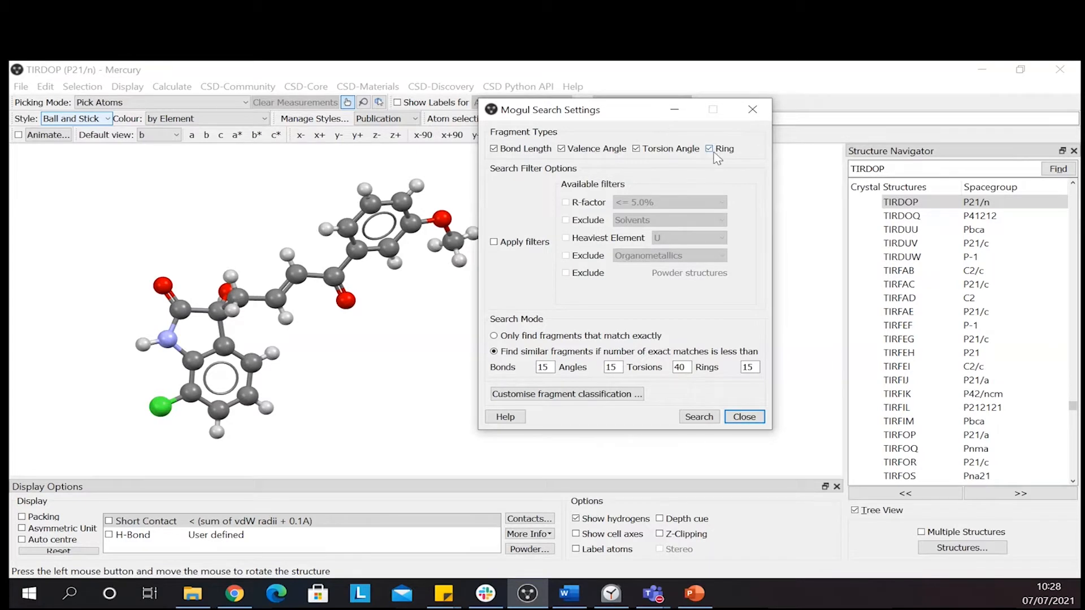
# Exclude rings from fragment types and try the R-factor filter, leaving filters off
pyautogui.click(709, 148)
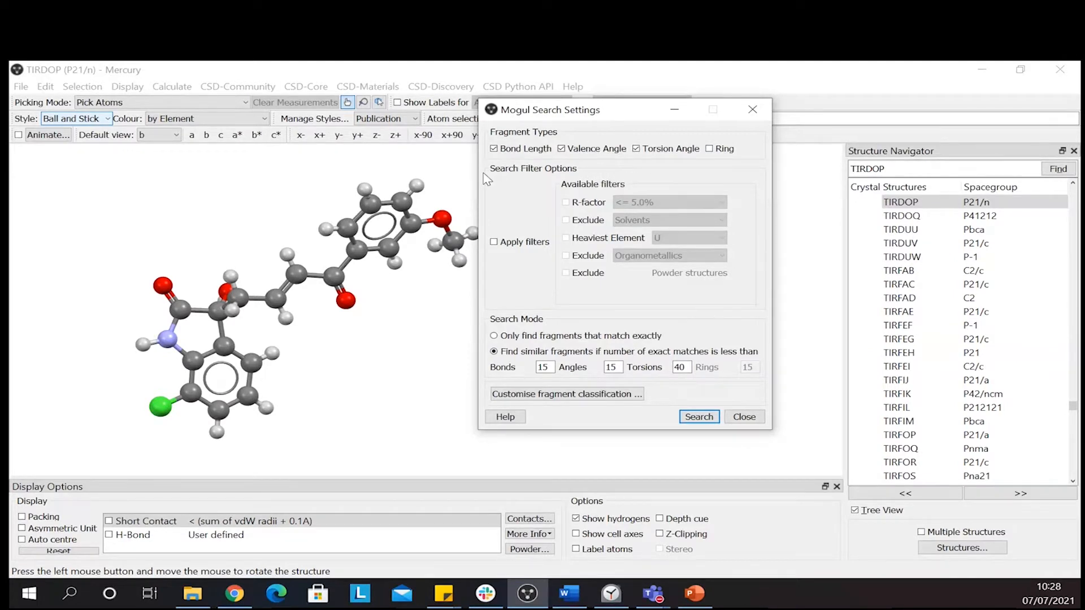
pyautogui.moveTo(580, 177)
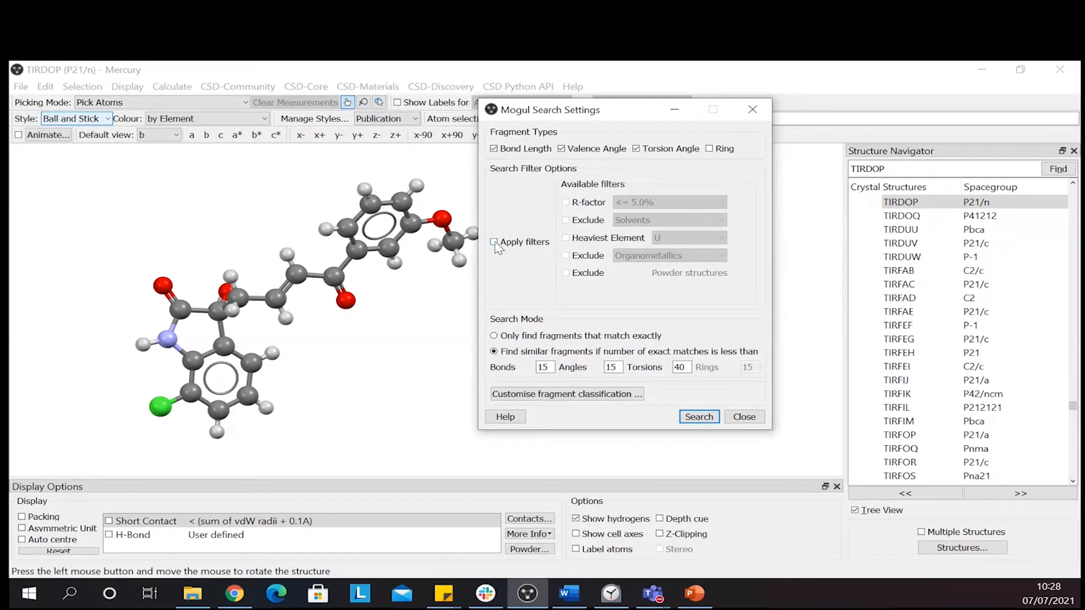
pyautogui.click(494, 242)
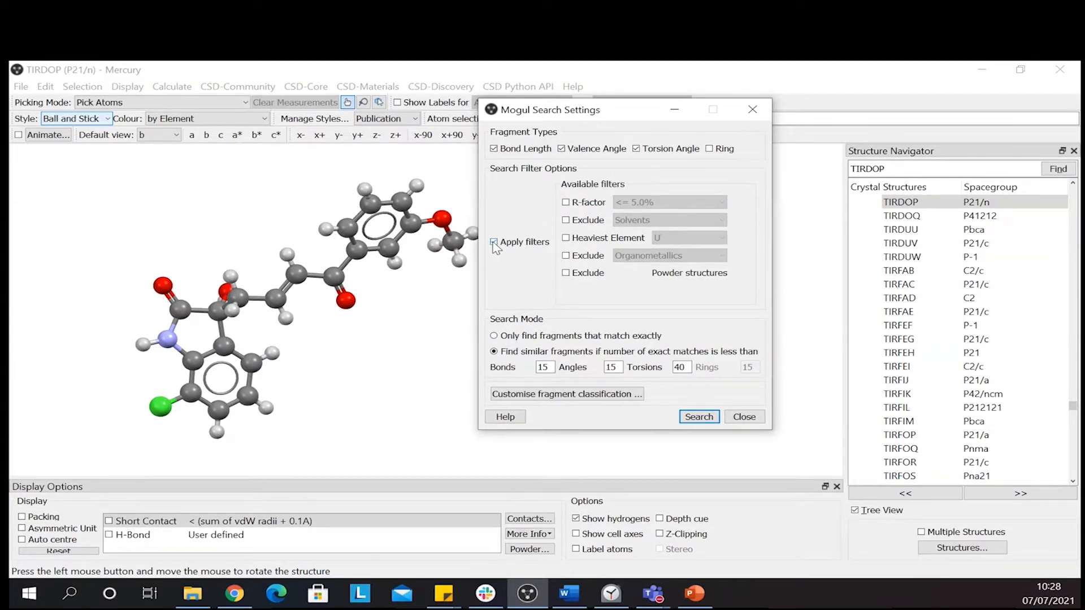
pyautogui.click(494, 241)
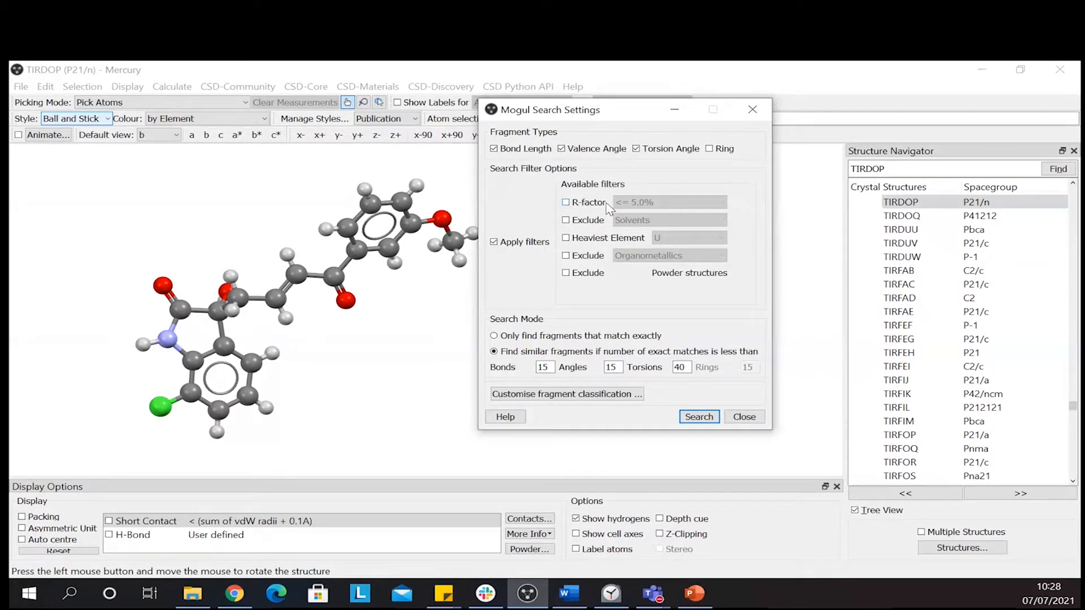
pyautogui.click(565, 203)
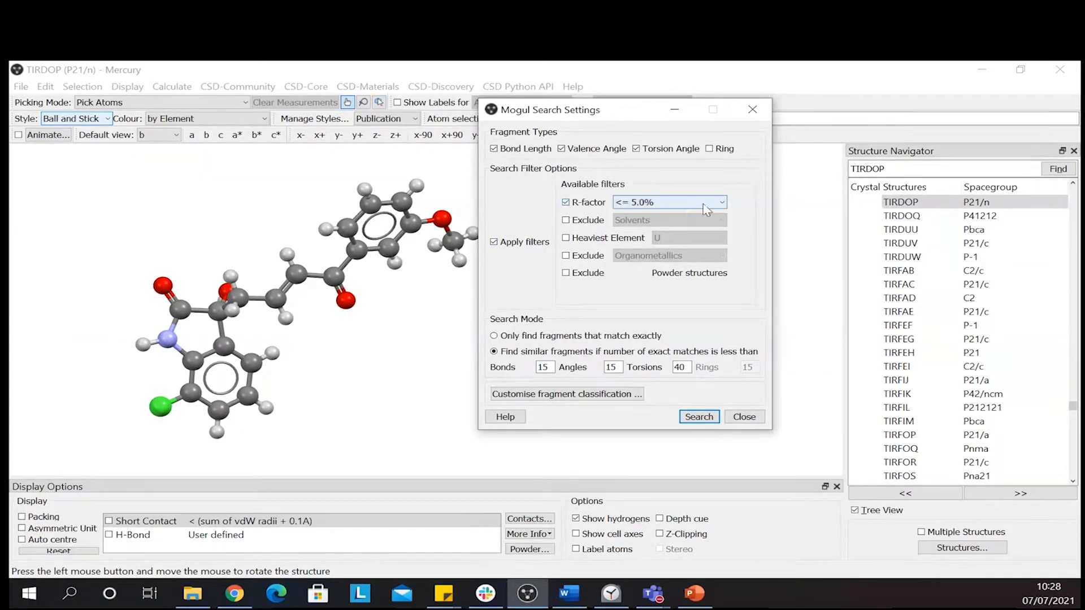
pyautogui.click(722, 203)
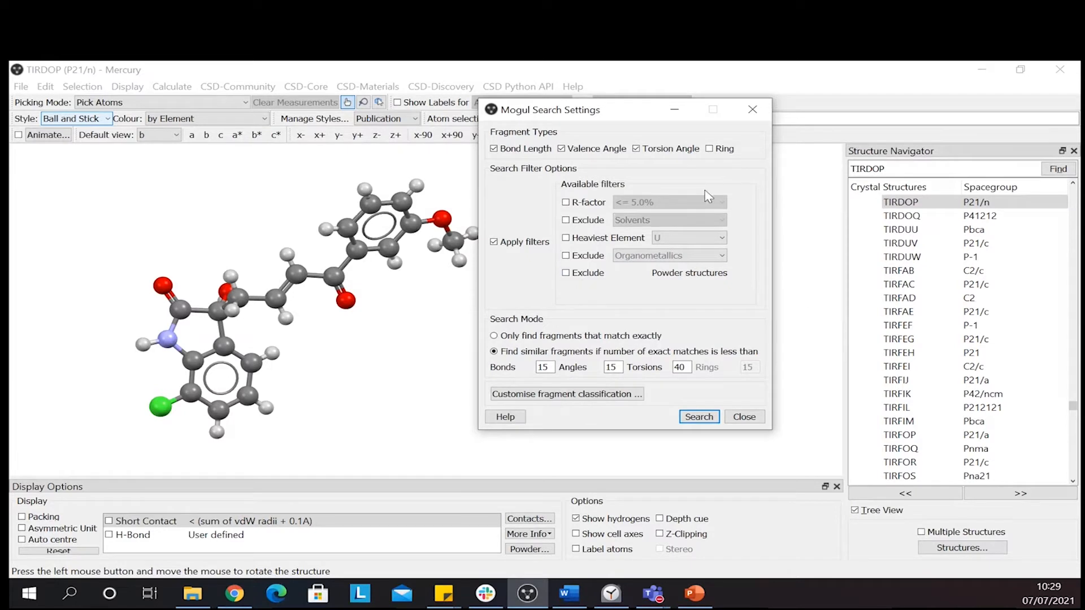
pyautogui.click(494, 241)
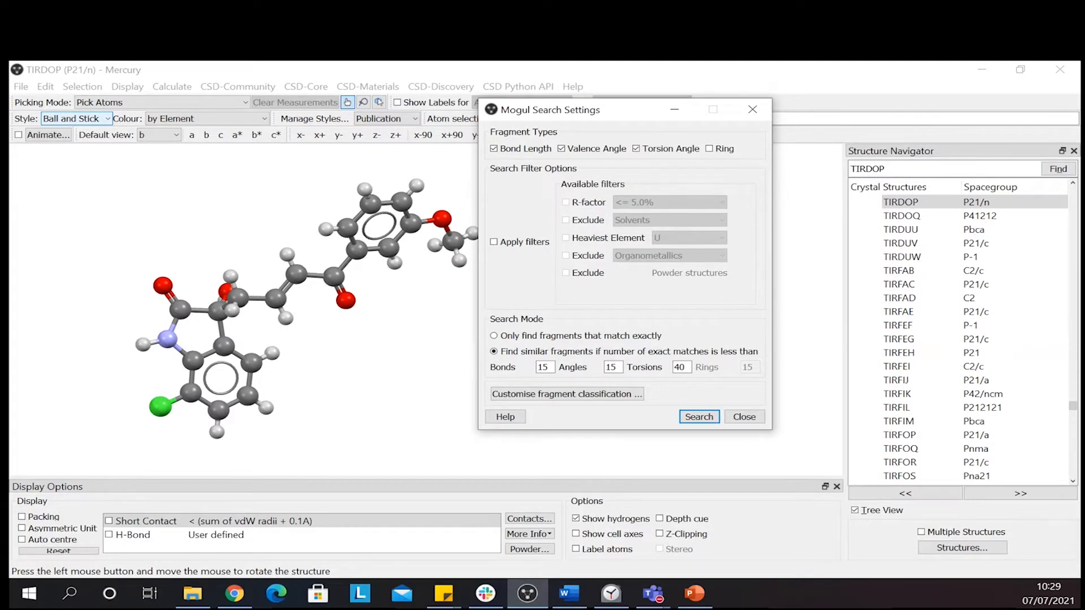
pyautogui.moveTo(742, 366)
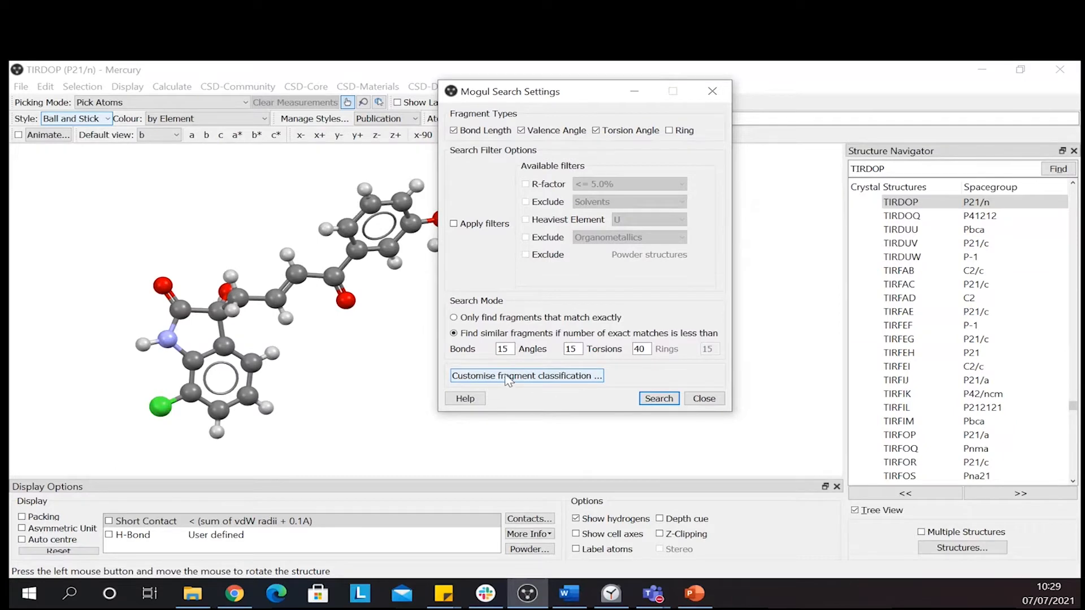
pyautogui.click(526, 375)
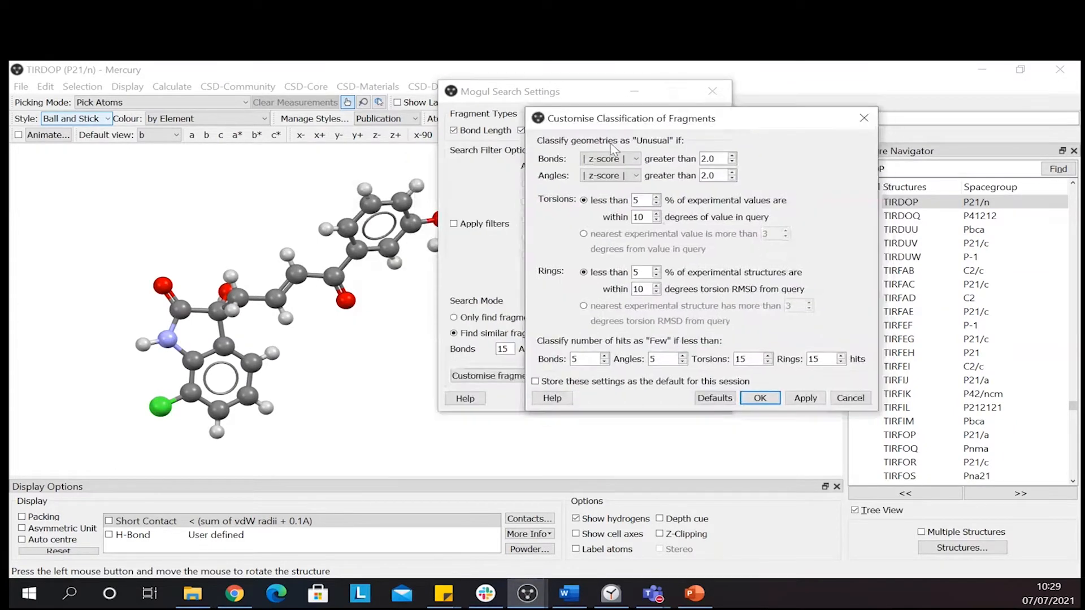
pyautogui.moveTo(725, 144)
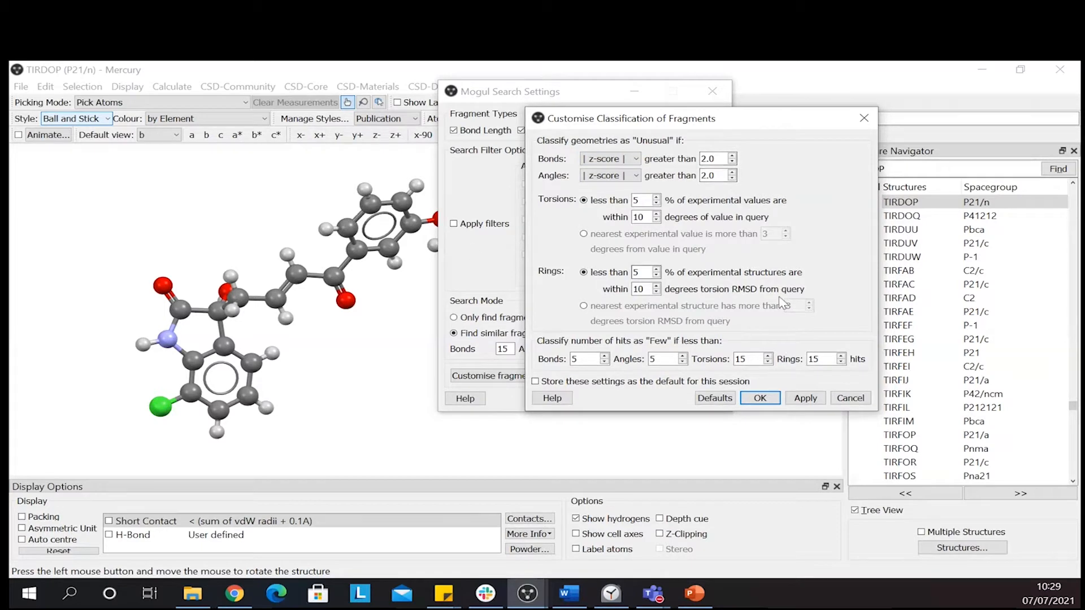
pyautogui.moveTo(724, 422)
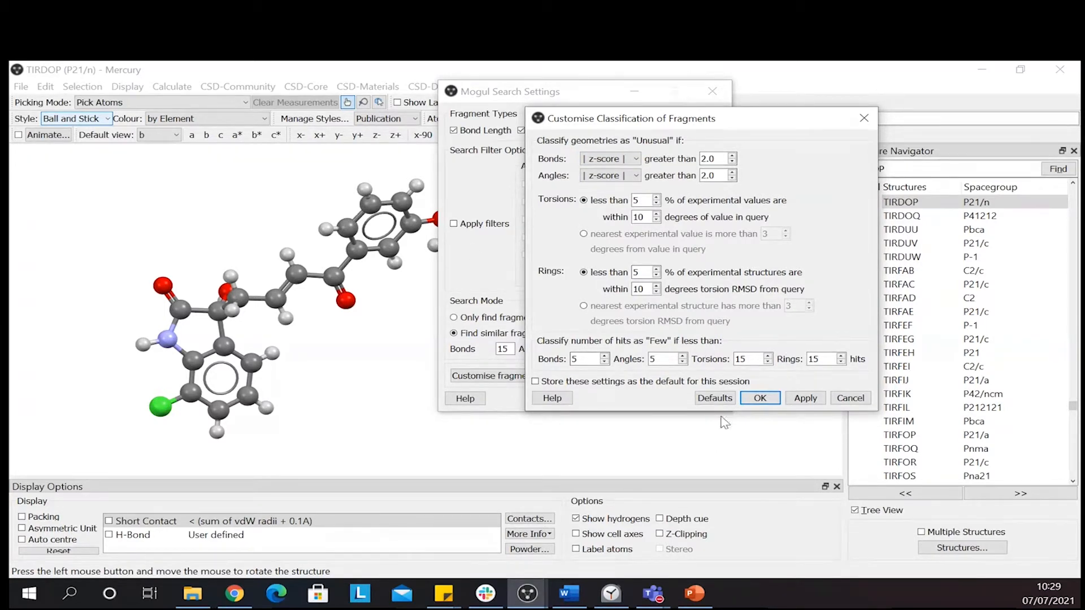
pyautogui.click(760, 398)
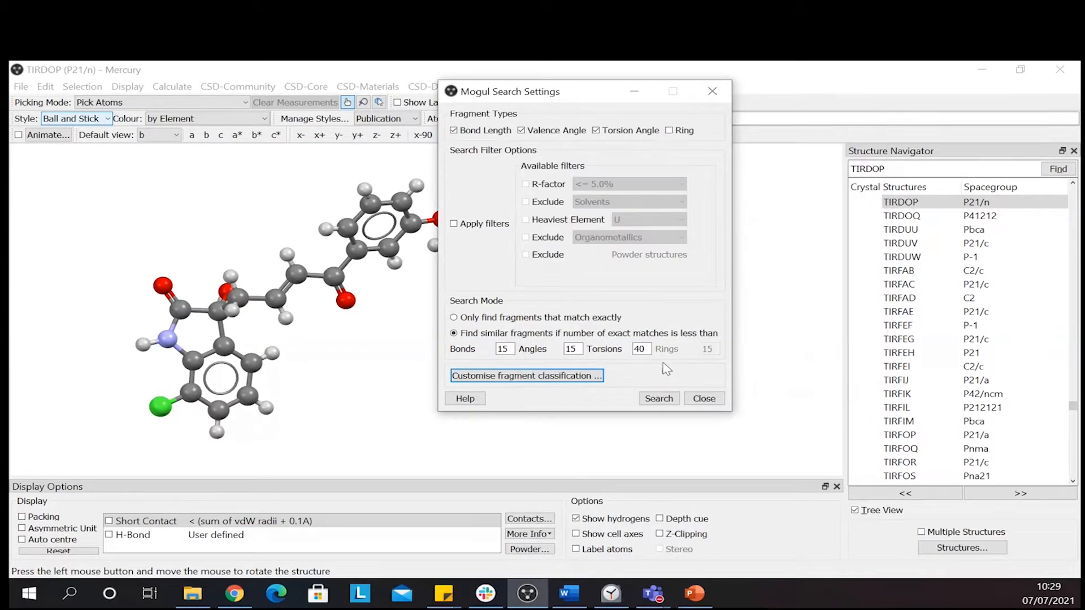
# Run the Mogul search, accepting analysis of the whole molecule
pyautogui.click(658, 398)
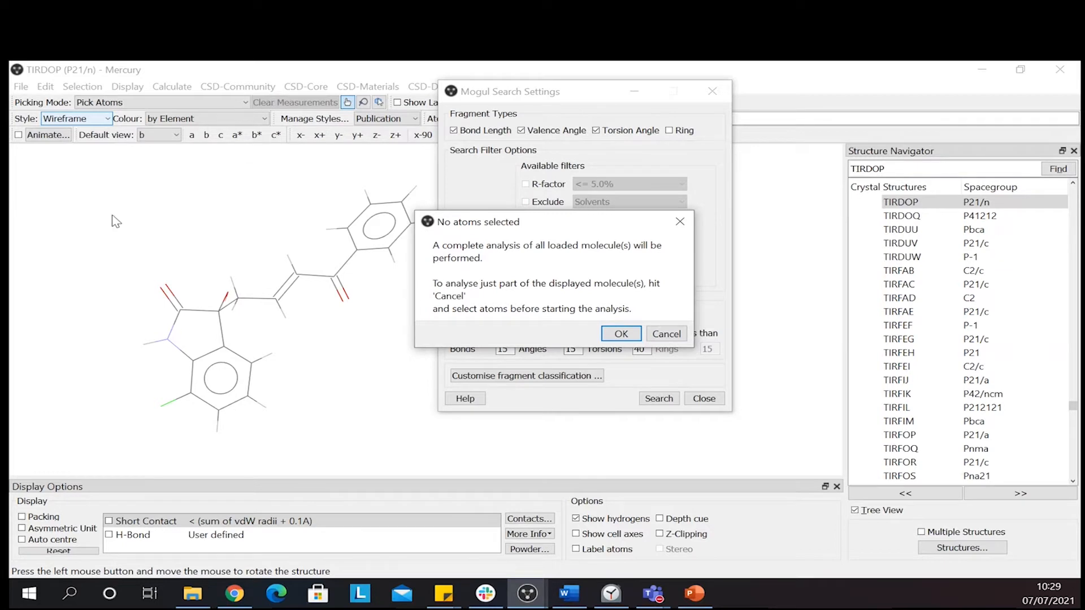
pyautogui.moveTo(105, 225)
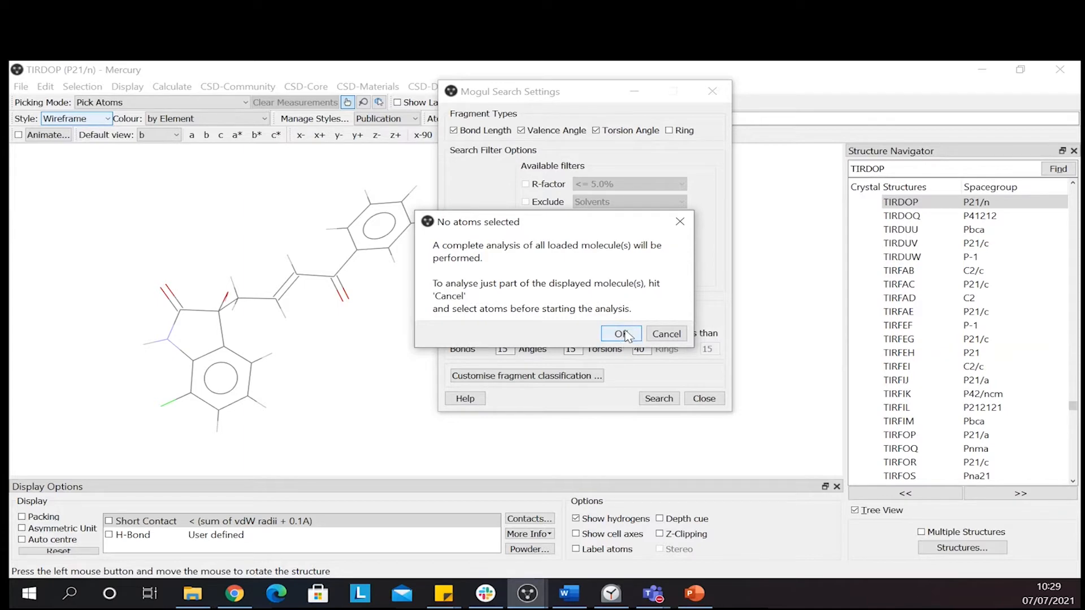
pyautogui.click(620, 332)
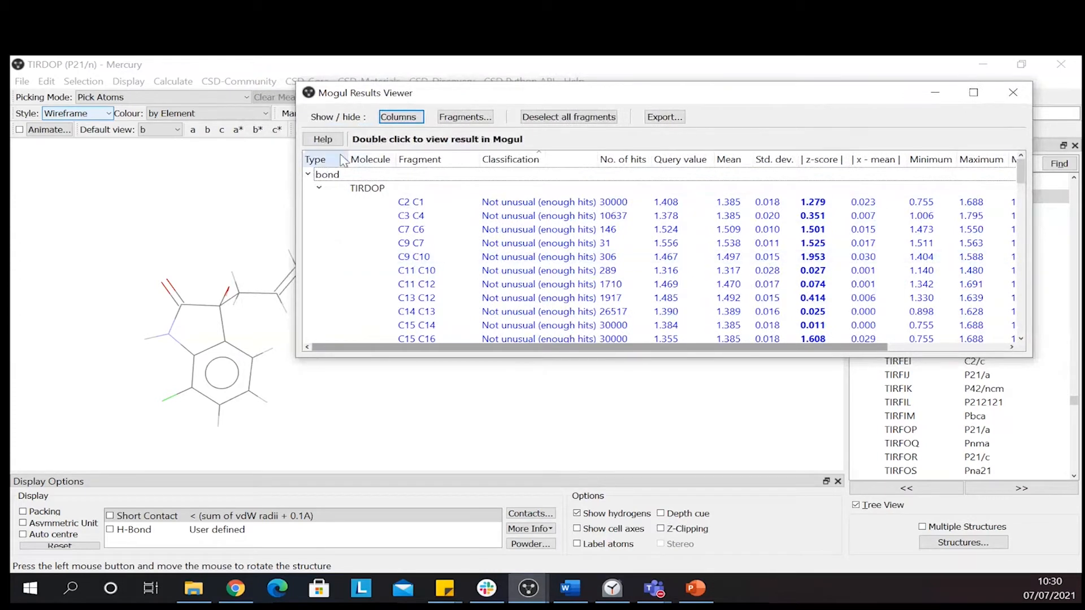
pyautogui.moveTo(322, 160)
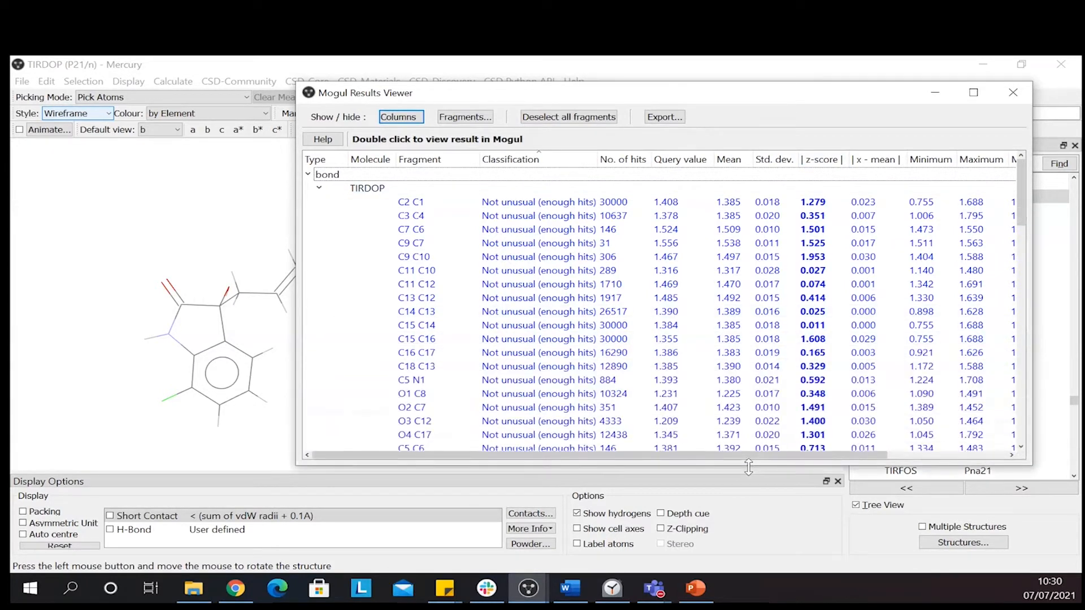
# Select TIRDOP bond results such as C11 C12 and scroll through bonds, angles and torsions
pyautogui.click(367, 188)
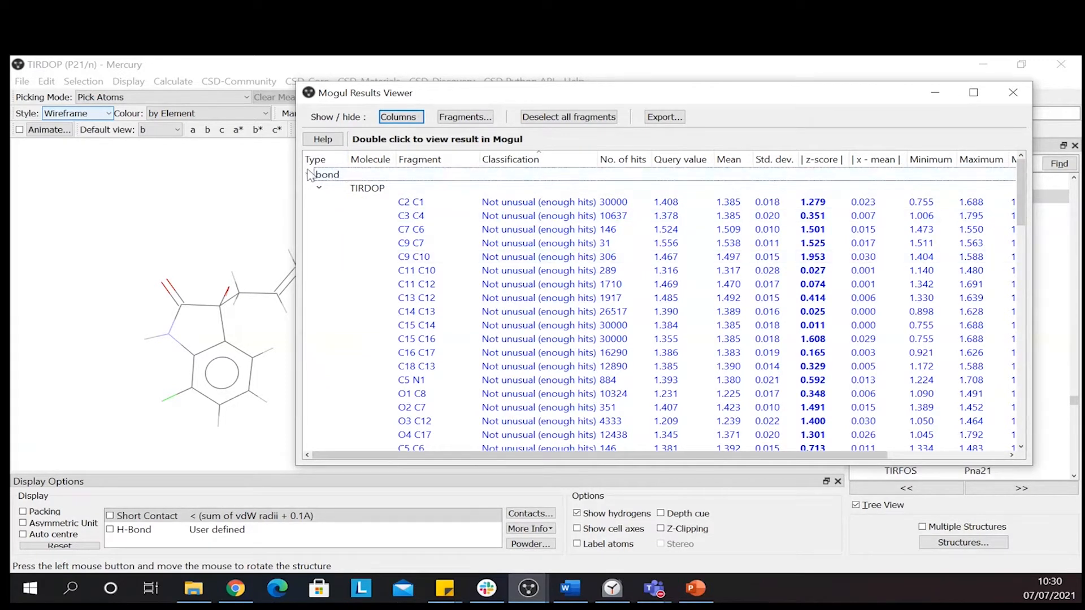
pyautogui.click(326, 174)
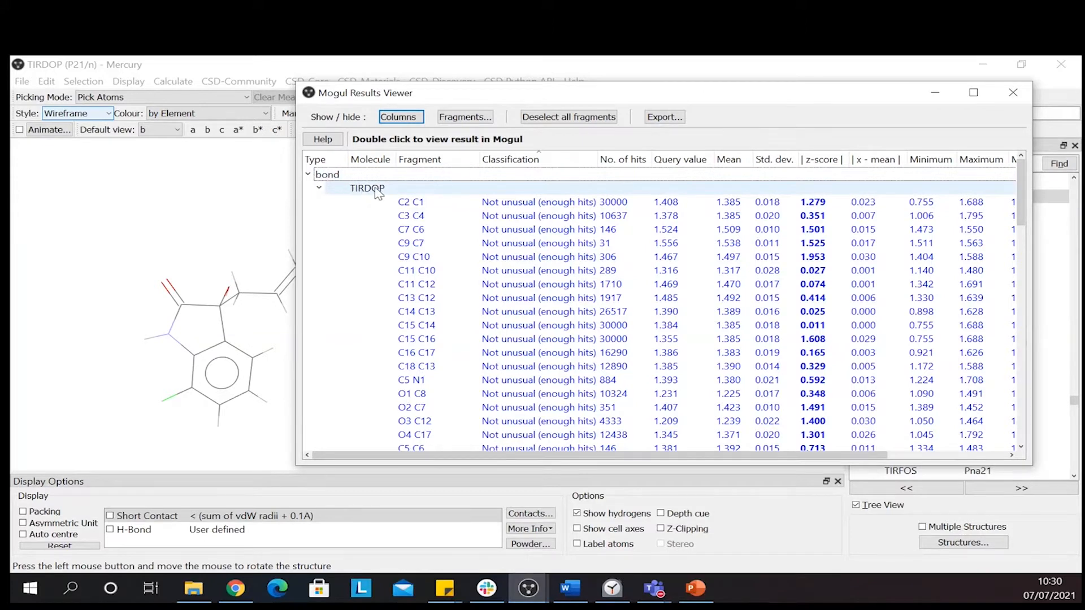
pyautogui.click(416, 284)
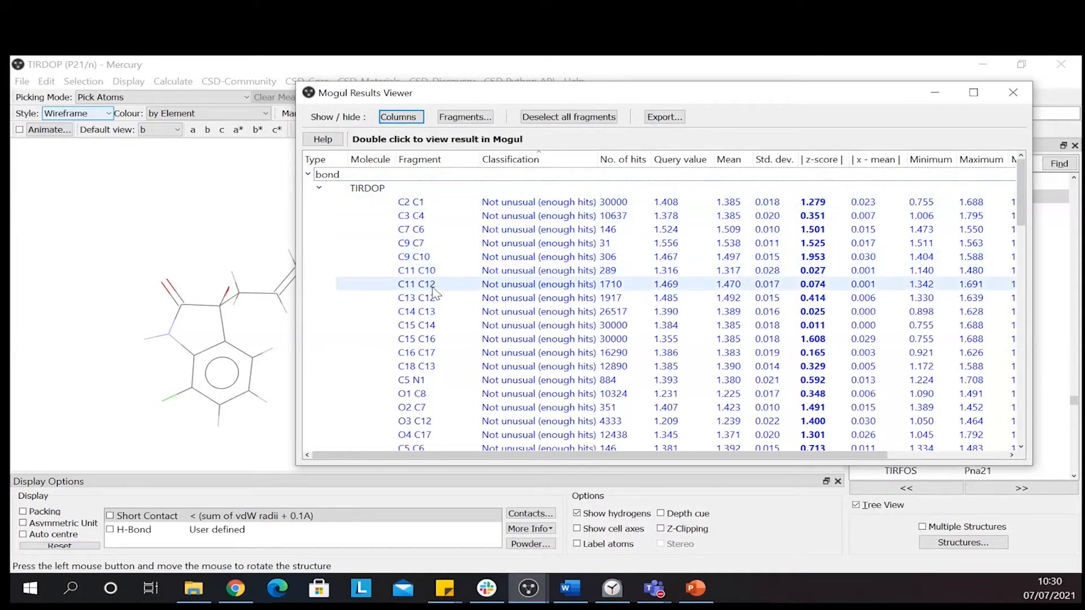
pyautogui.click(410, 201)
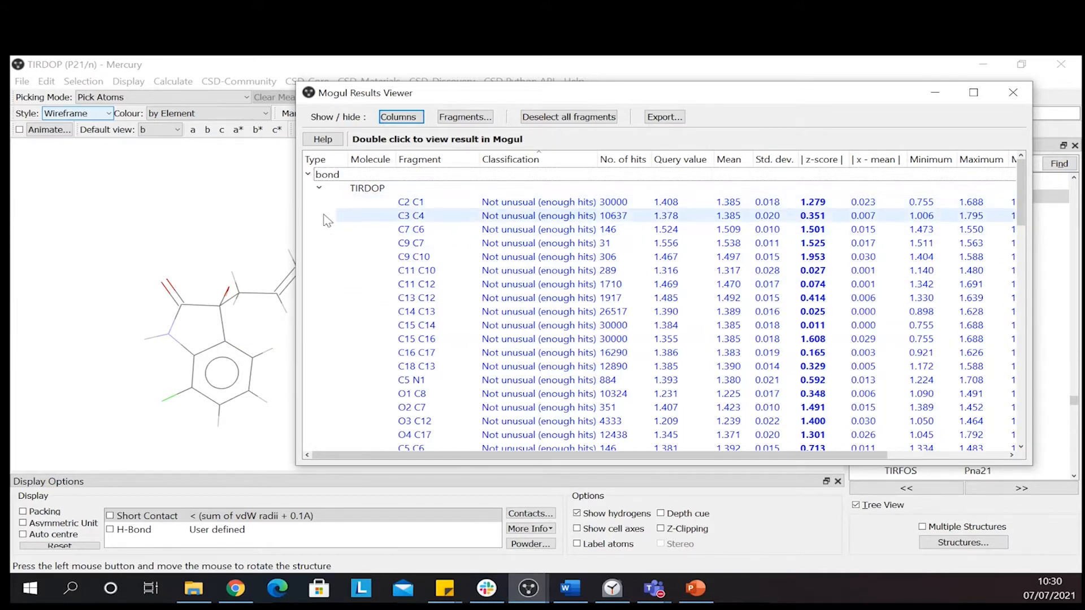
pyautogui.scroll(-3)
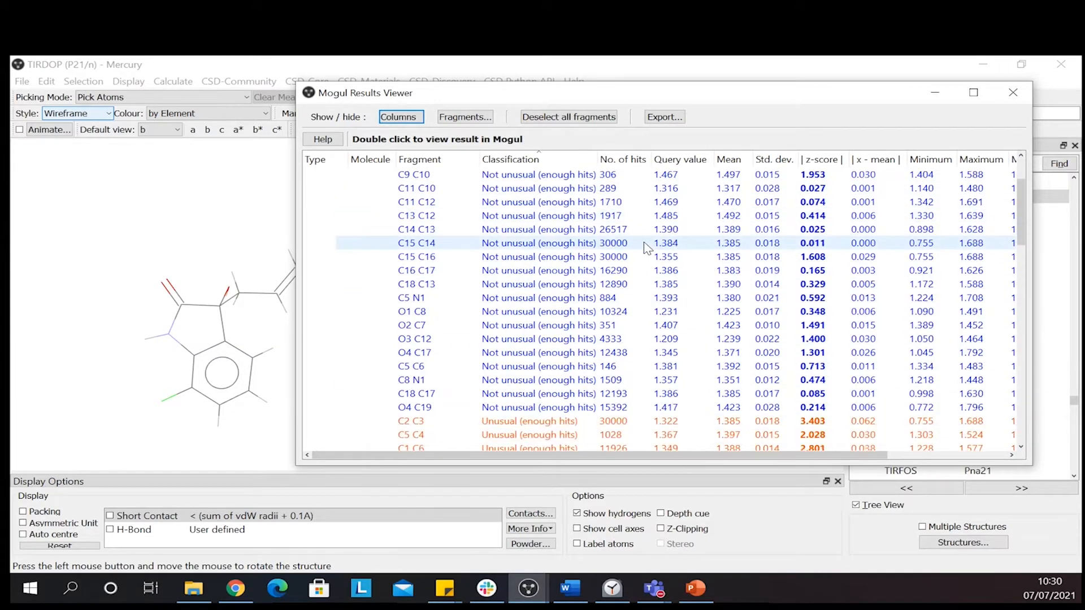
pyautogui.scroll(-3)
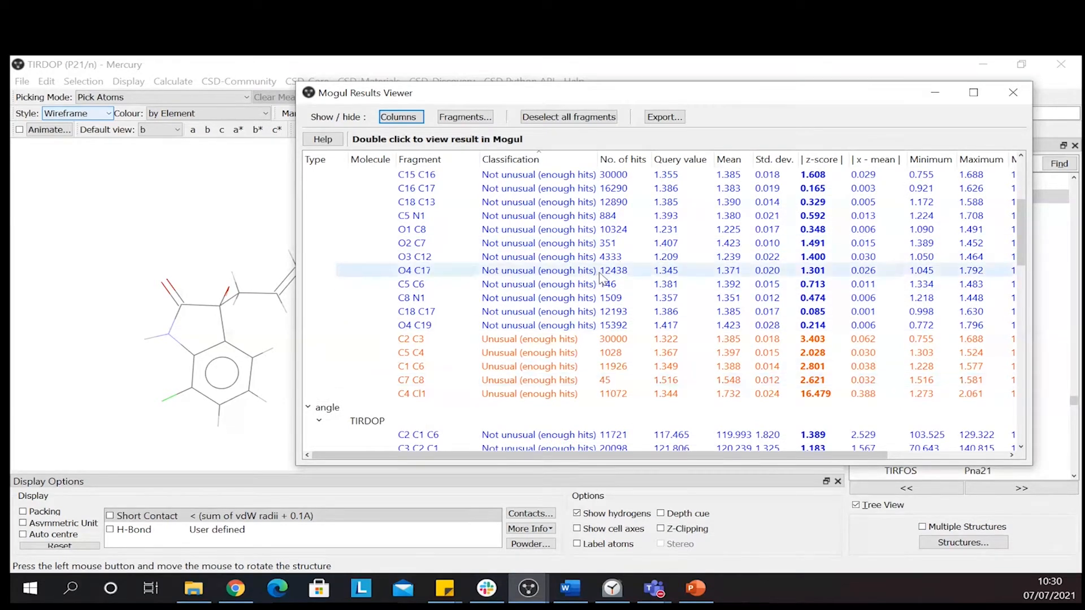
pyautogui.scroll(-3)
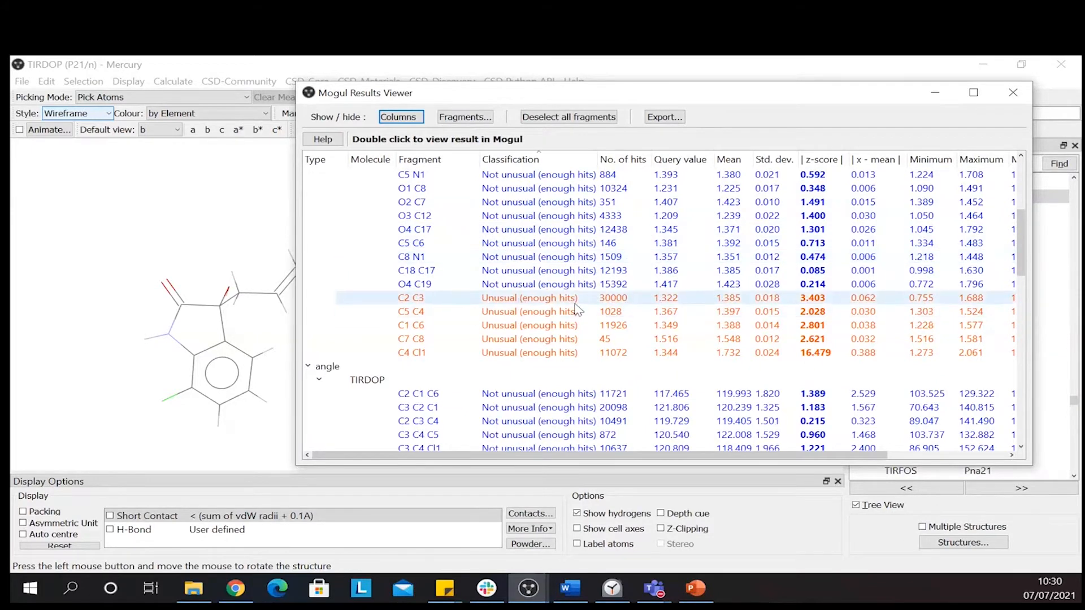
pyautogui.moveTo(541, 299)
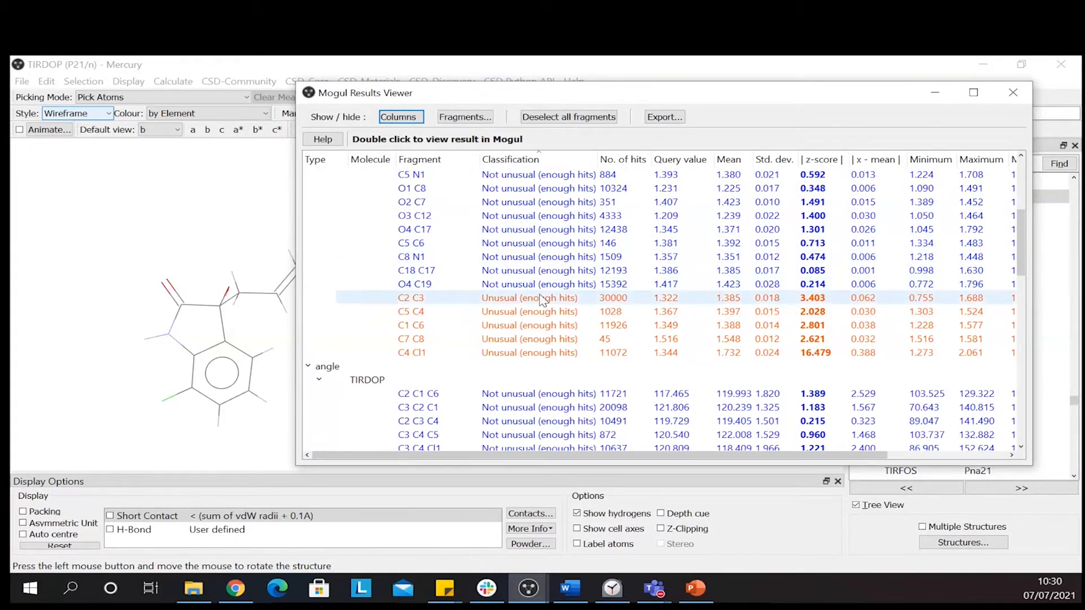
pyautogui.scroll(-3)
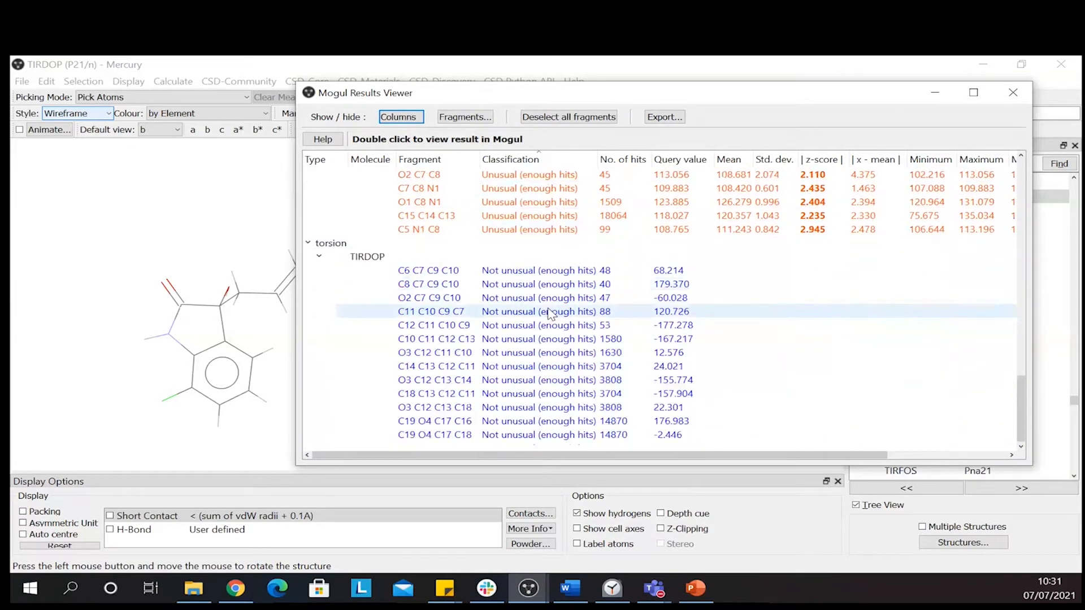
pyautogui.scroll(-3)
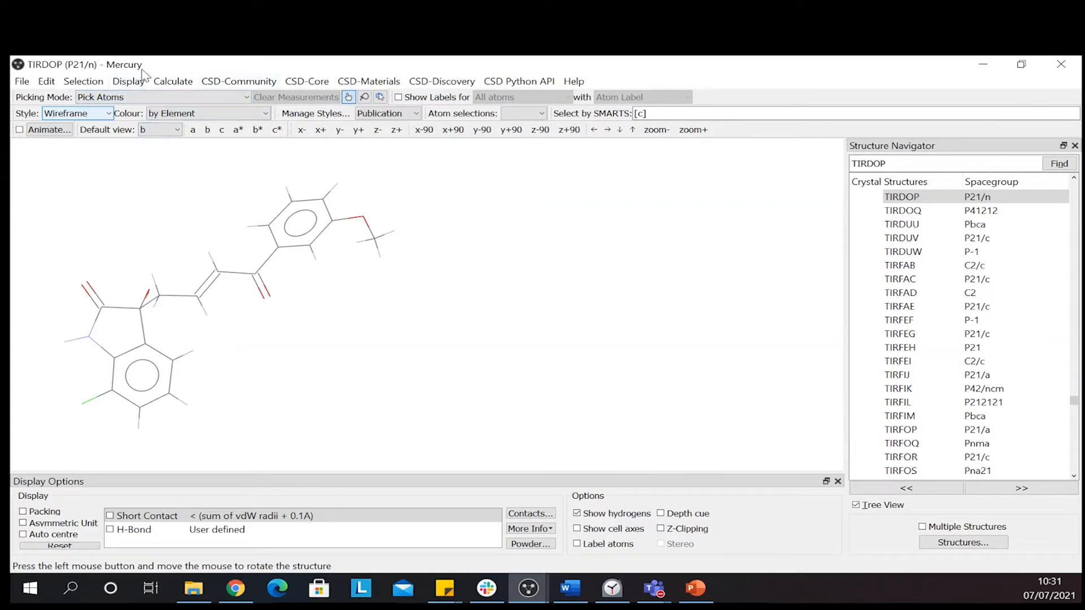
pyautogui.moveTo(128, 309)
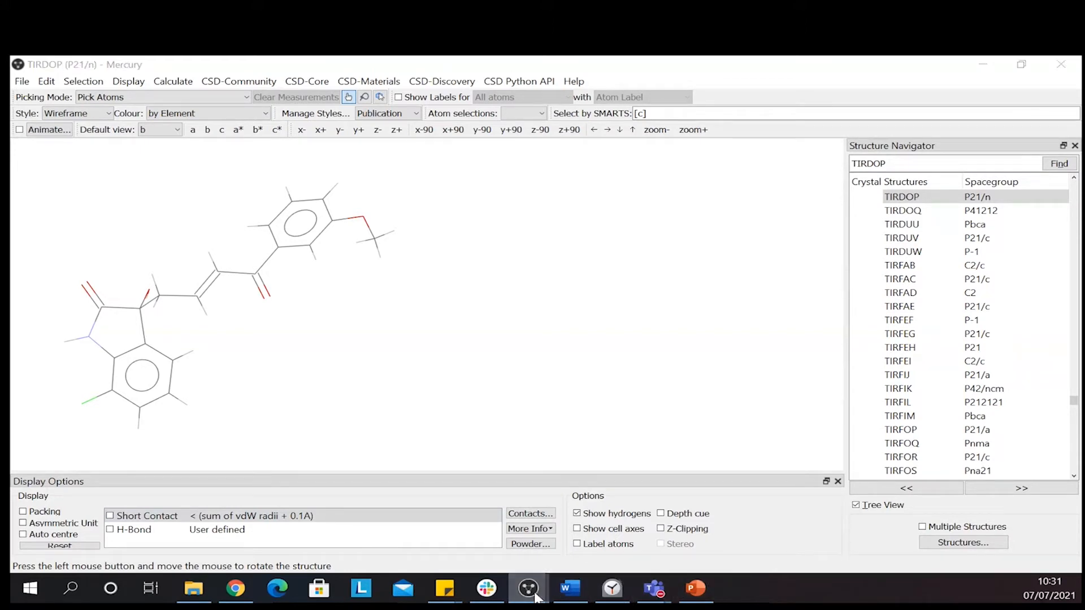
pyautogui.moveTo(528, 589)
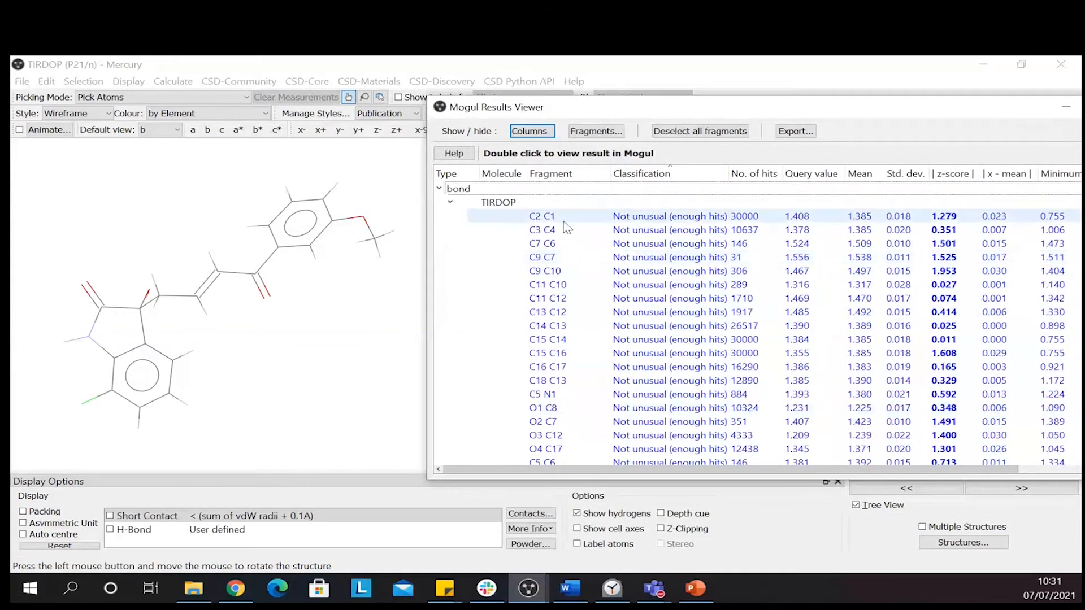
# Label the C2 C1 bond result on the structure and scroll to further results
pyautogui.click(542, 216)
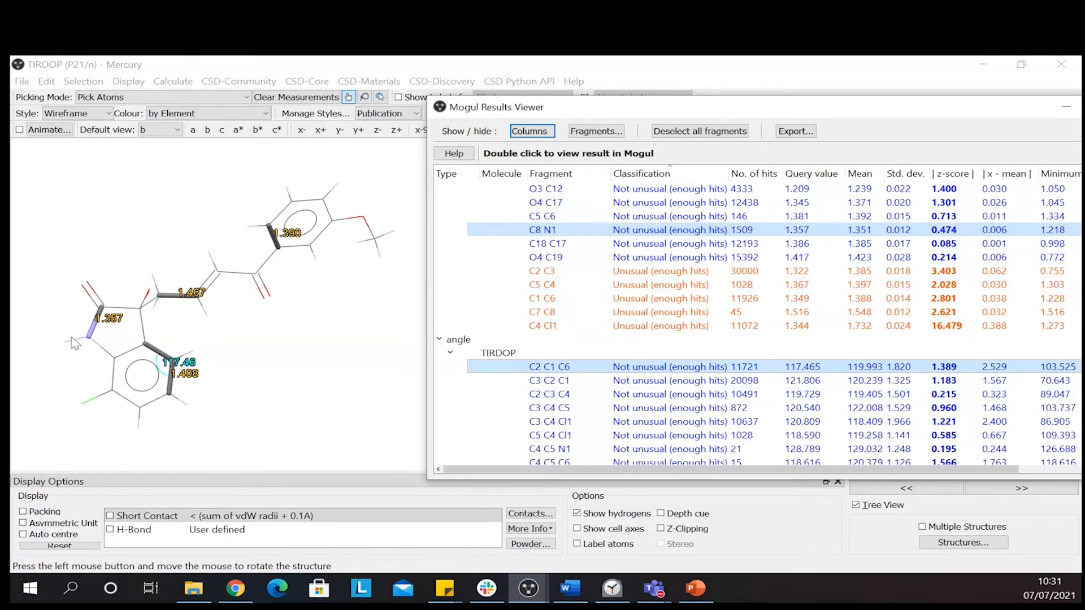
pyautogui.scroll(-3)
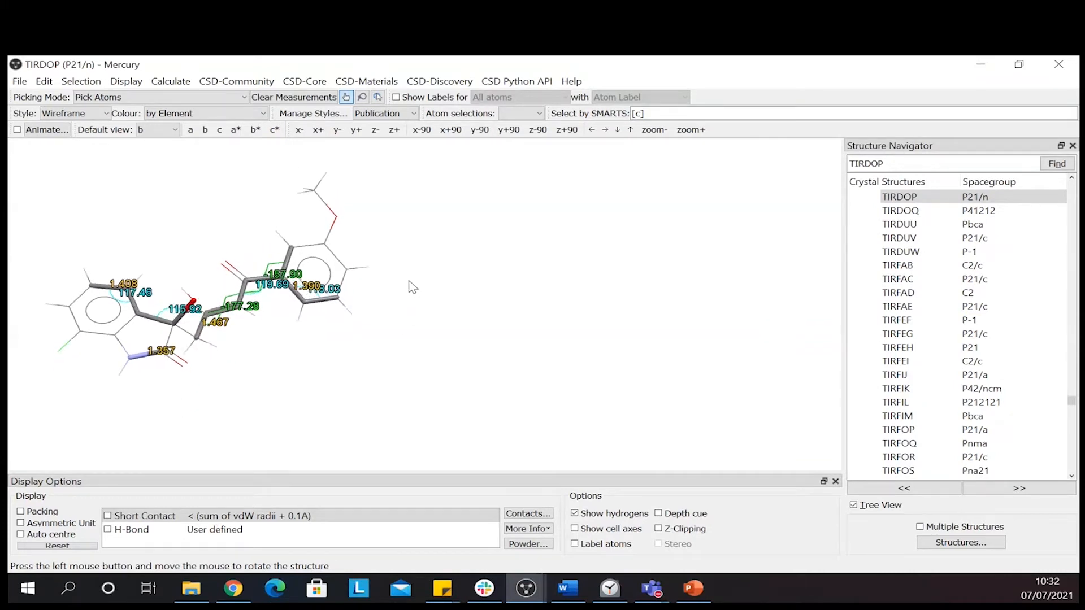
# Raise the label size to 22 via Display > Labels > Label size
pyautogui.click(126, 81)
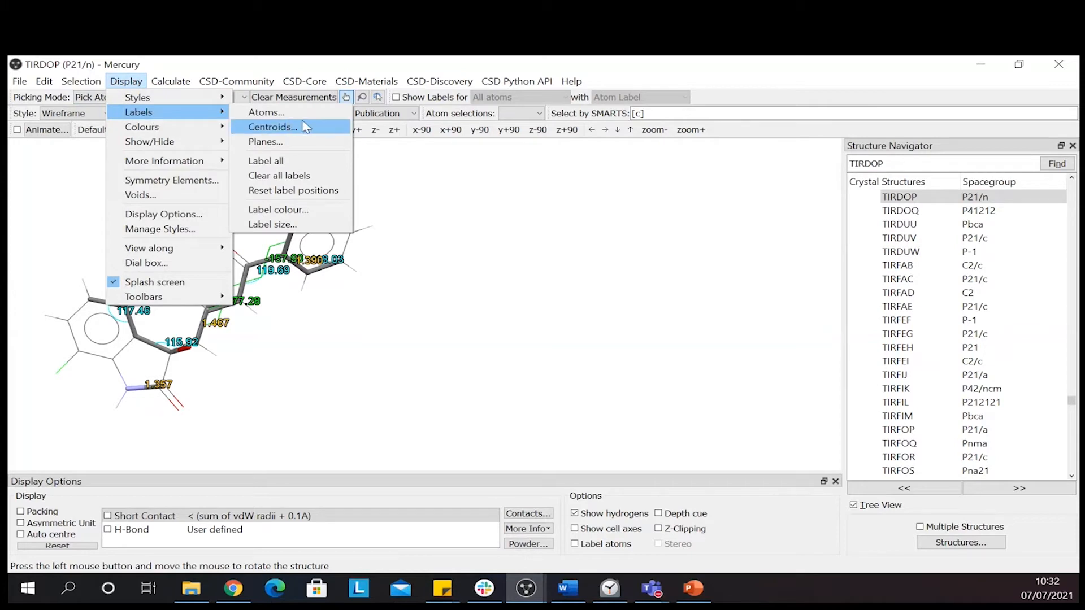
pyautogui.click(271, 225)
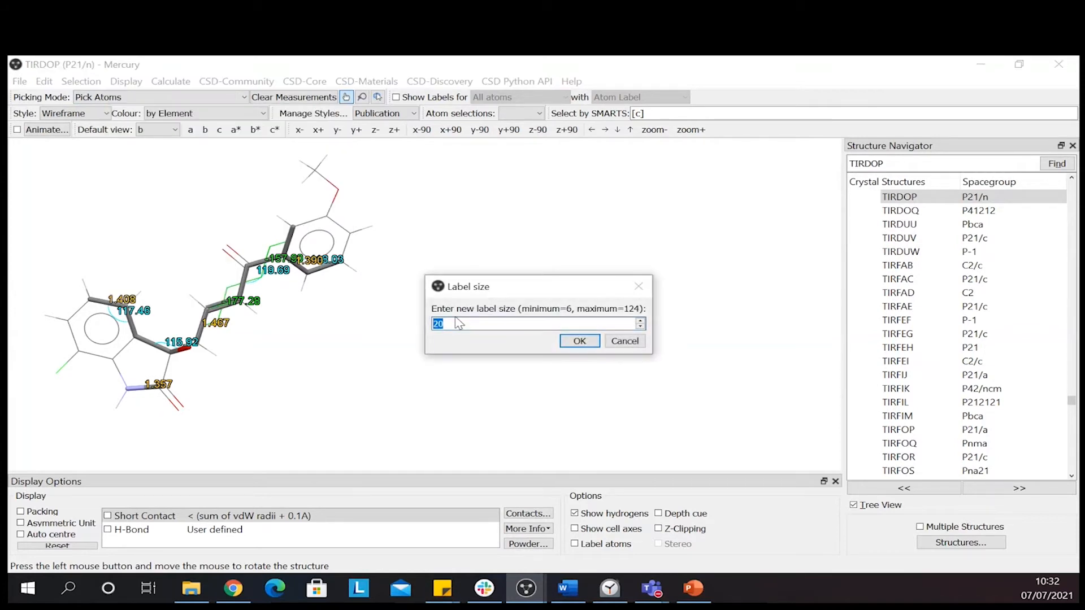
pyautogui.click(639, 321)
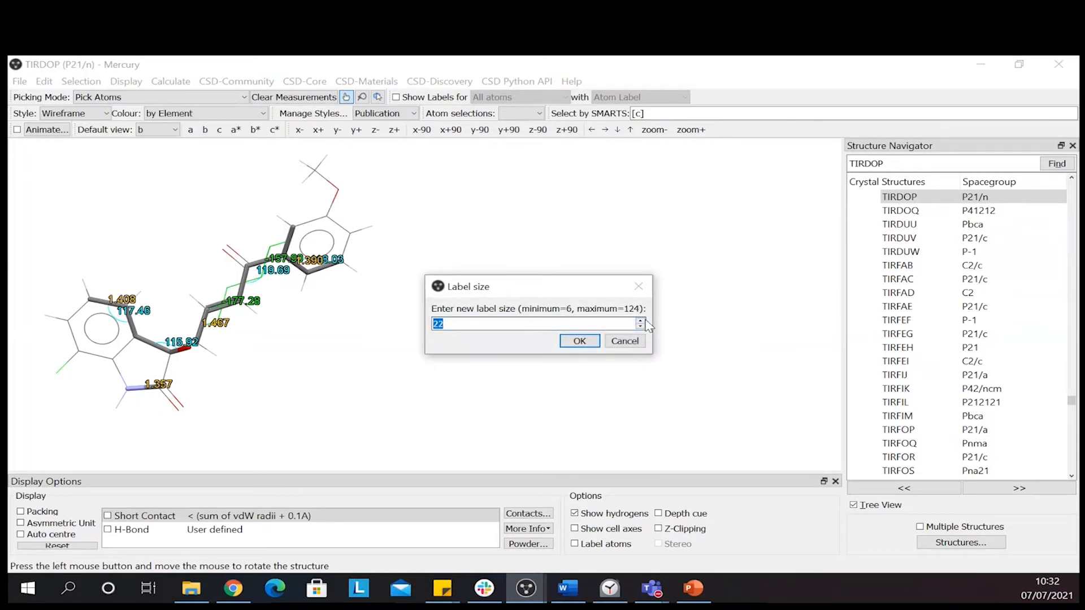
pyautogui.click(579, 340)
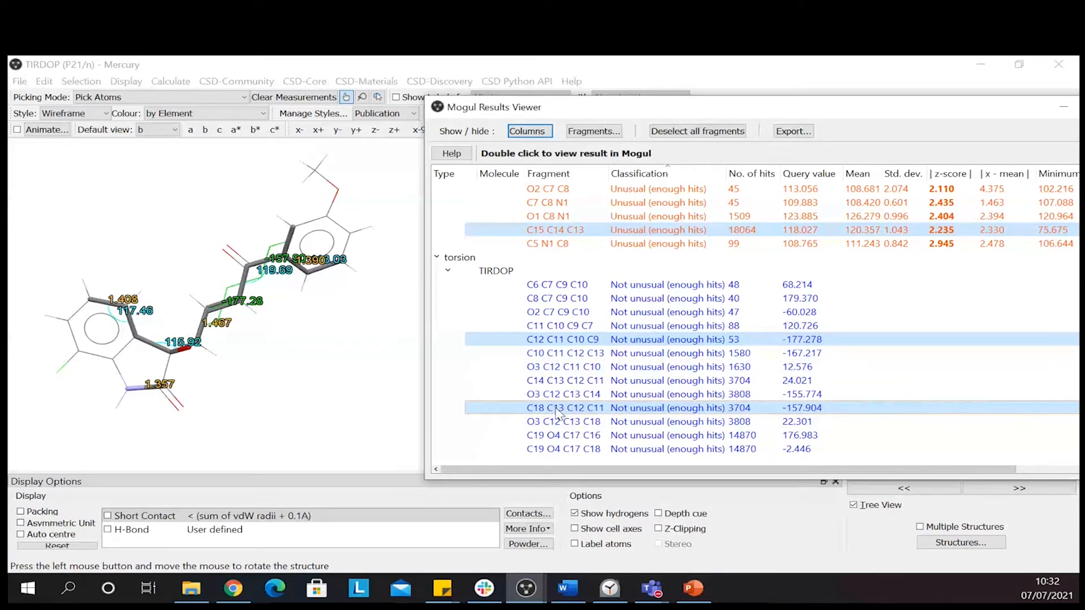
# Clear earlier fragment labels and select the unusual C5 C4 bond showing 1.367 Å
pyautogui.click(562, 339)
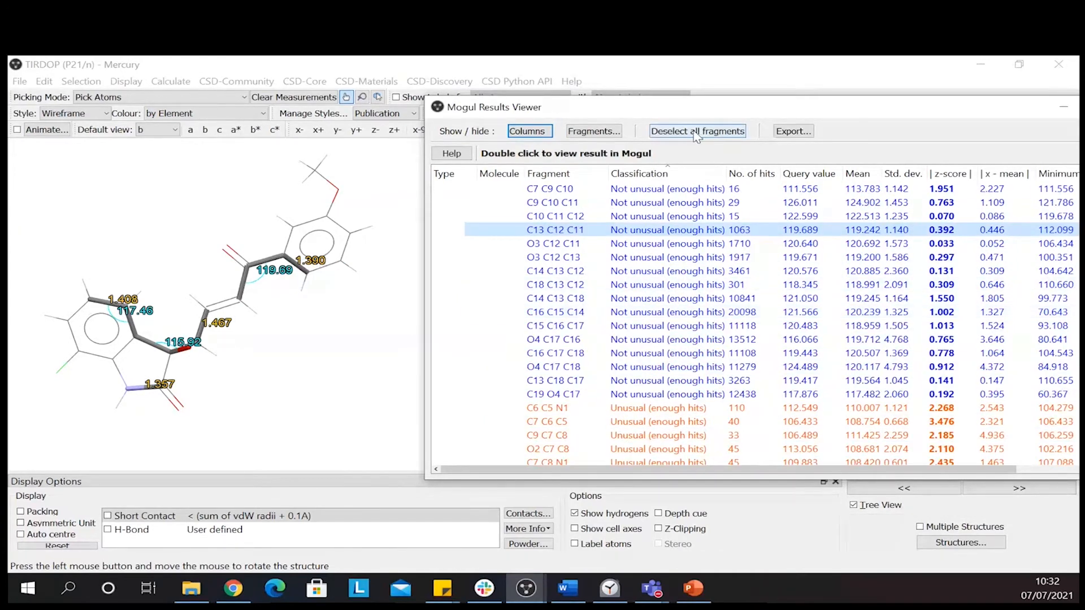
pyautogui.click(697, 130)
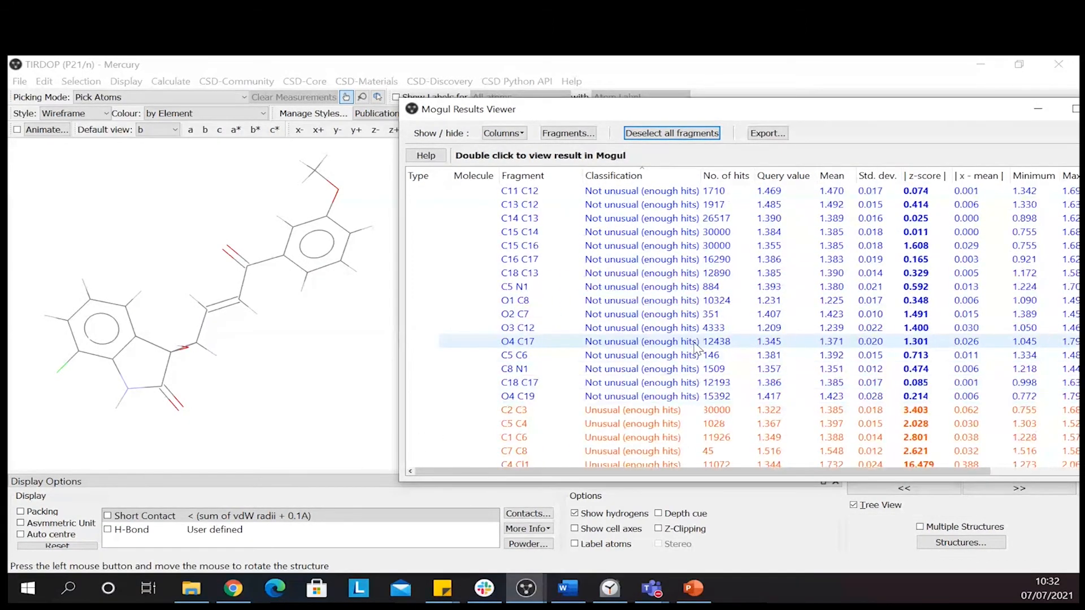
pyautogui.scroll(-3)
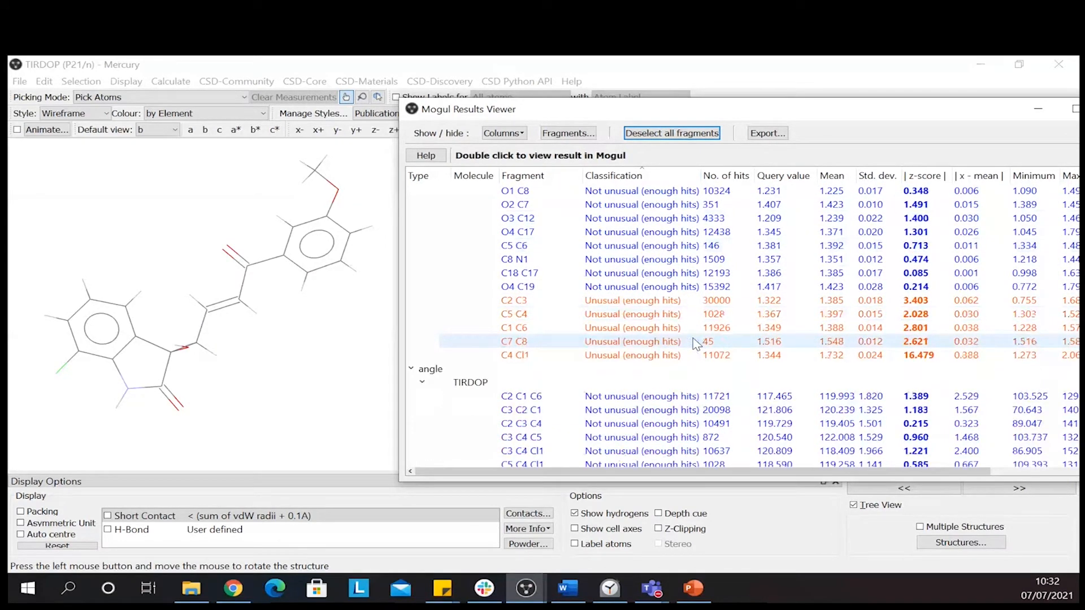
pyautogui.click(516, 314)
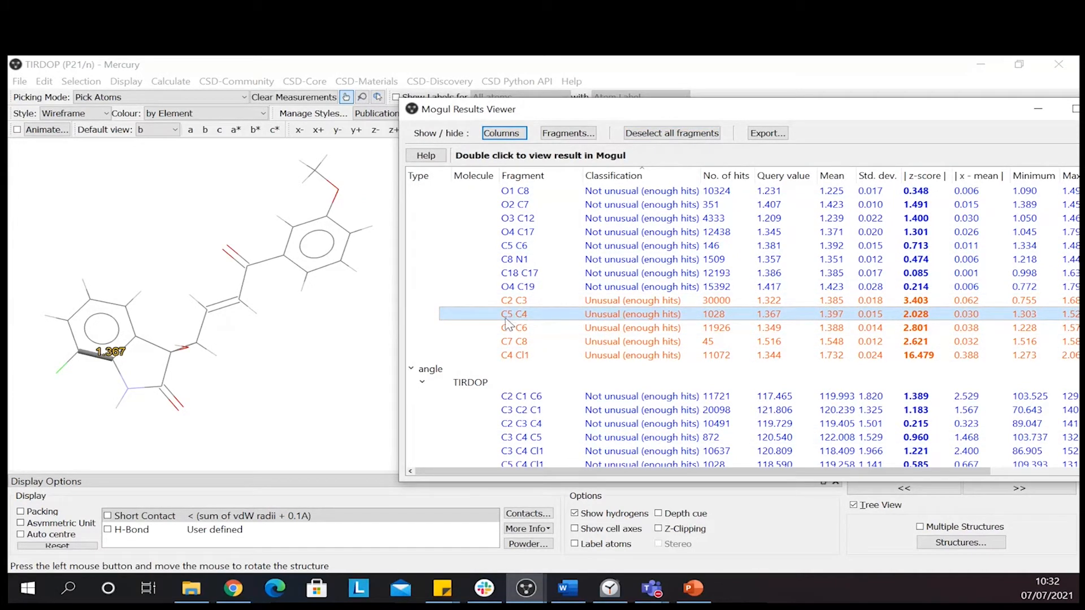
pyautogui.moveTo(533, 318)
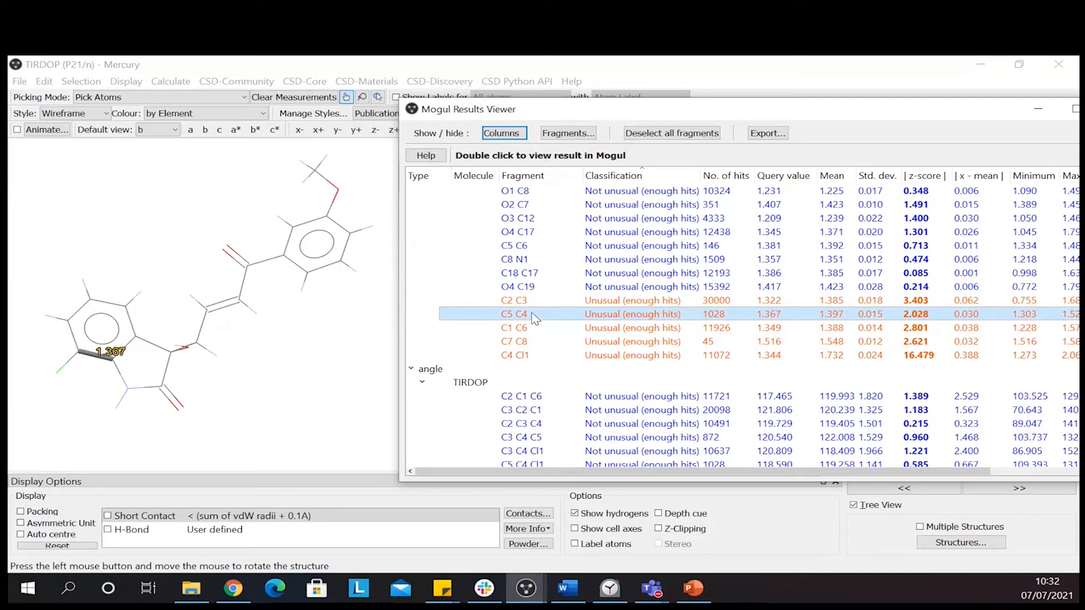
pyautogui.moveTo(138, 346)
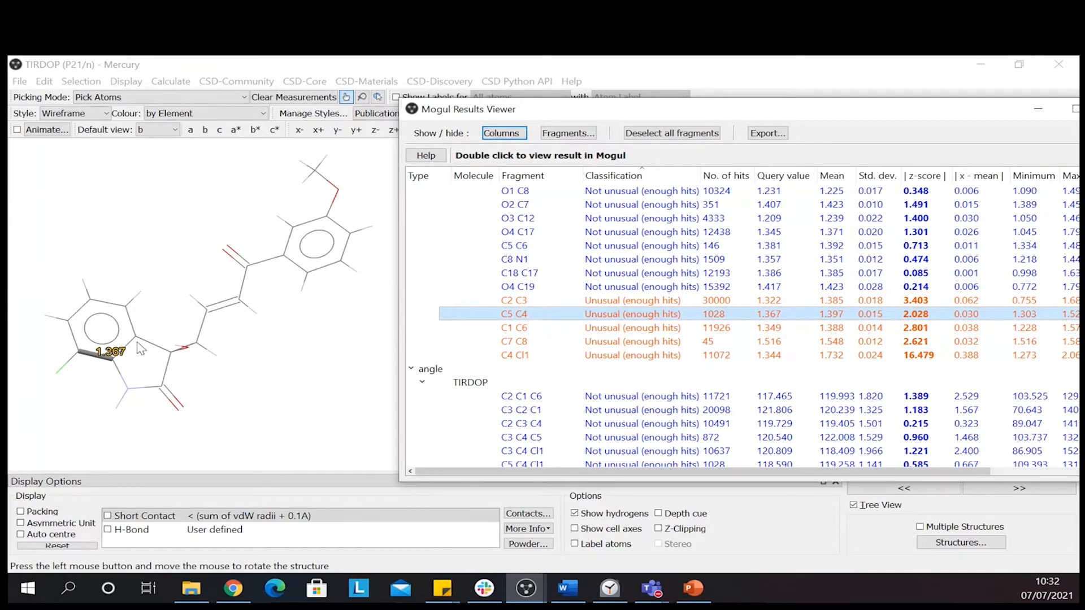
pyautogui.click(514, 300)
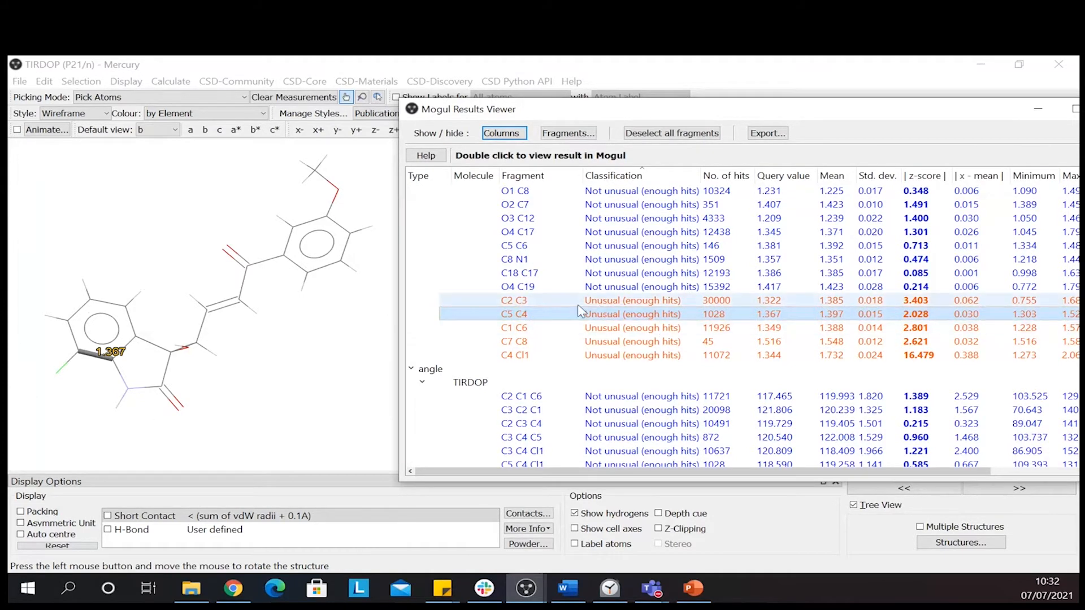
# Open the C5 C4 bond-length histogram and recolour the CSD 5.42 hits cyan
pyautogui.doubleClick(513, 315)
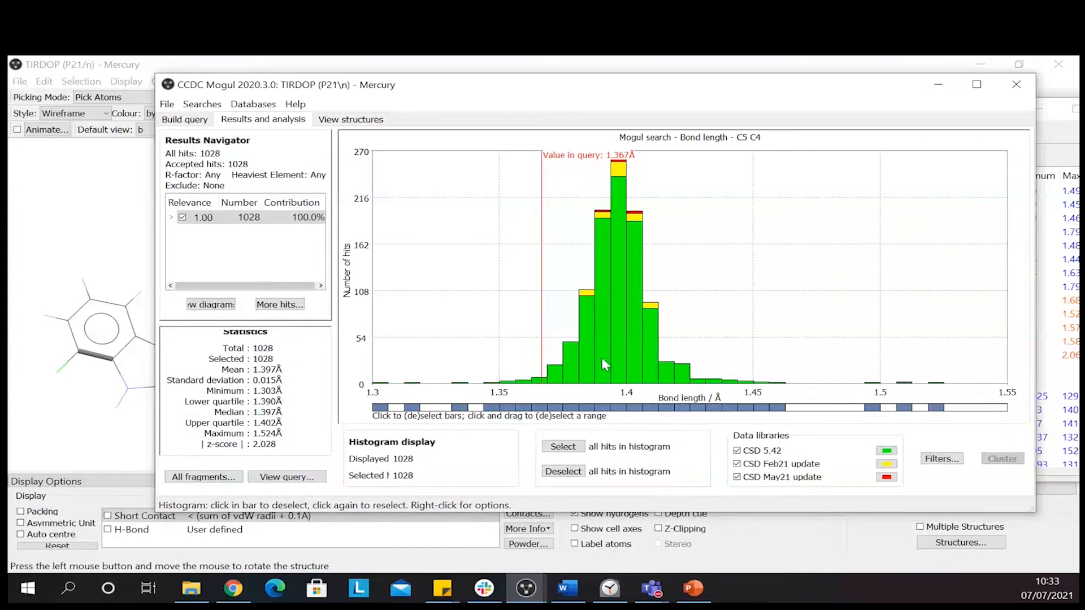
pyautogui.moveTo(1010, 389)
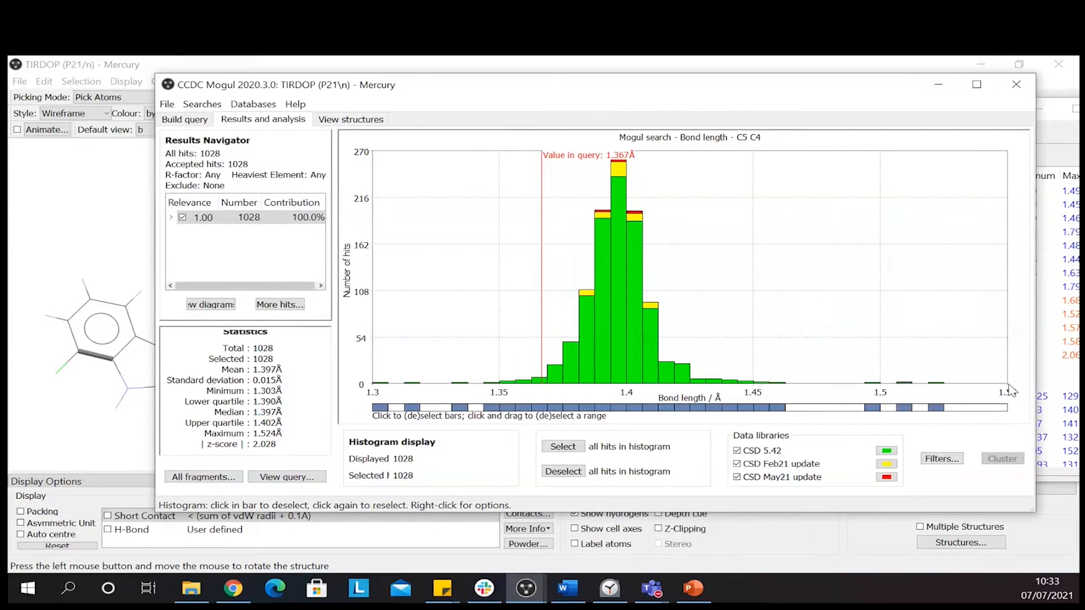
pyautogui.moveTo(909, 397)
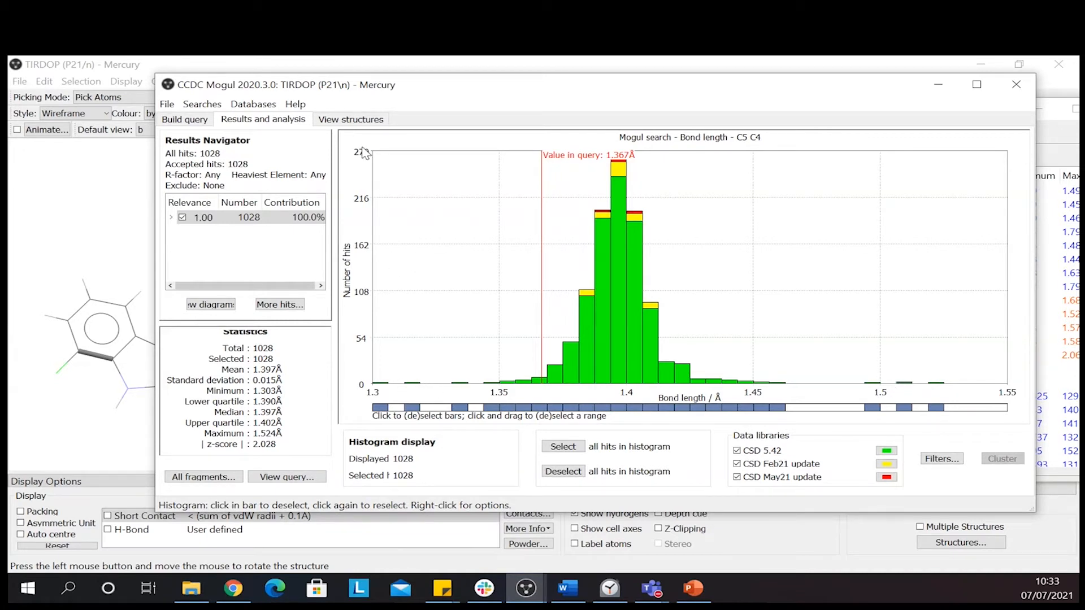
pyautogui.moveTo(543, 367)
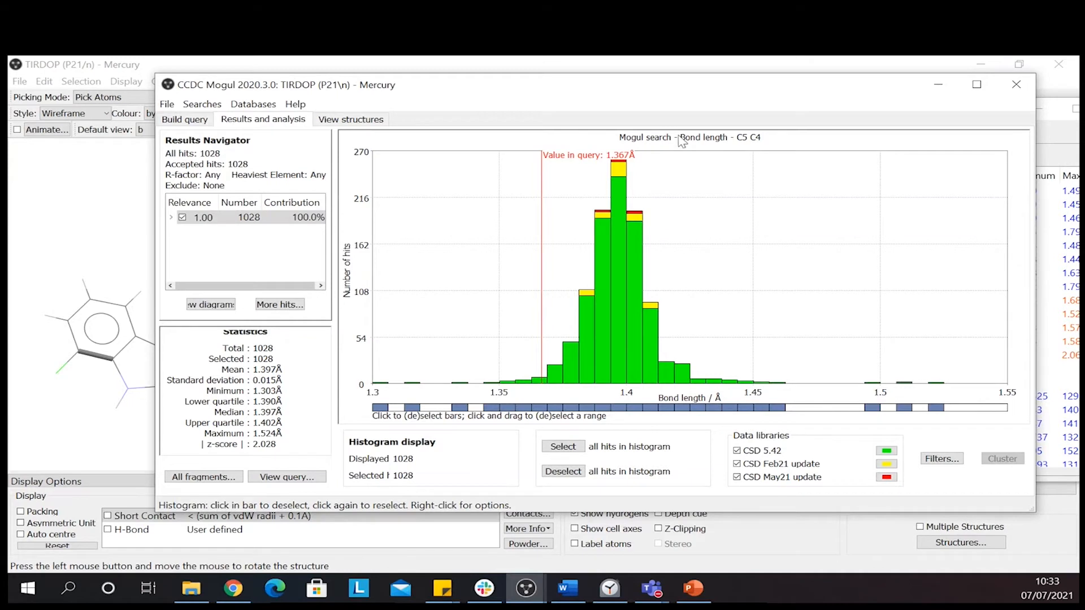
pyautogui.moveTo(705, 431)
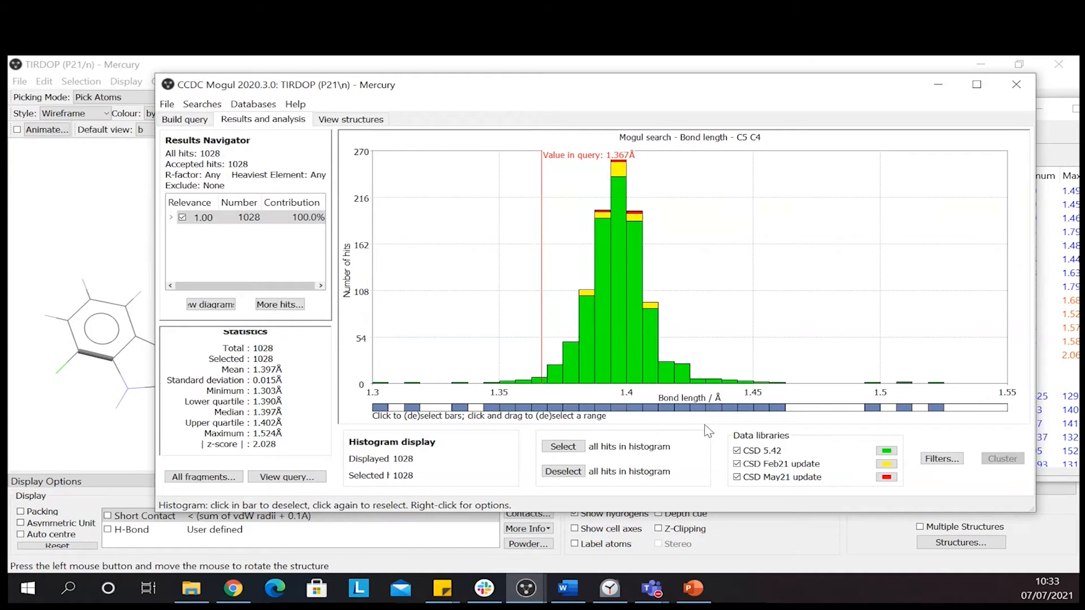
pyautogui.moveTo(876, 408)
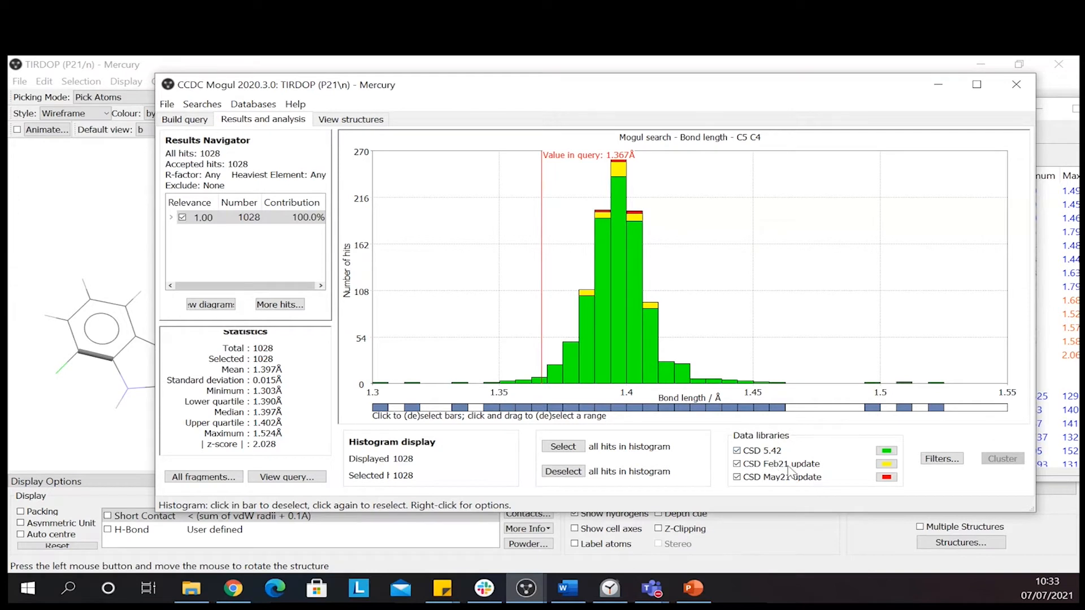
pyautogui.moveTo(948, 500)
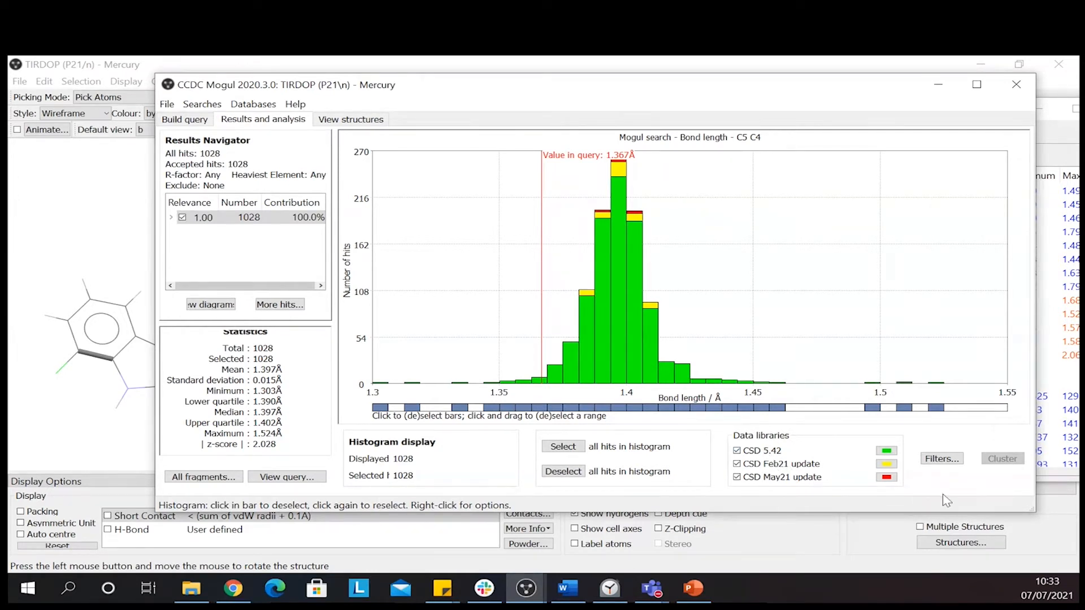
pyautogui.moveTo(893, 453)
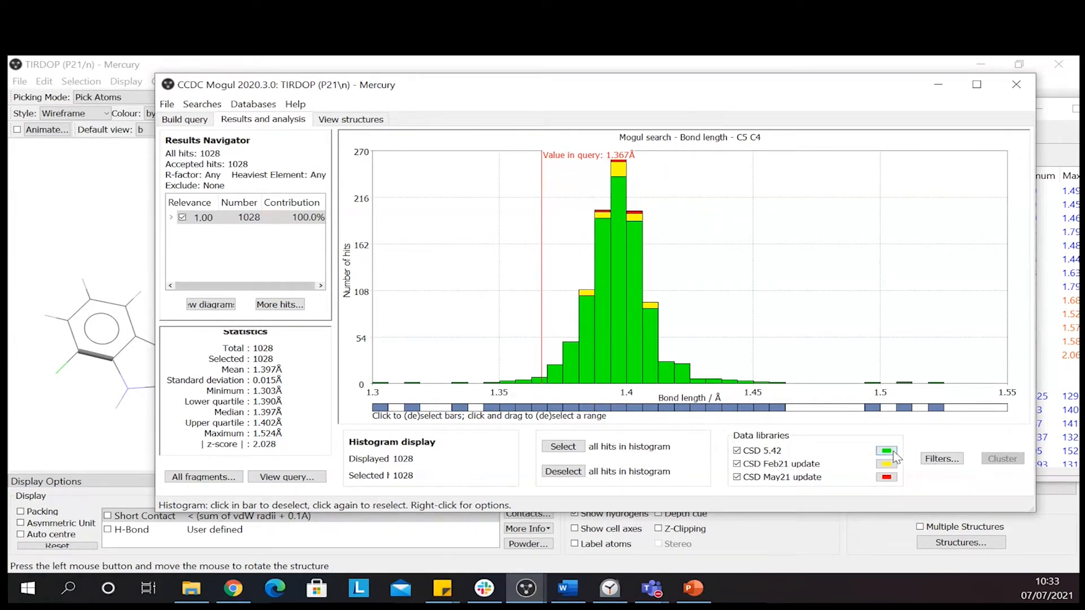
pyautogui.click(887, 450)
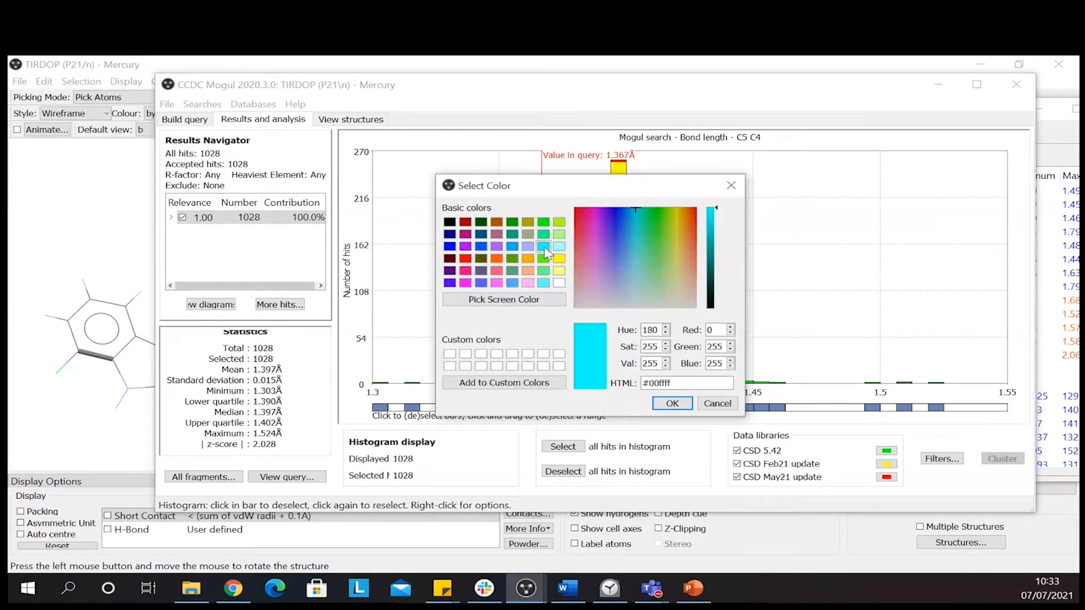
pyautogui.click(671, 403)
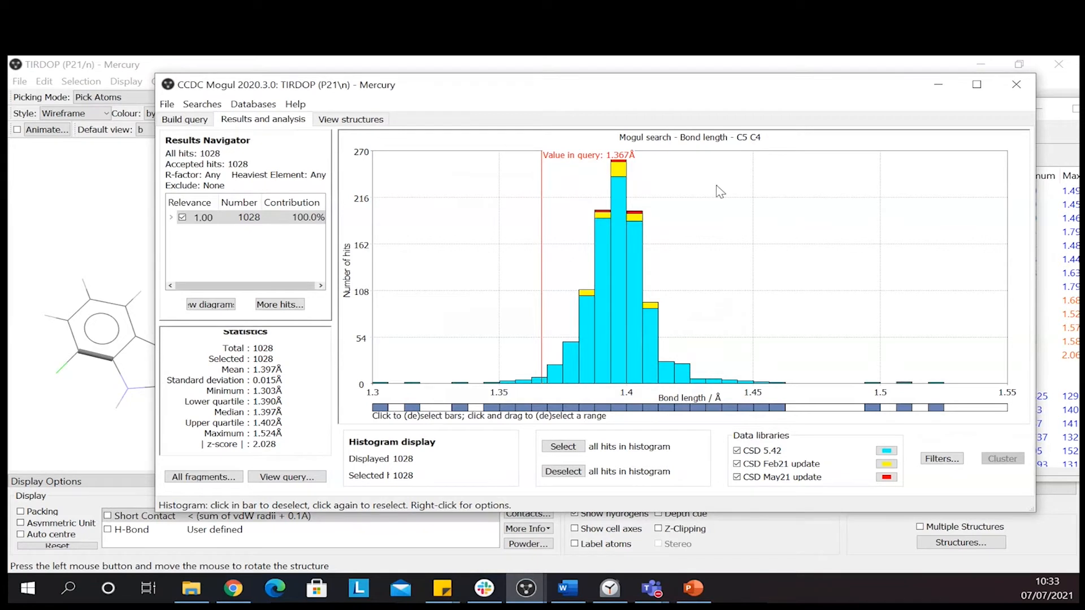
pyautogui.moveTo(596, 63)
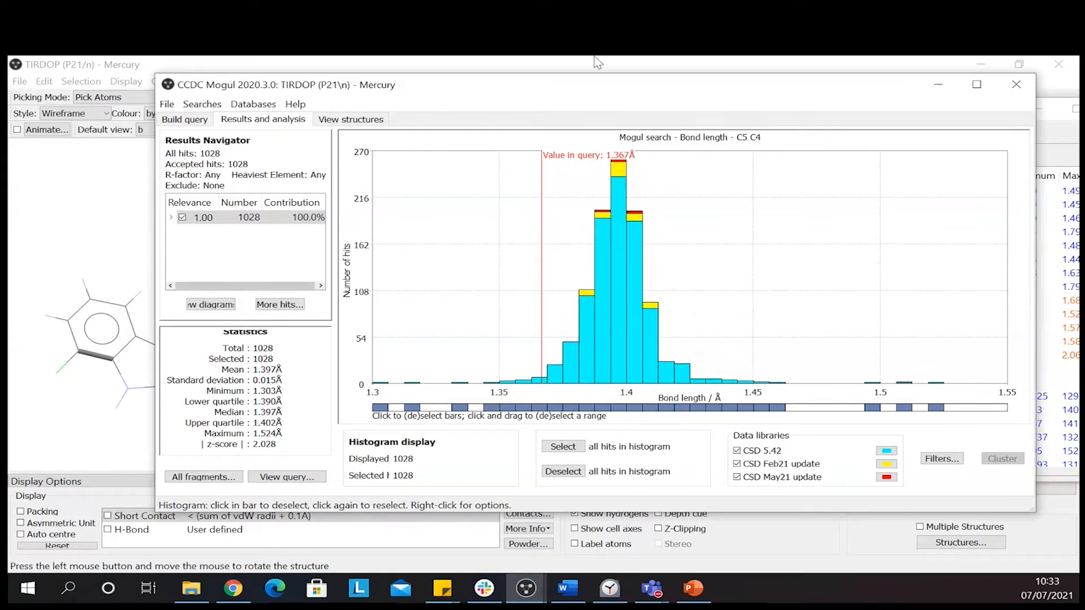
pyautogui.moveTo(547, 173)
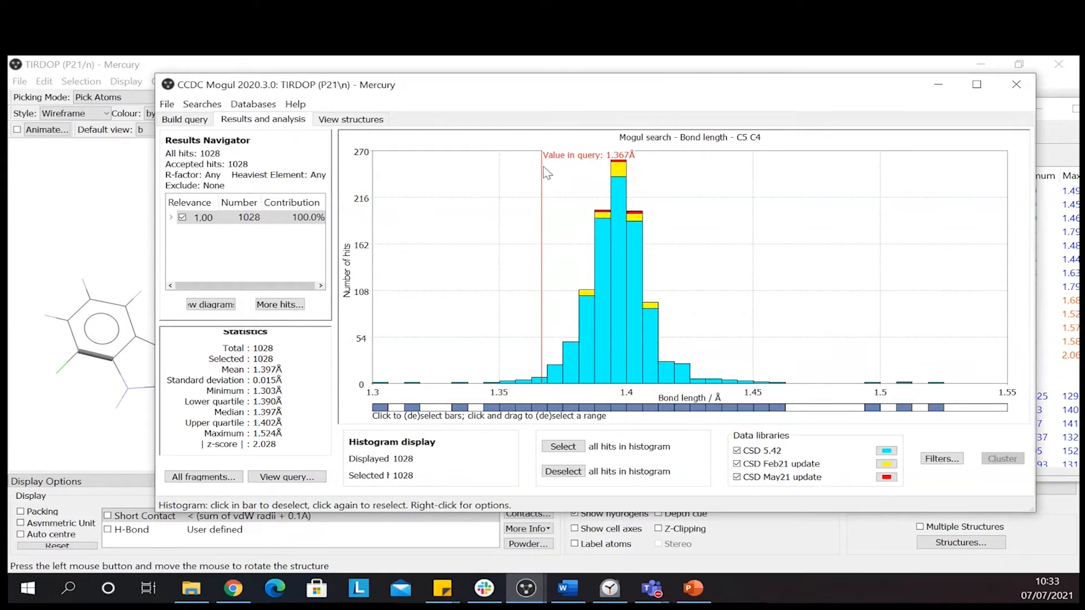
pyautogui.moveTo(547, 135)
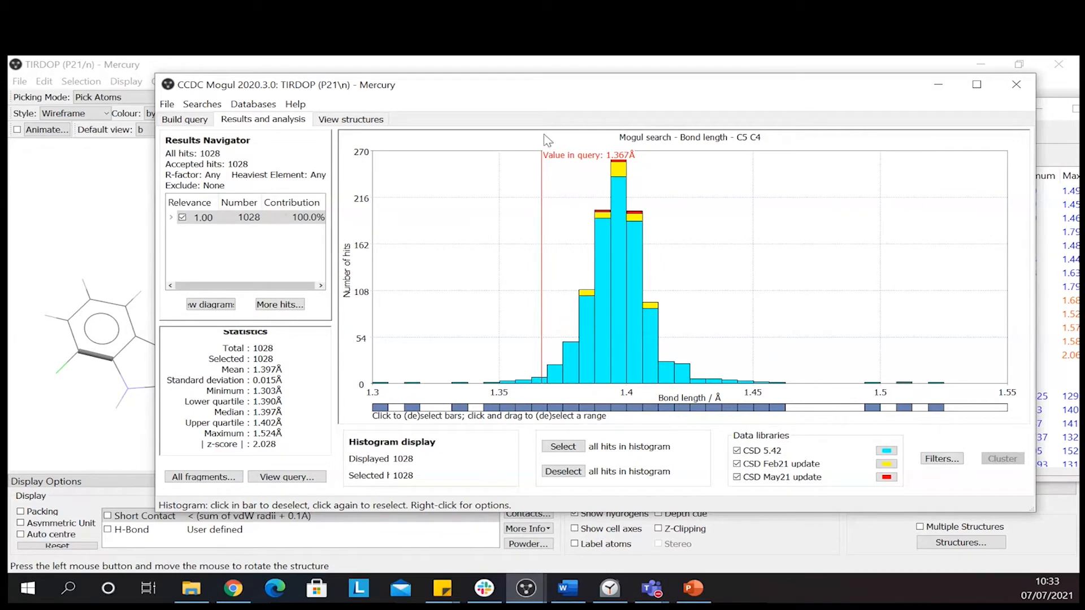
pyautogui.moveTo(694, 154)
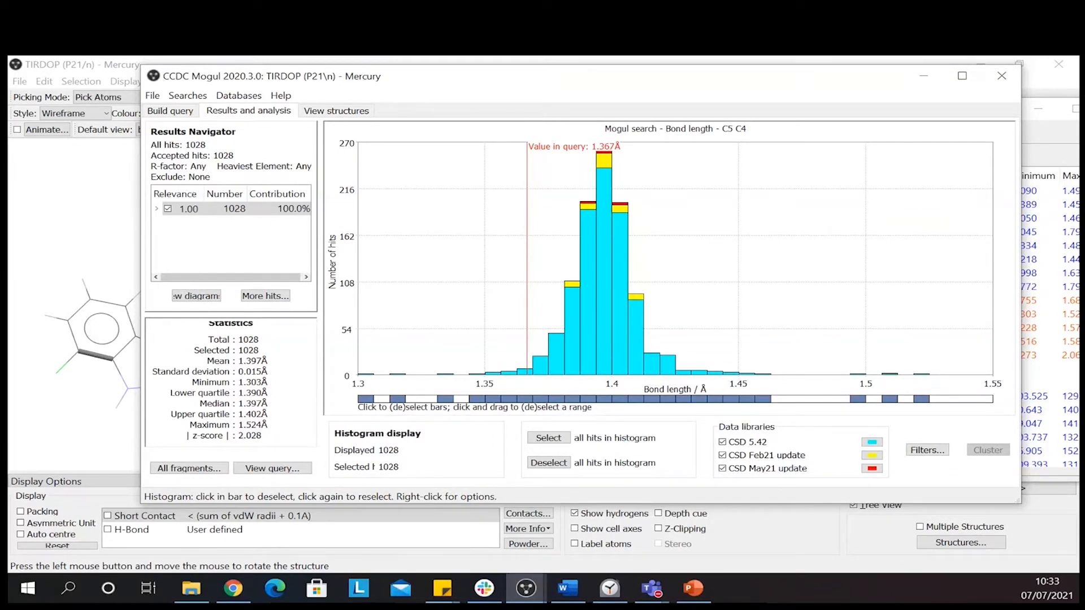
pyautogui.moveTo(336, 111)
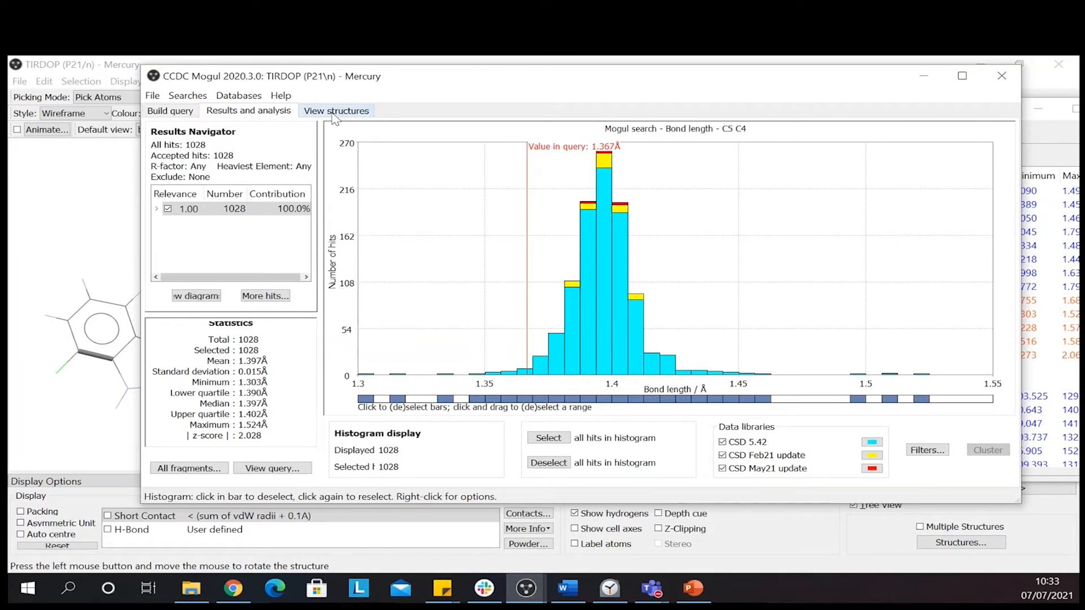
# Browse hit structures AWETUT and AWUYIC, showing AWUYIC in 3D with its information
pyautogui.click(337, 111)
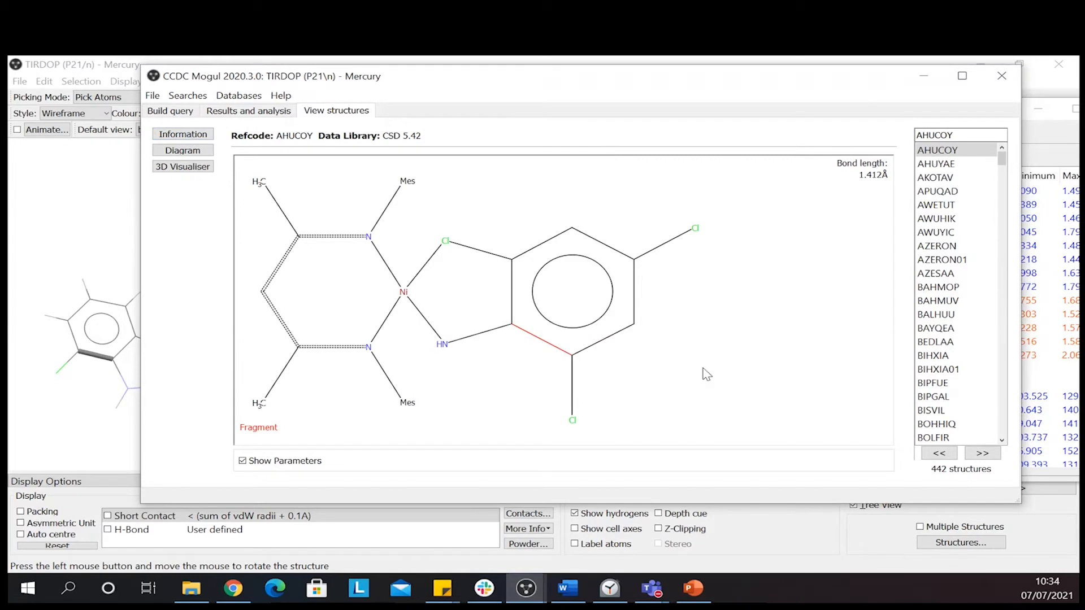
pyautogui.moveTo(842, 173)
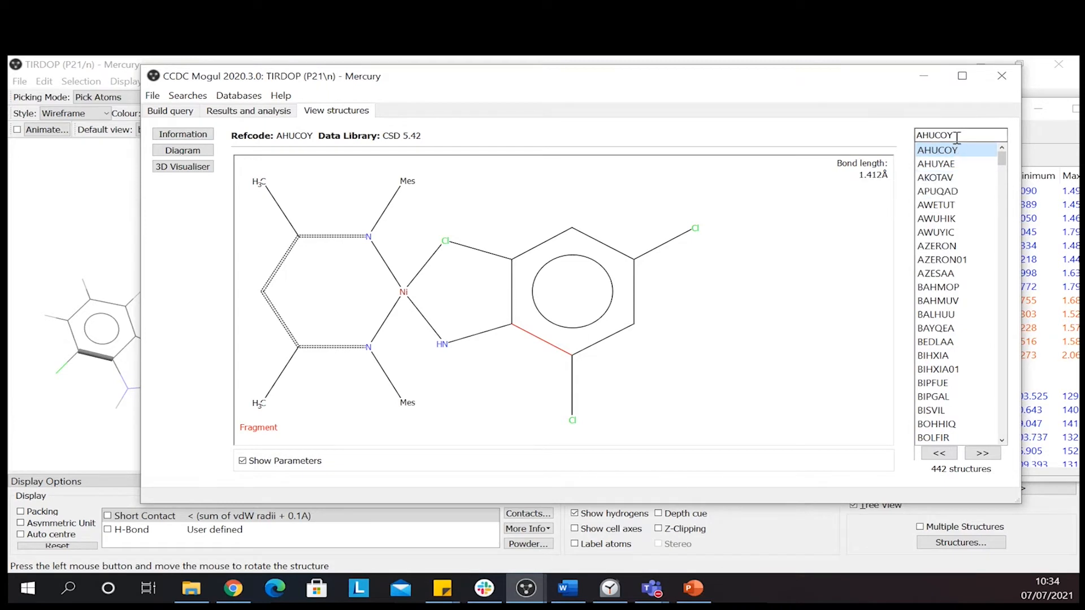
pyautogui.click(936, 205)
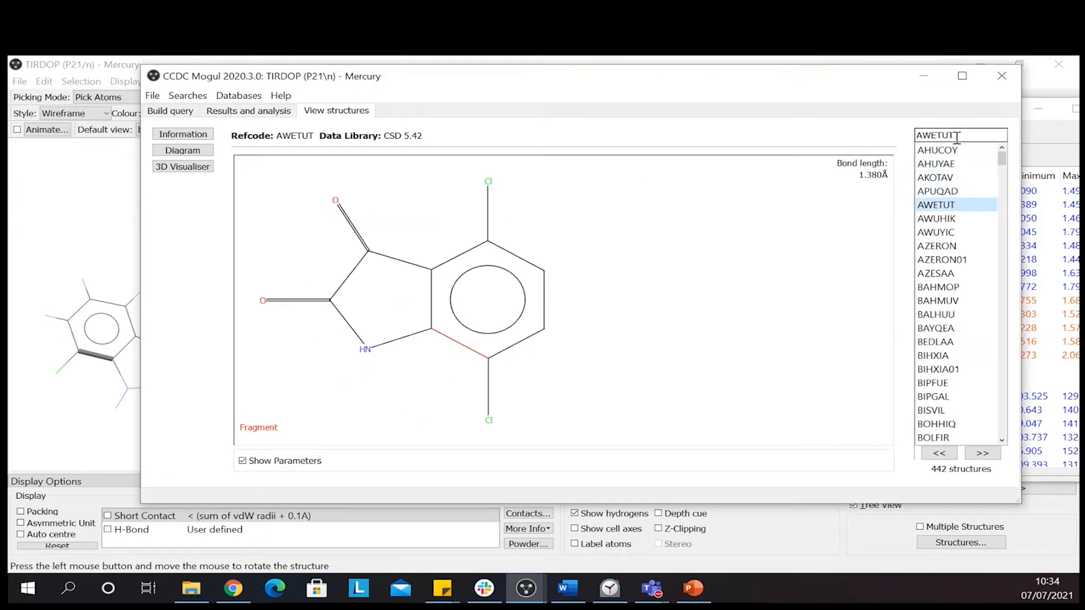
pyautogui.click(936, 232)
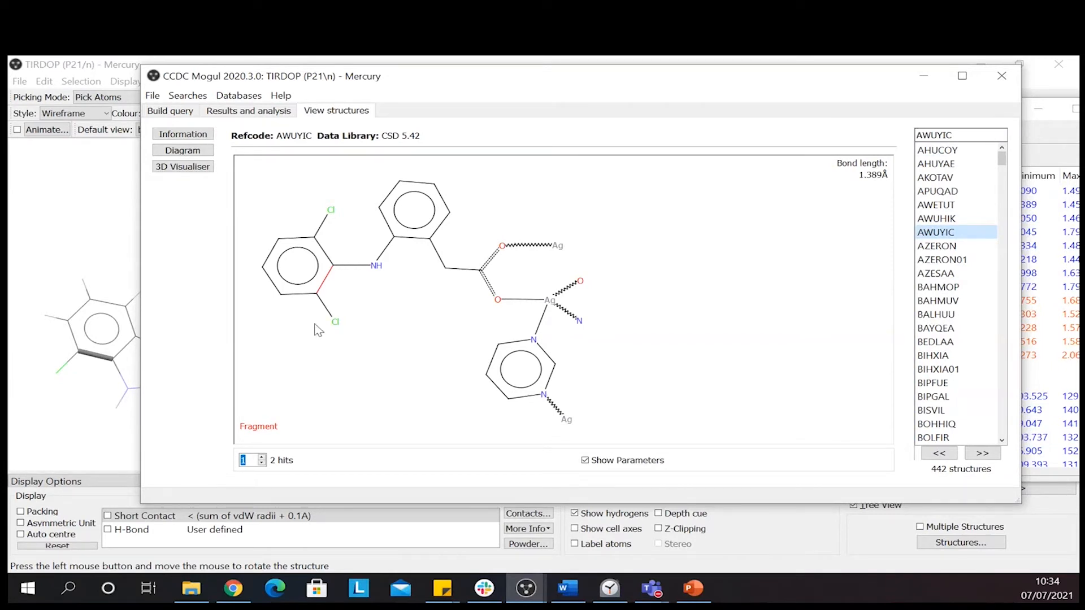
pyautogui.moveTo(351, 268)
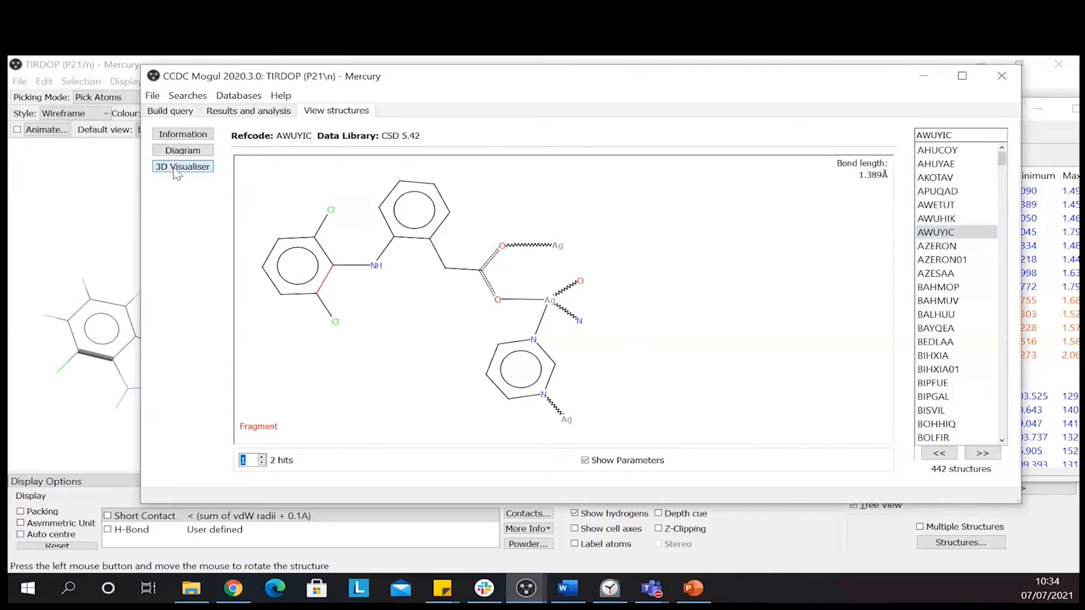
pyautogui.click(182, 166)
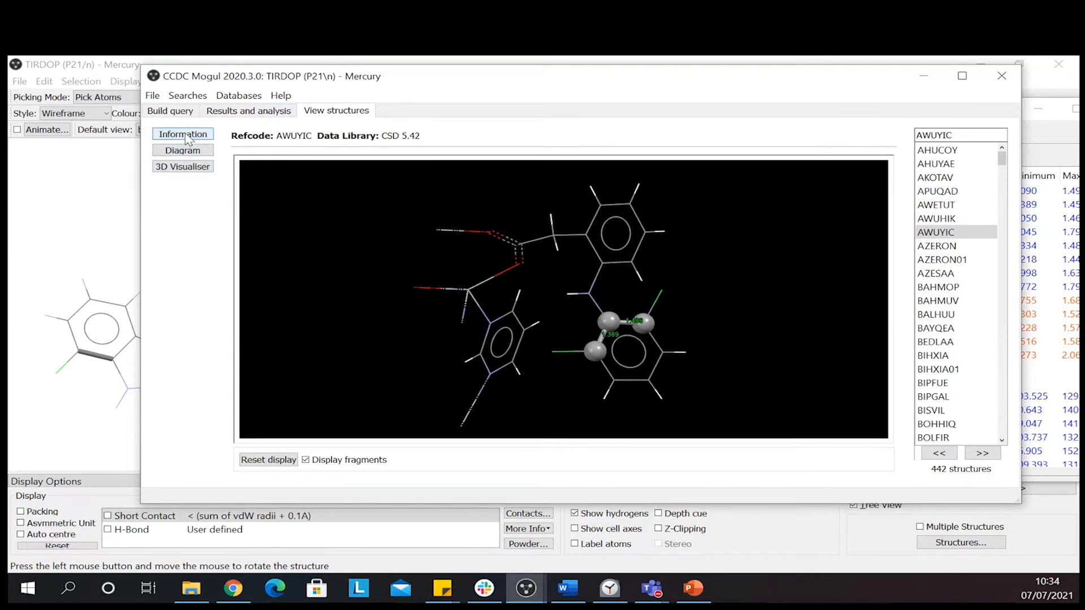
pyautogui.click(183, 135)
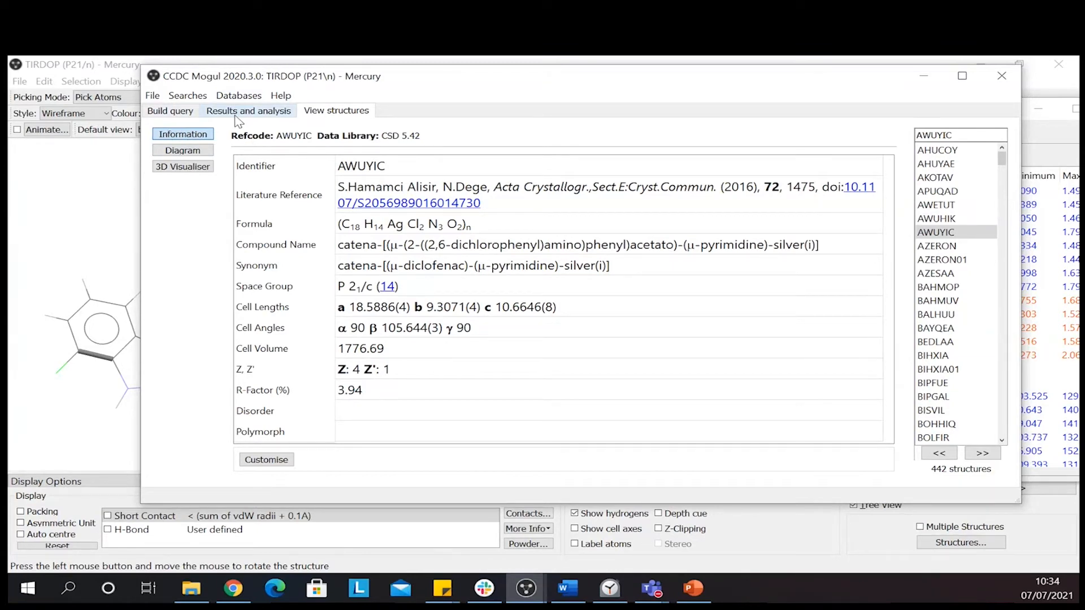
# On the histogram, deselect all hits and select only the shortest bars near 1.34 Å
pyautogui.click(249, 110)
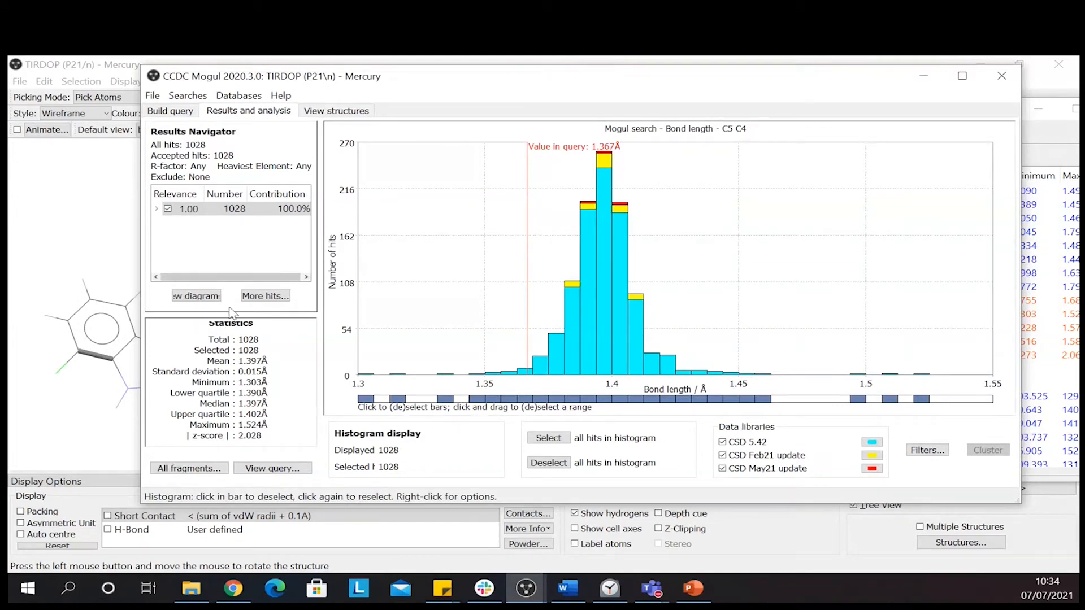
pyautogui.moveTo(339, 232)
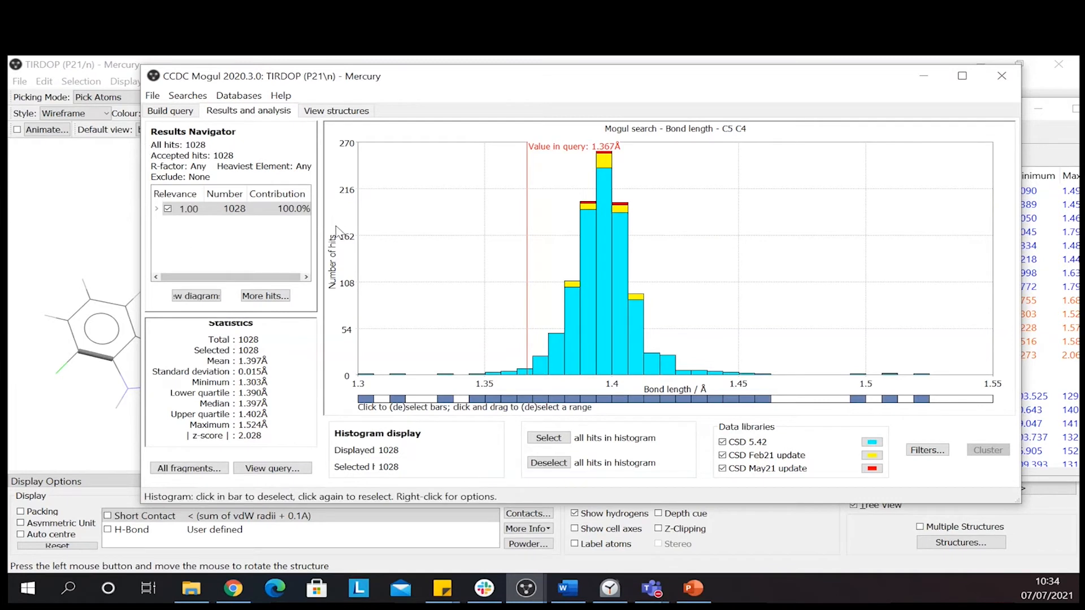
pyautogui.moveTo(218, 456)
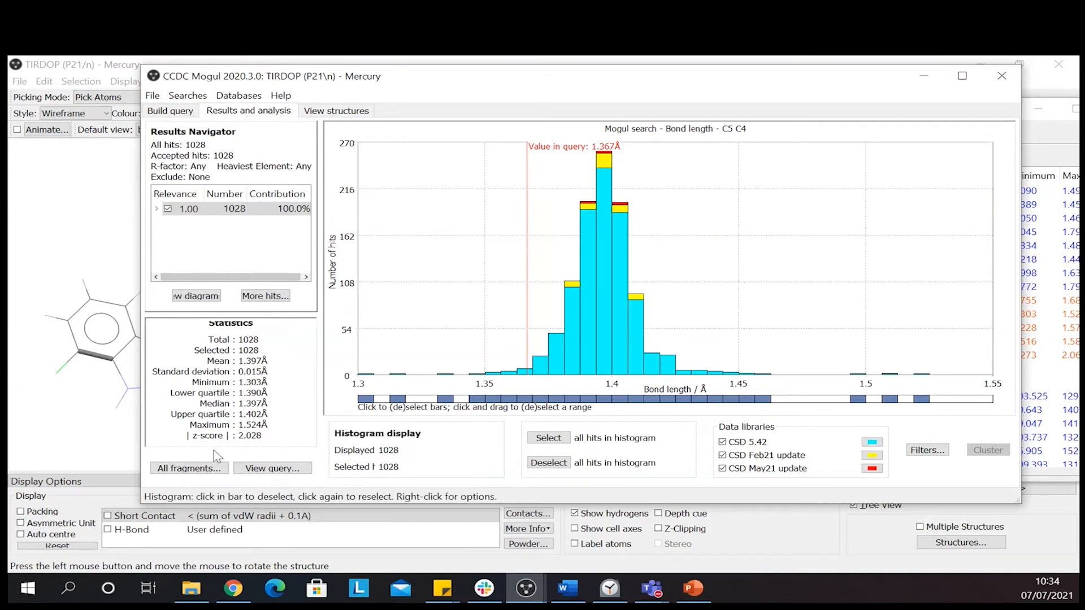
pyautogui.moveTo(281, 348)
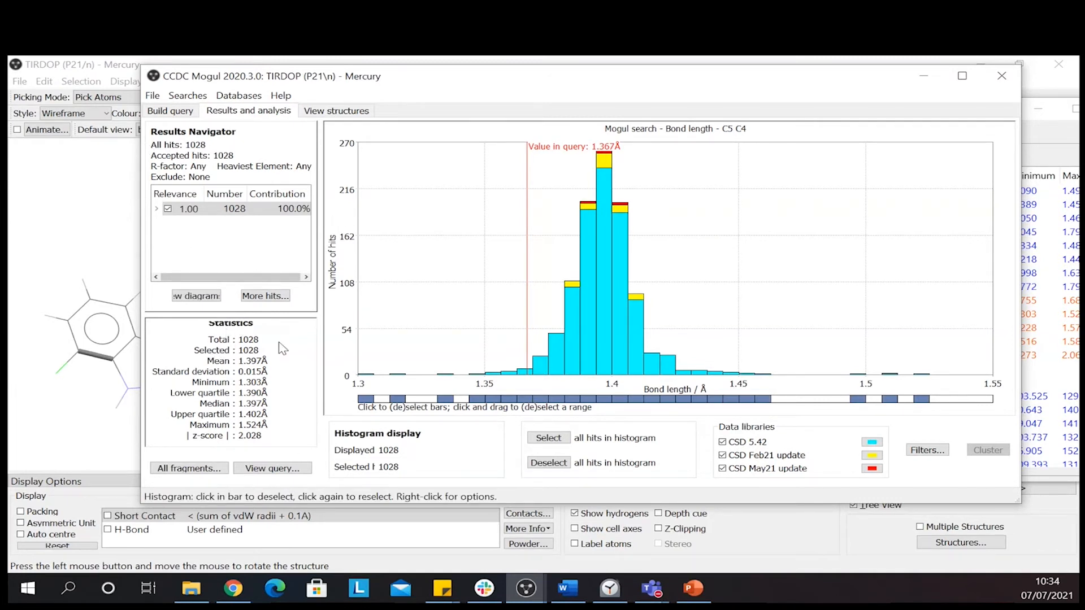
pyautogui.moveTo(323, 362)
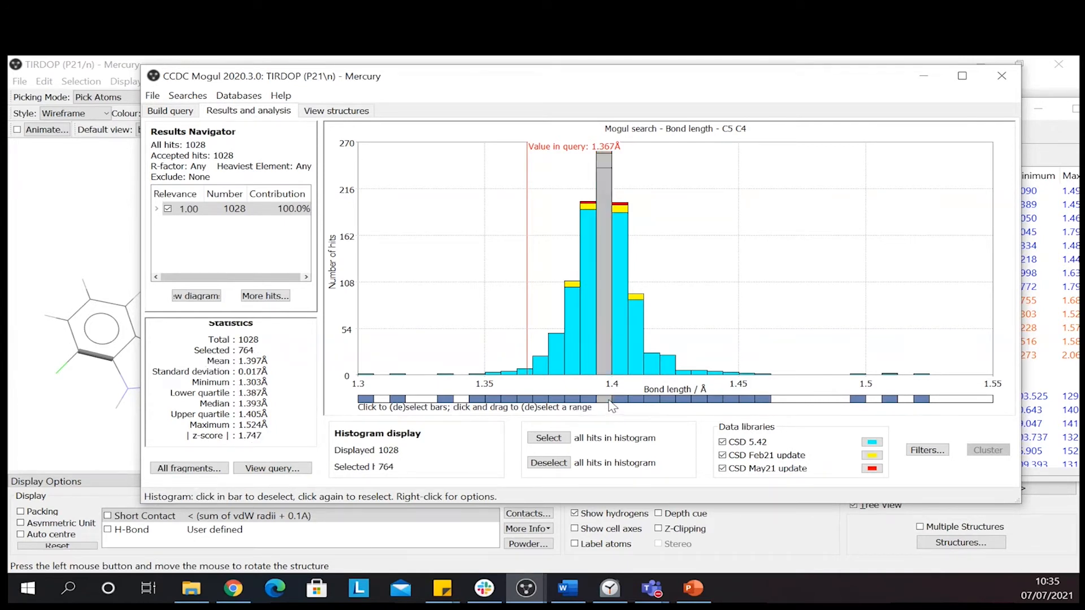
pyautogui.moveTo(607, 405)
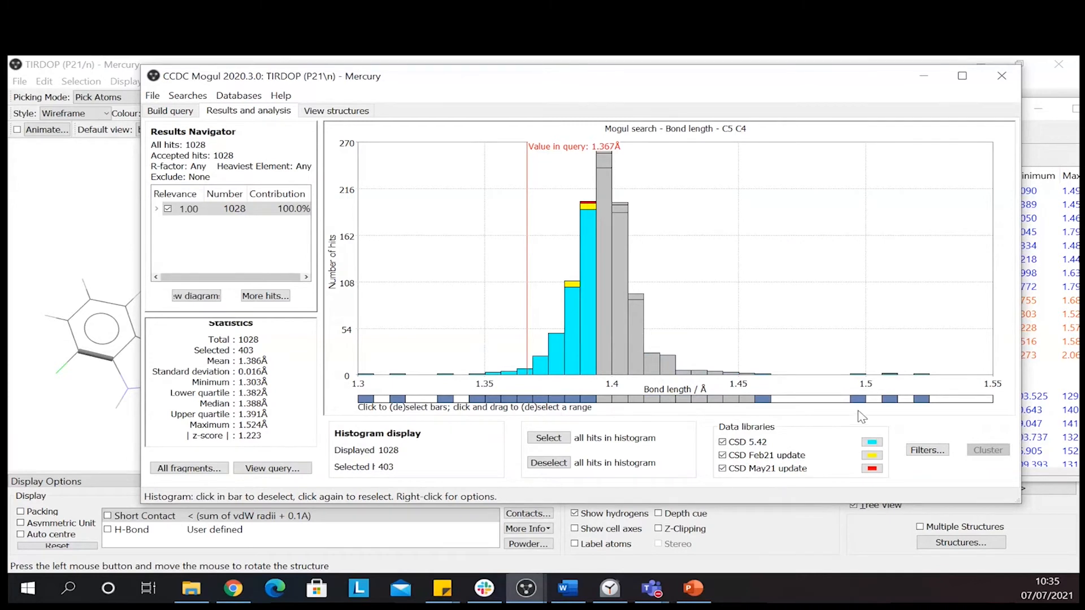
pyautogui.click(548, 463)
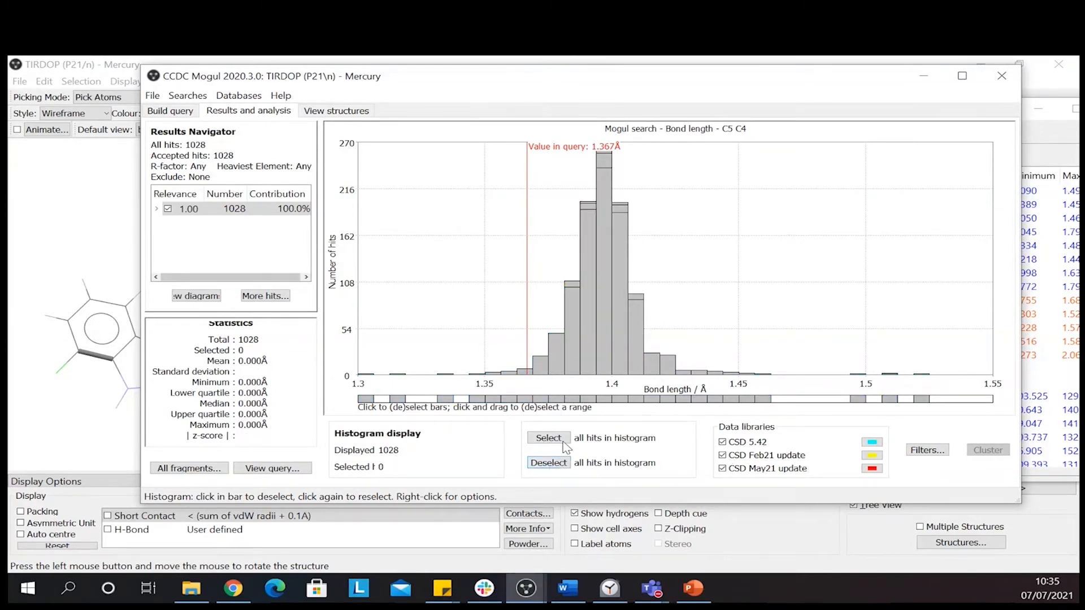
pyautogui.click(548, 438)
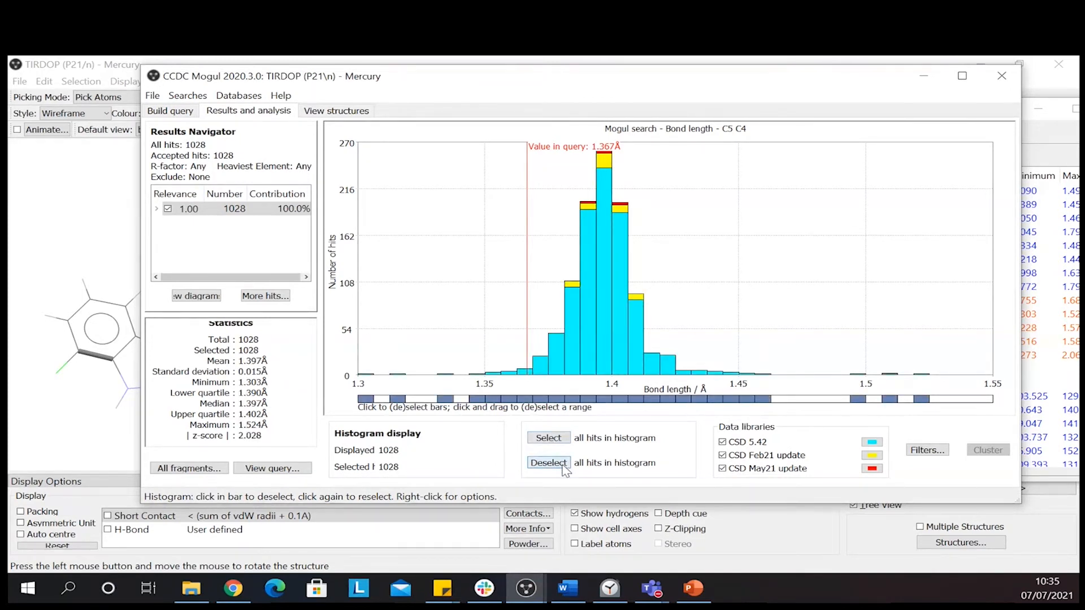
pyautogui.click(548, 463)
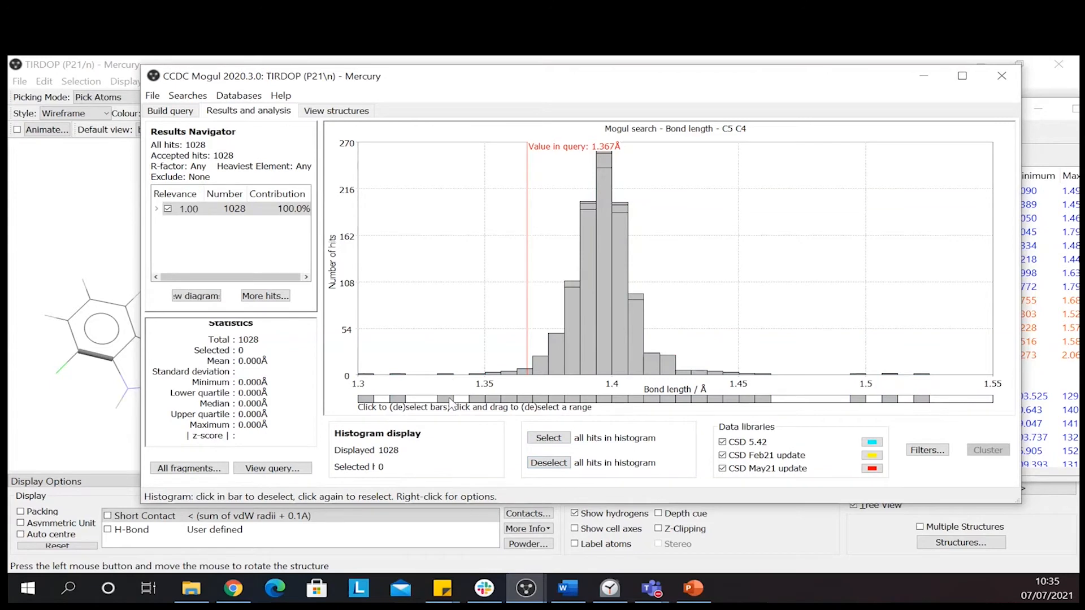
pyautogui.click(481, 398)
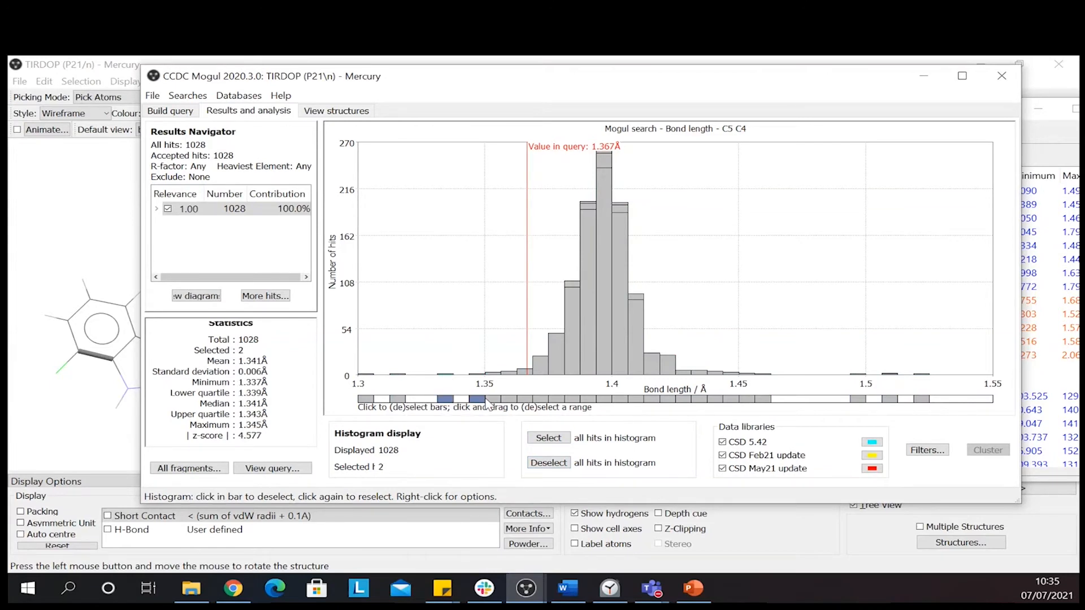
pyautogui.click(491, 399)
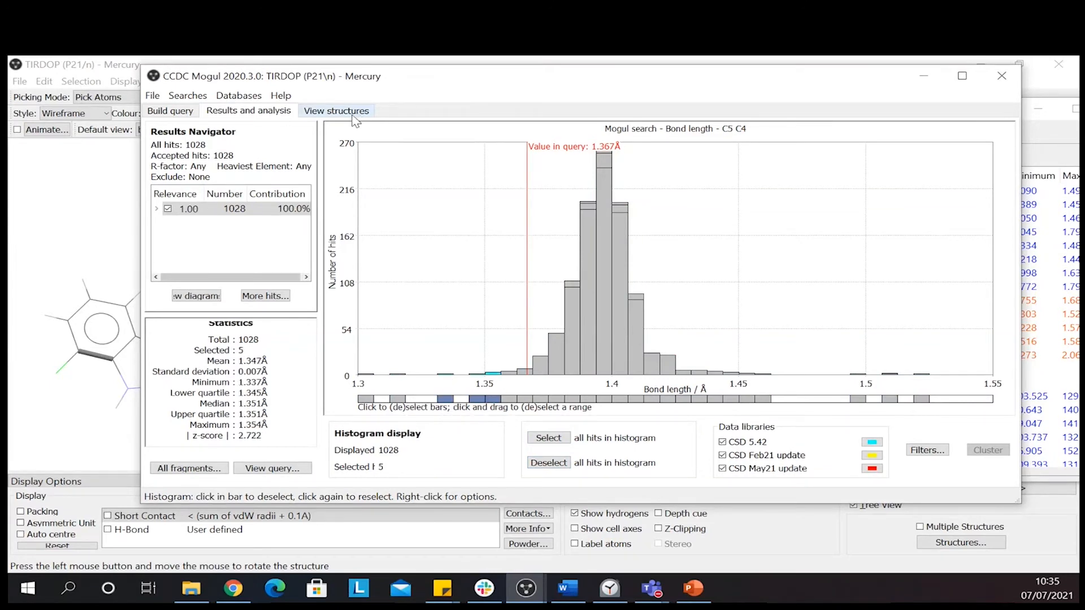
# Browse the selected hit structures like FOPMIG and QABDON, then return to the histogram
pyautogui.click(336, 111)
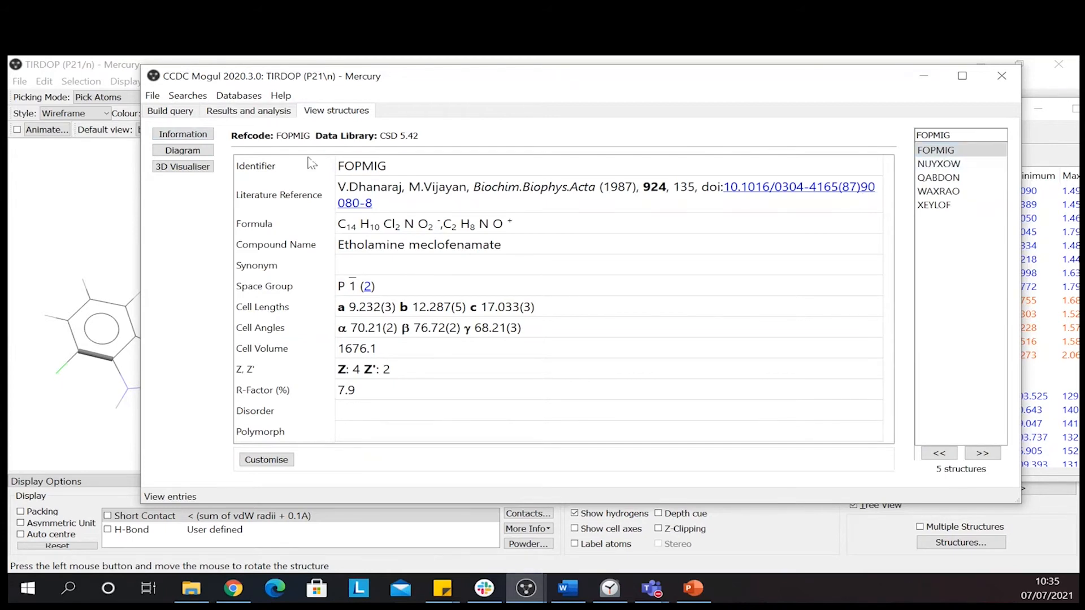
pyautogui.click(182, 151)
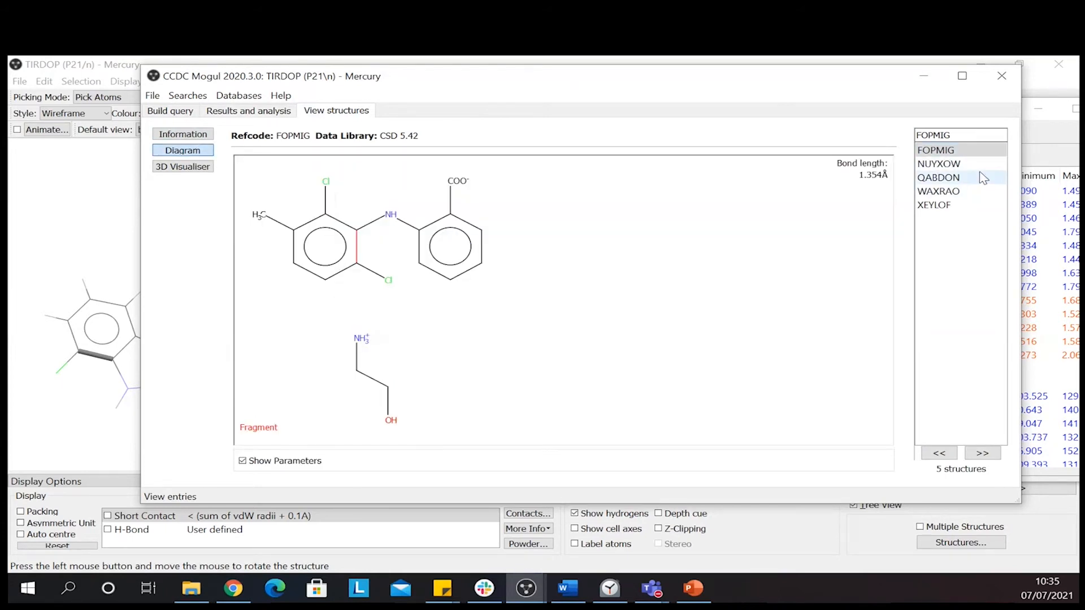
pyautogui.click(938, 177)
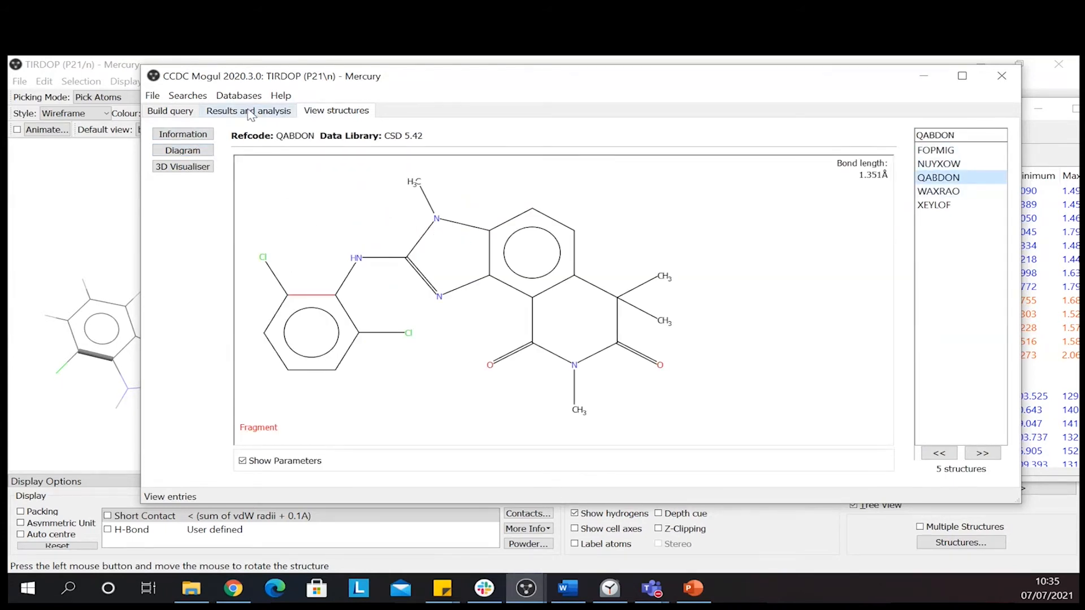
pyautogui.click(248, 110)
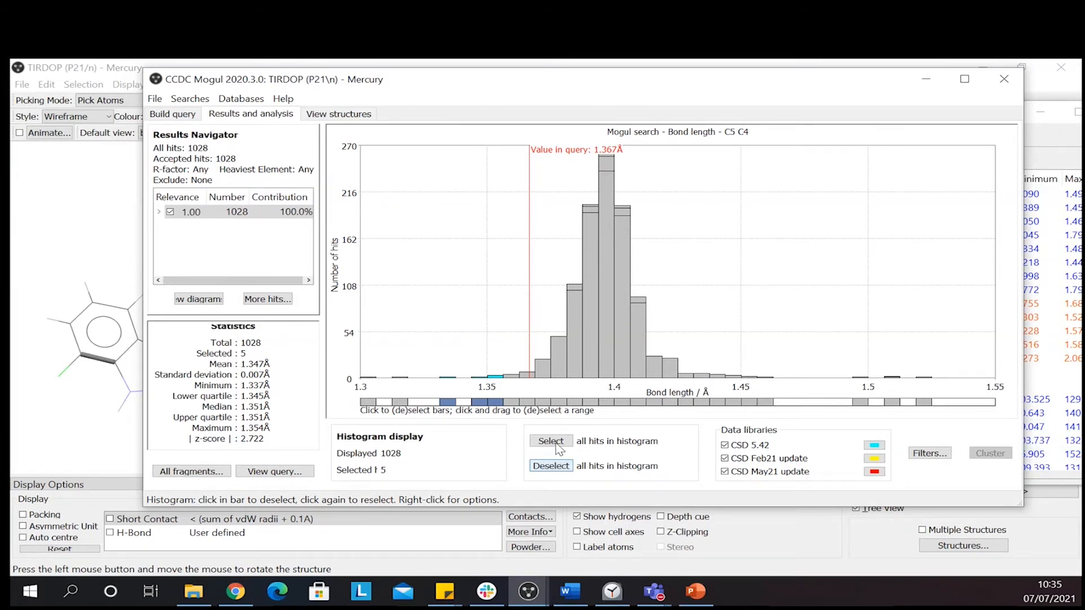
# Filter all C5 C4 bond-length hits to R-factor ≤ 5.0%, leaving 584 hits
pyautogui.click(550, 440)
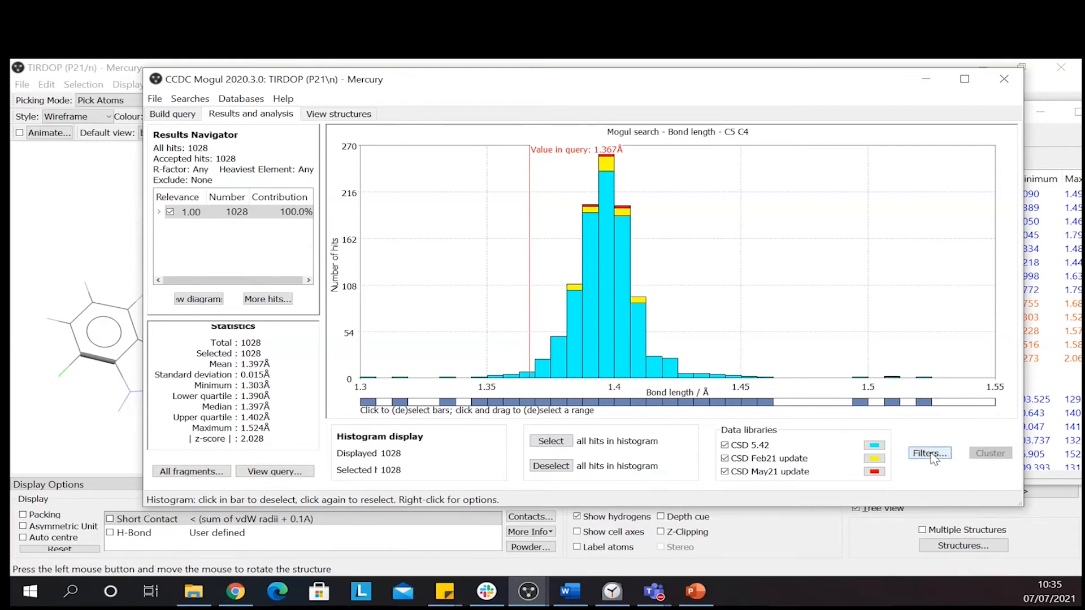
pyautogui.click(928, 453)
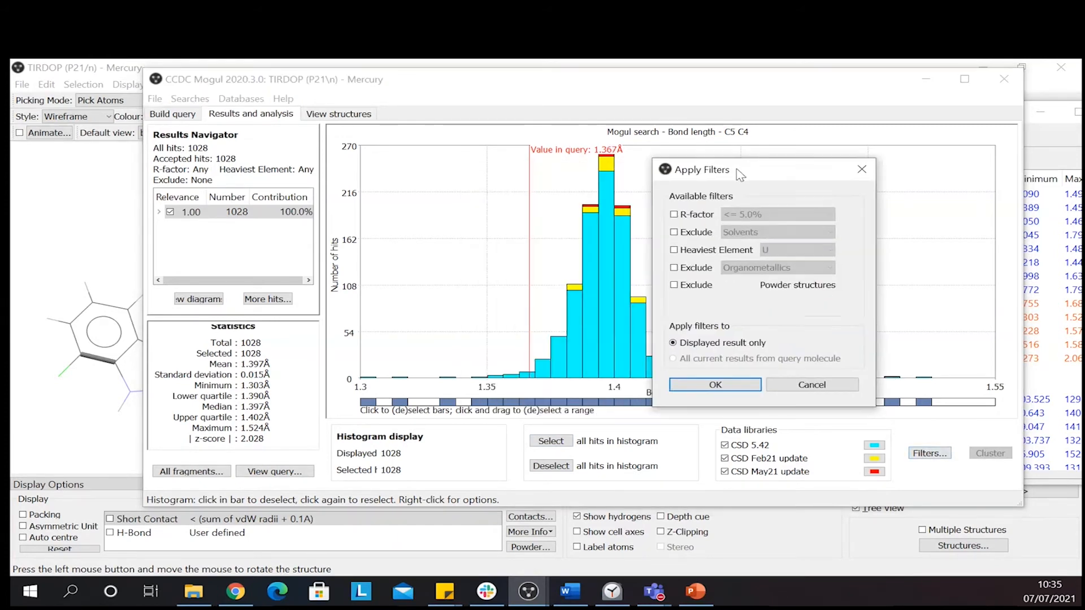
pyautogui.moveTo(701, 169); pyautogui.dragTo(763, 185)
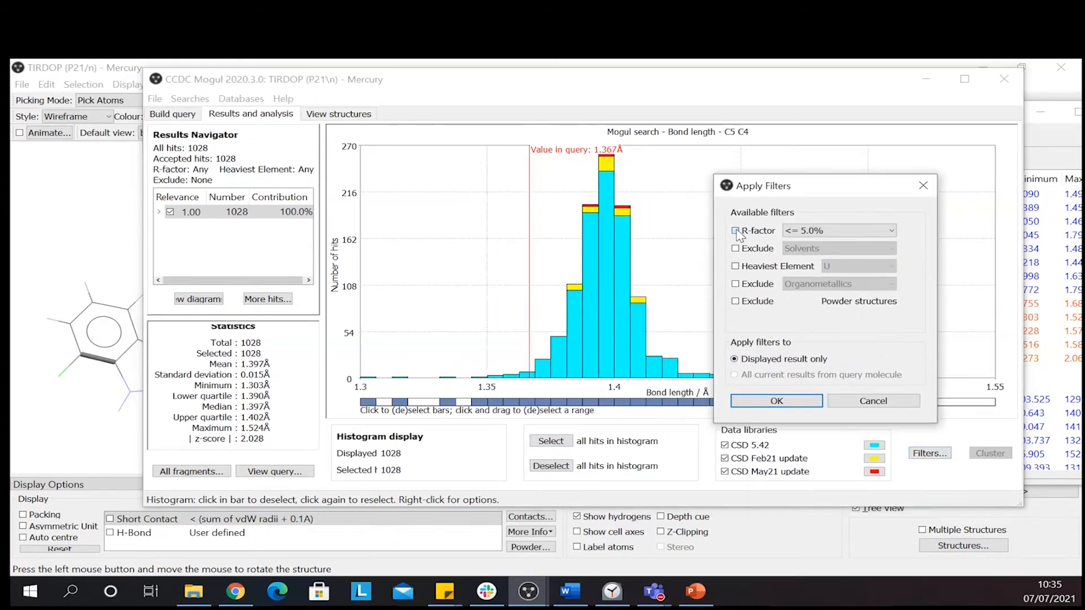
pyautogui.click(735, 230)
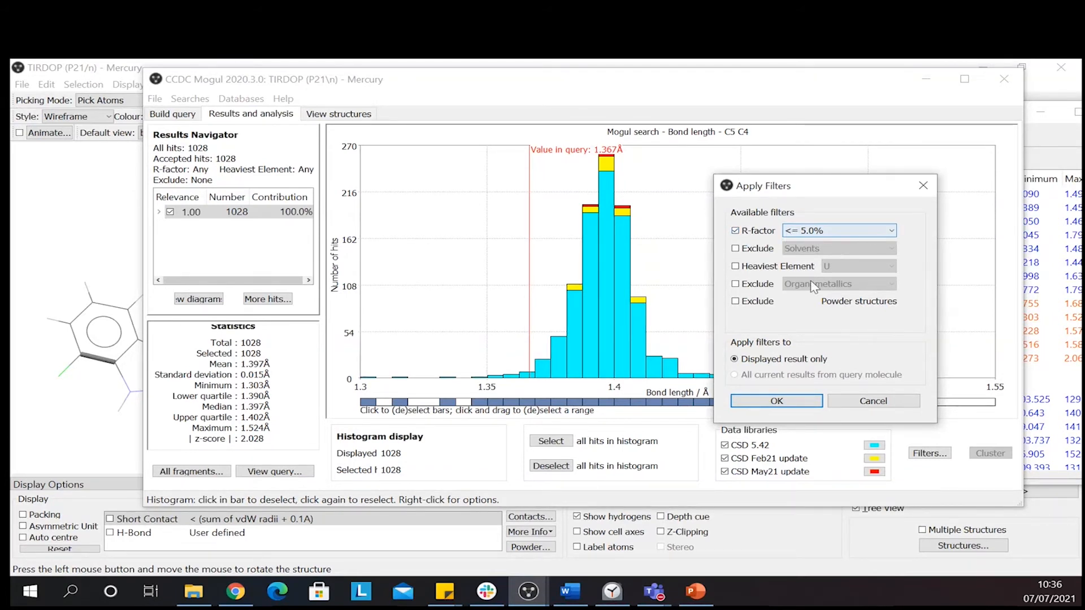
pyautogui.click(776, 400)
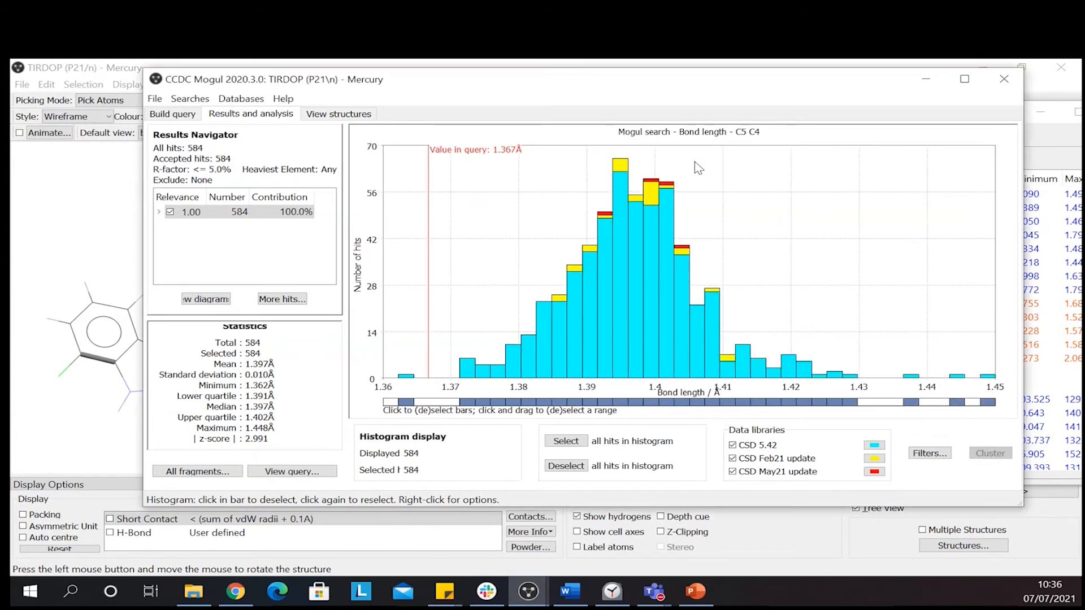
pyautogui.moveTo(566, 200)
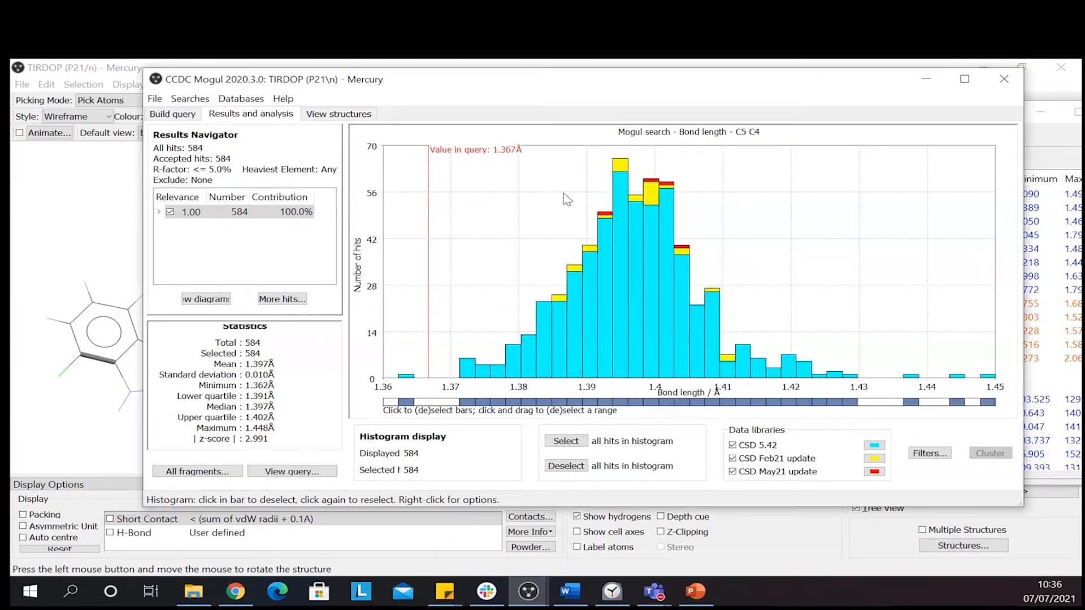
pyautogui.moveTo(916, 491)
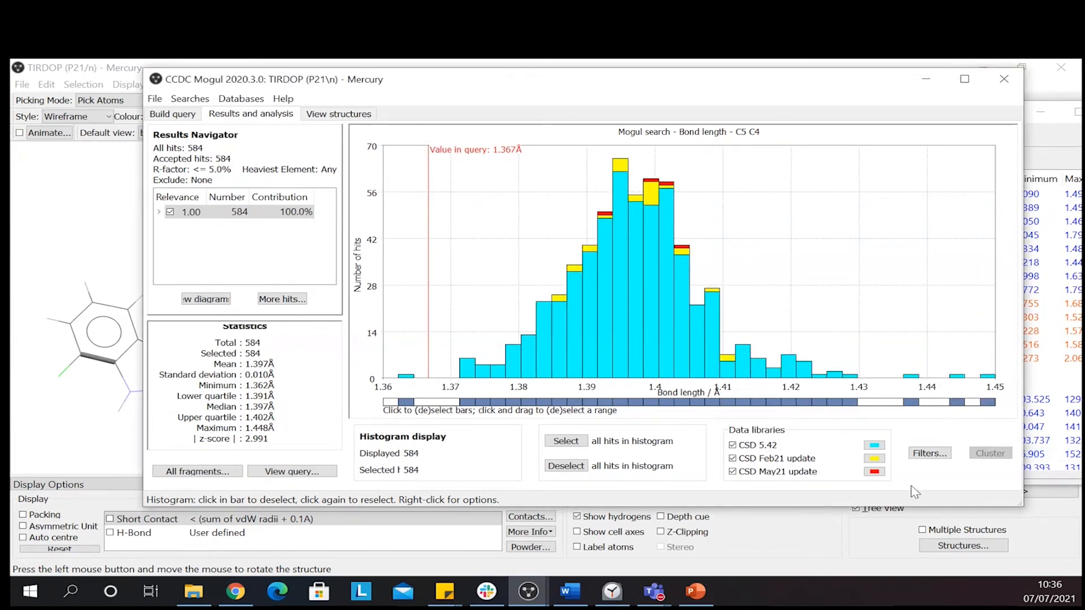
pyautogui.click(929, 453)
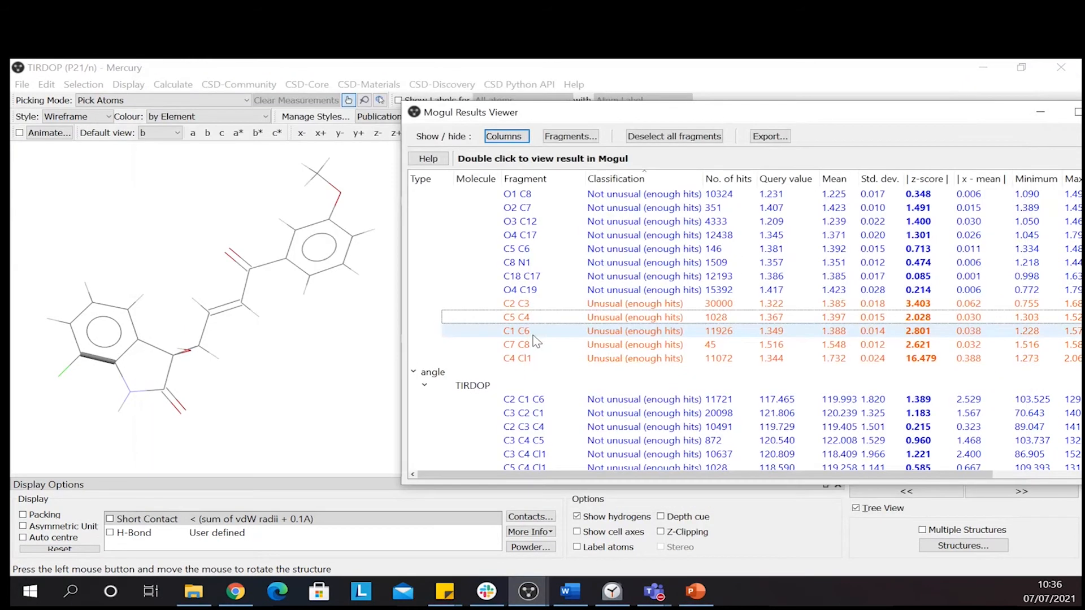
# View the C3 C4 Cl1 angle histogram, then close the Mogul histogram and results windows
pyautogui.doubleClick(525, 454)
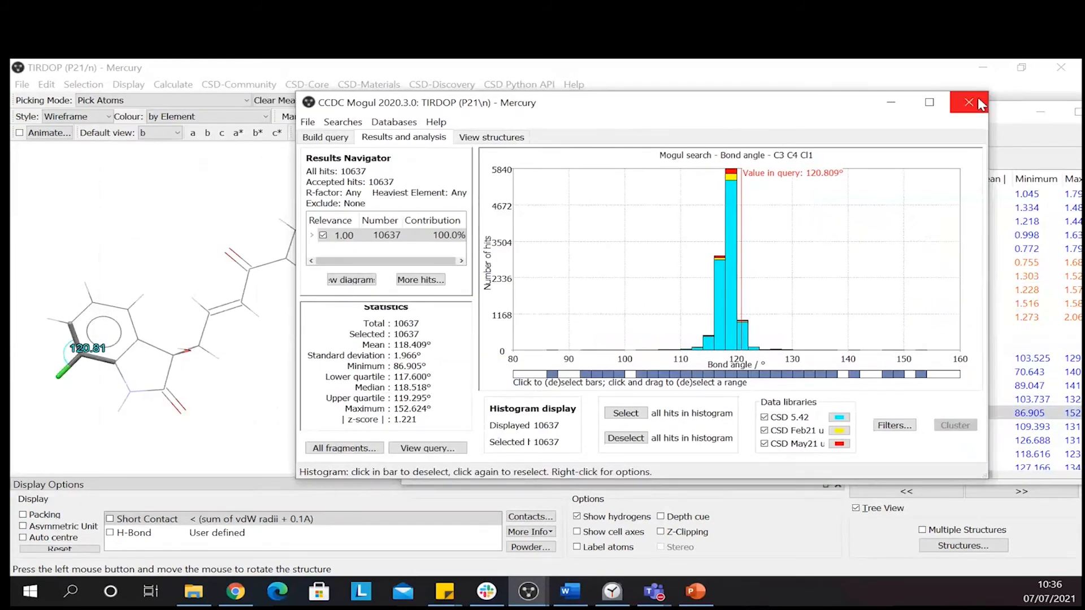
pyautogui.moveTo(970, 102)
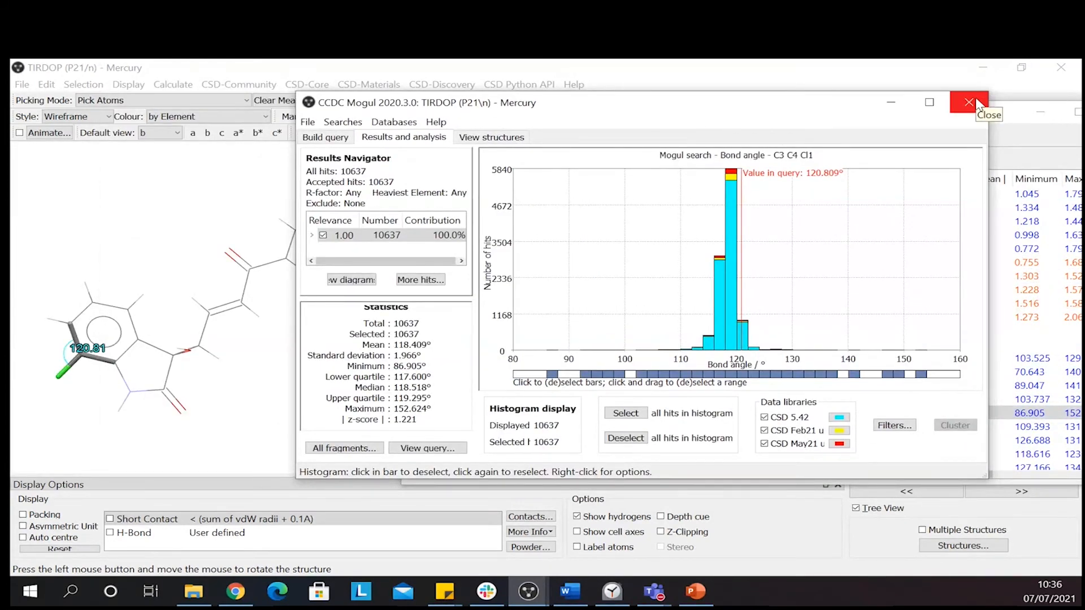
pyautogui.click(969, 102)
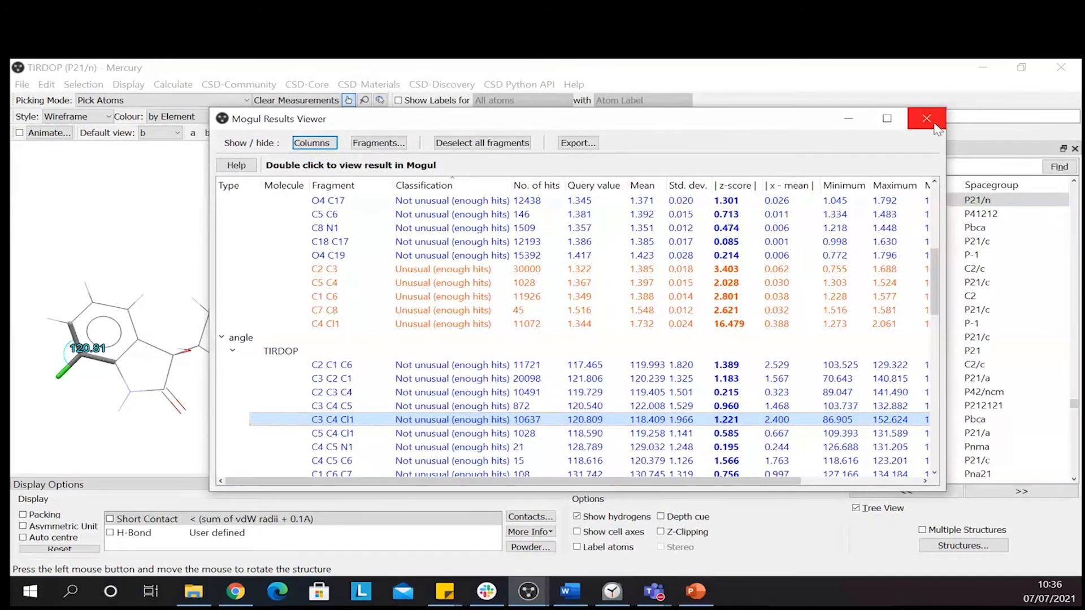
pyautogui.click(927, 118)
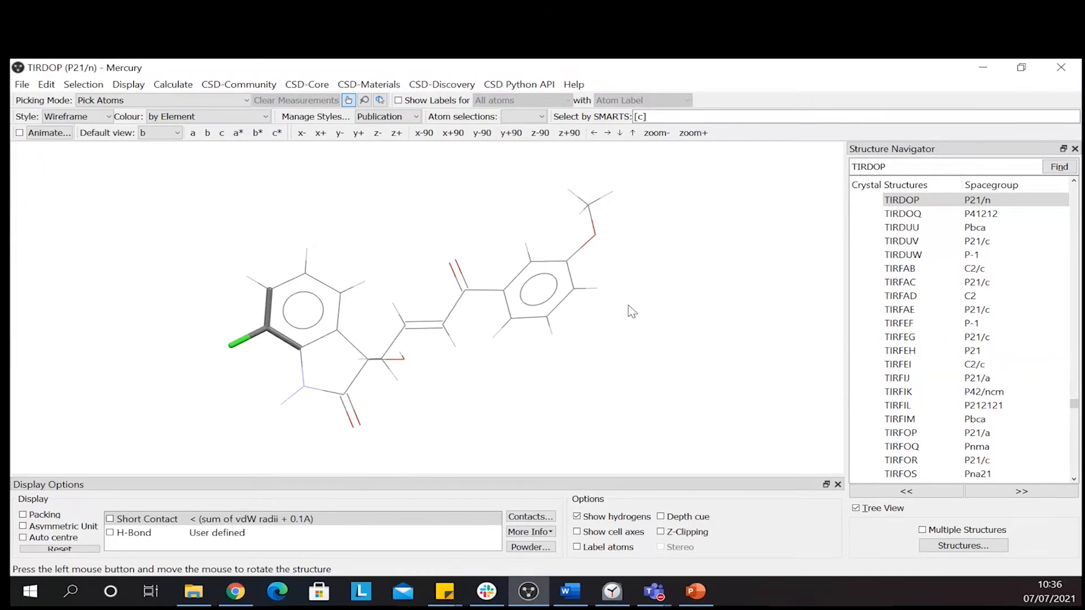
# Rotate TIRDOP, switch its style from Wireframe to Ball and Stick, and pick atoms
pyautogui.moveTo(630, 310); pyautogui.dragTo(578, 298)
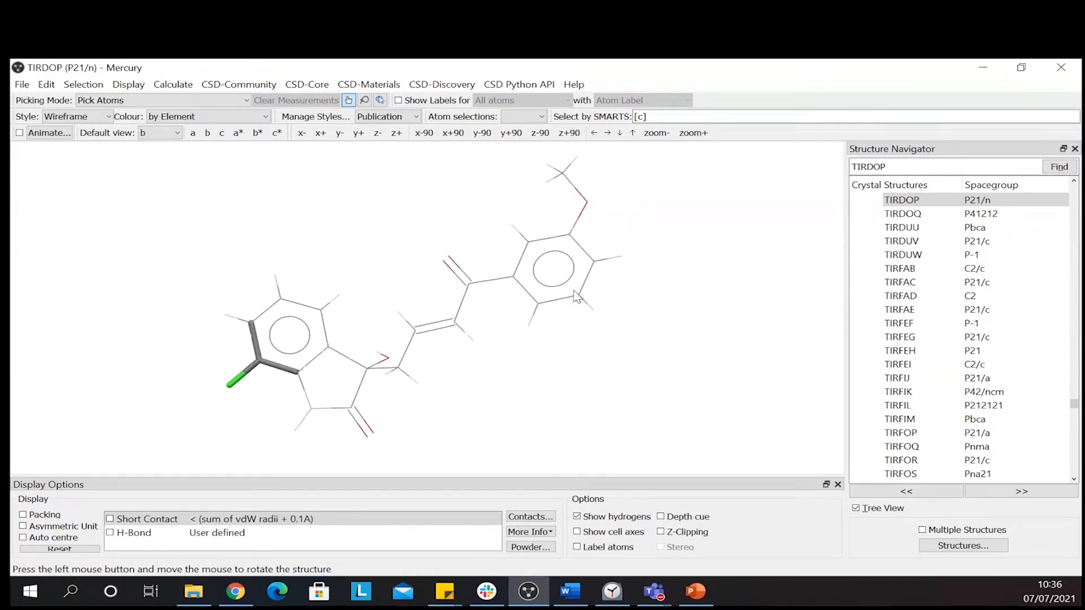
pyautogui.moveTo(145, 494)
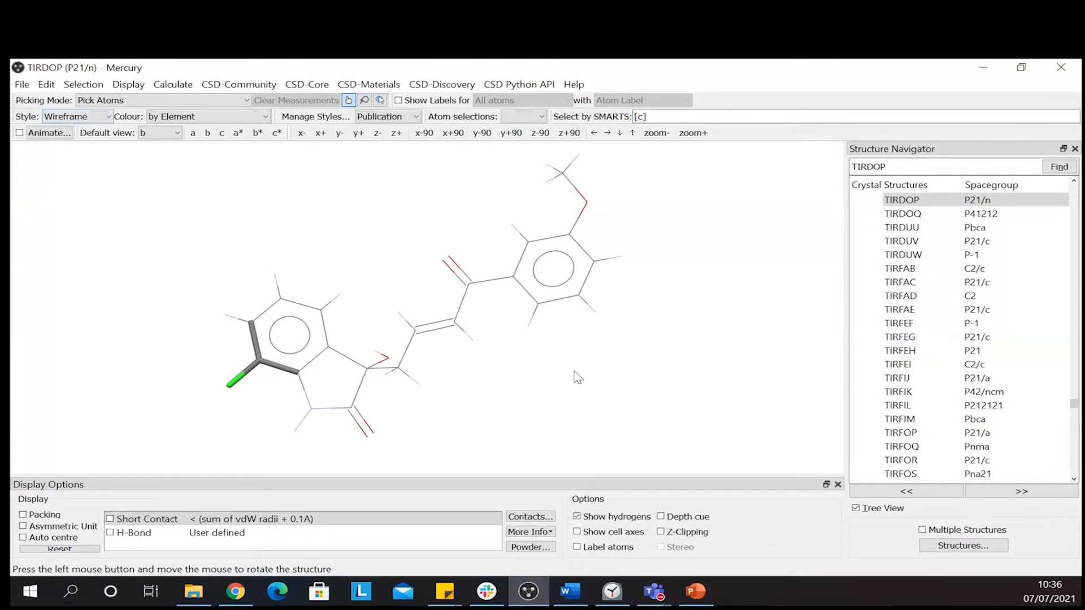
pyautogui.moveTo(578, 377); pyautogui.dragTo(546, 370)
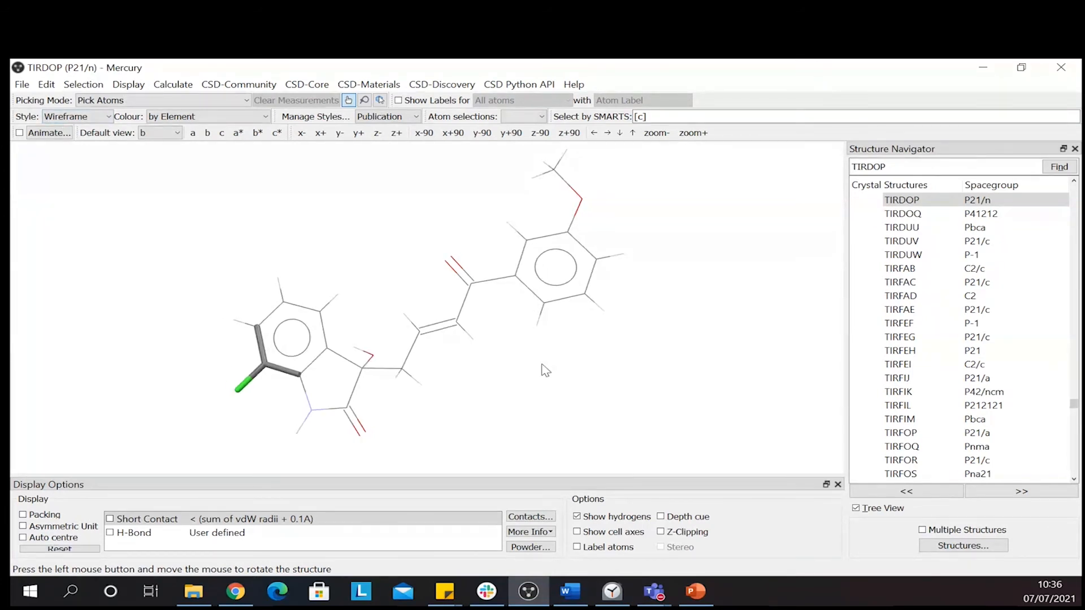
pyautogui.moveTo(268, 268)
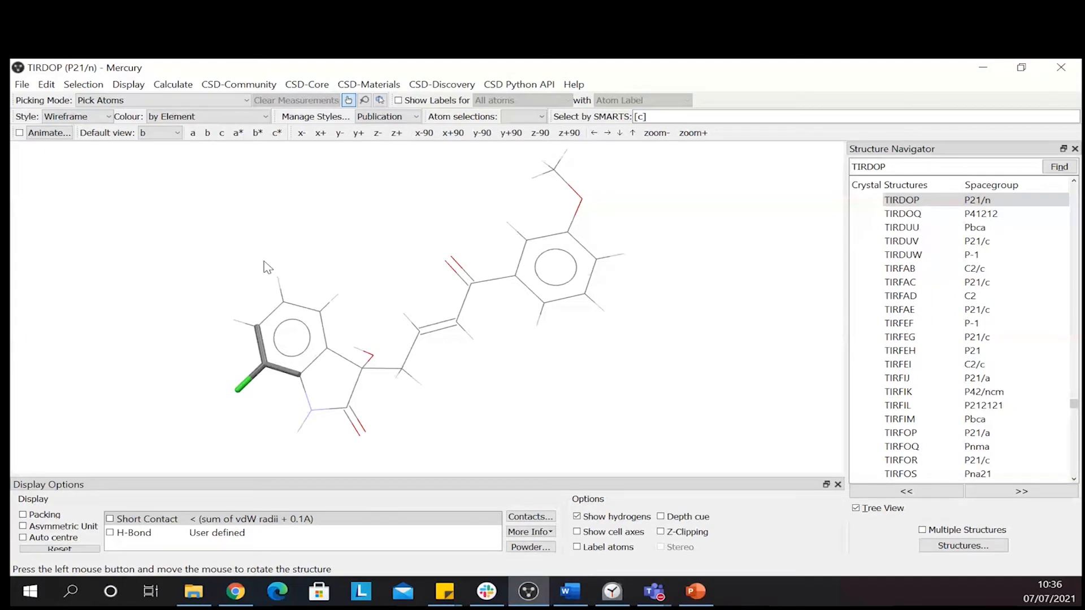
pyautogui.moveTo(817, 149)
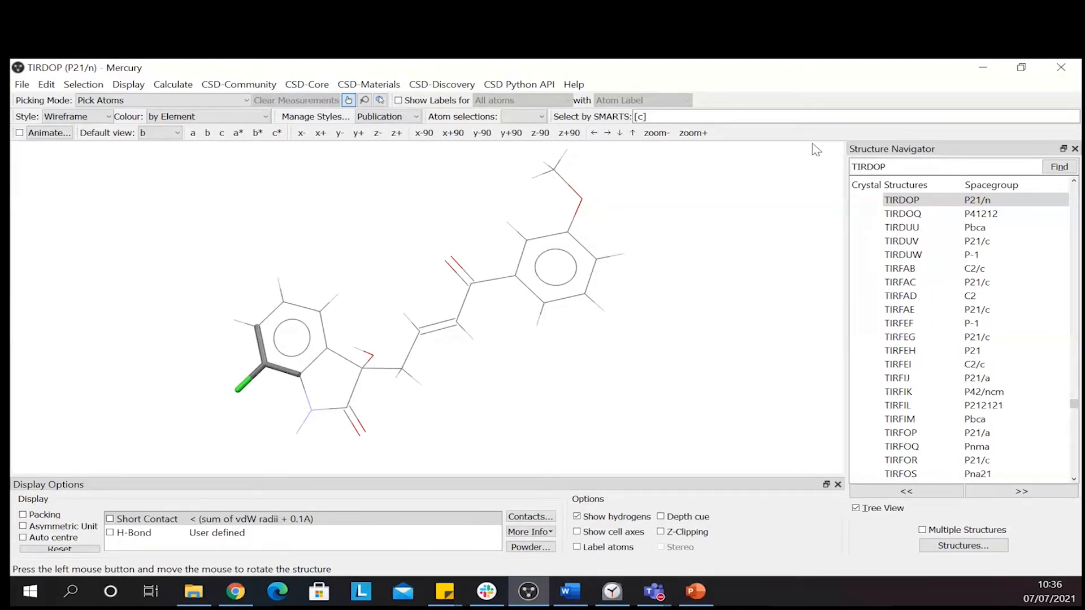
pyautogui.moveTo(145, 162)
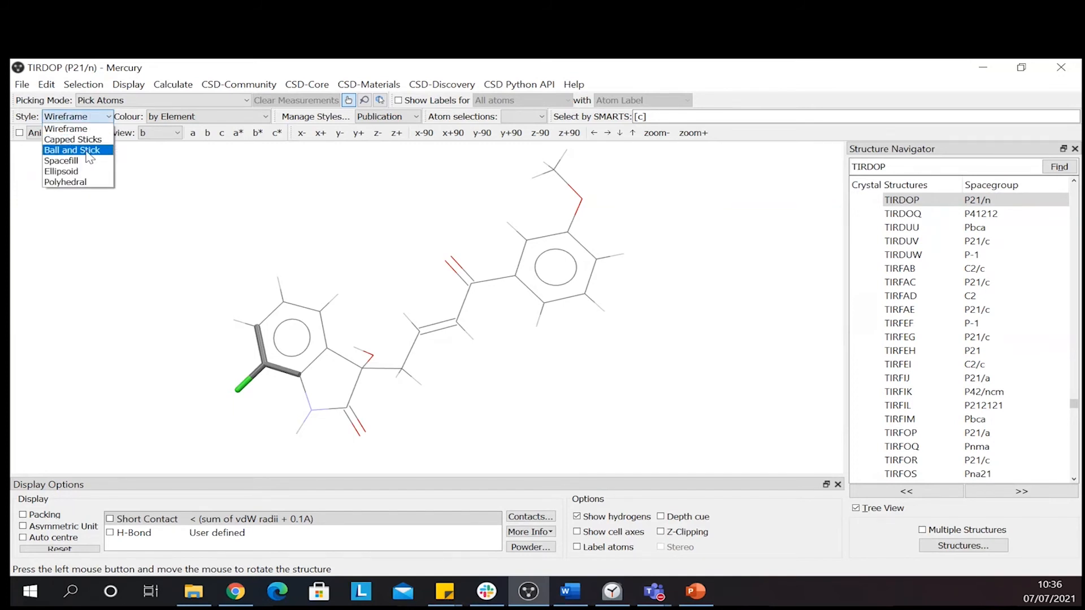
pyautogui.click(72, 149)
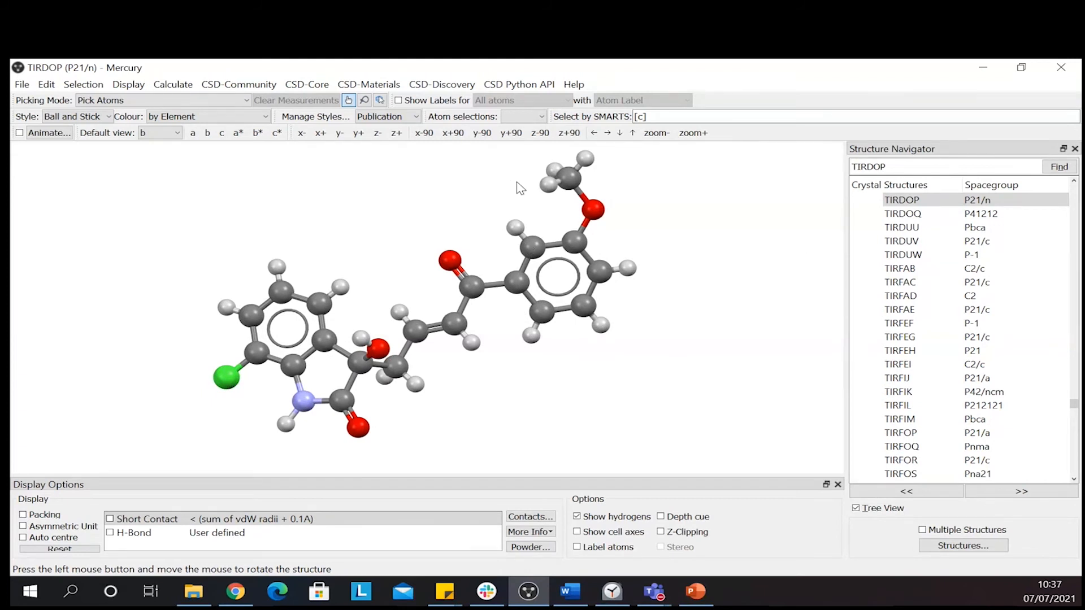
pyautogui.moveTo(708, 206)
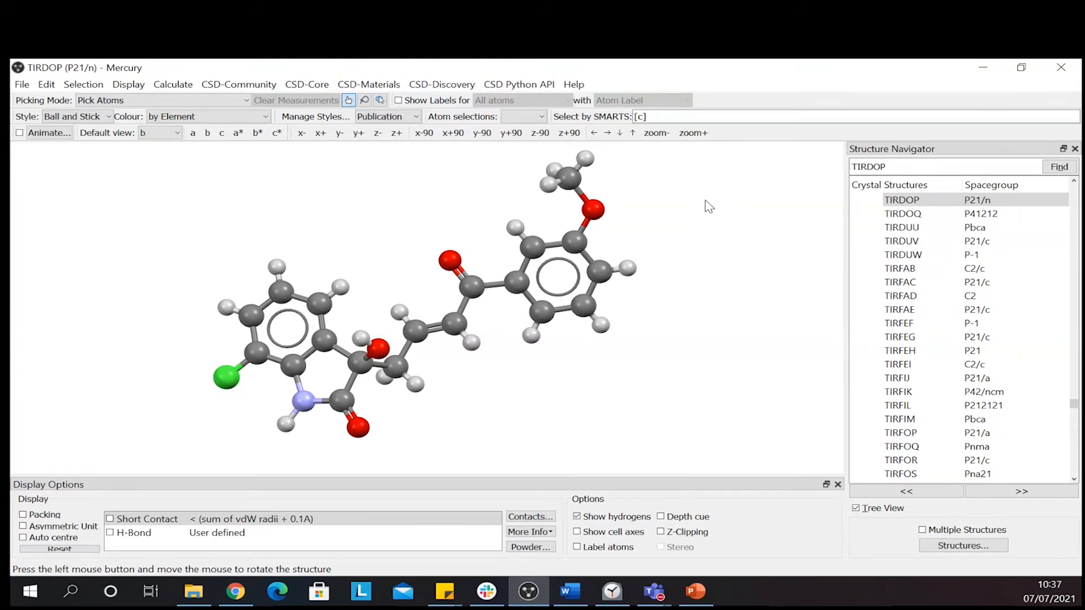
pyautogui.click(566, 179)
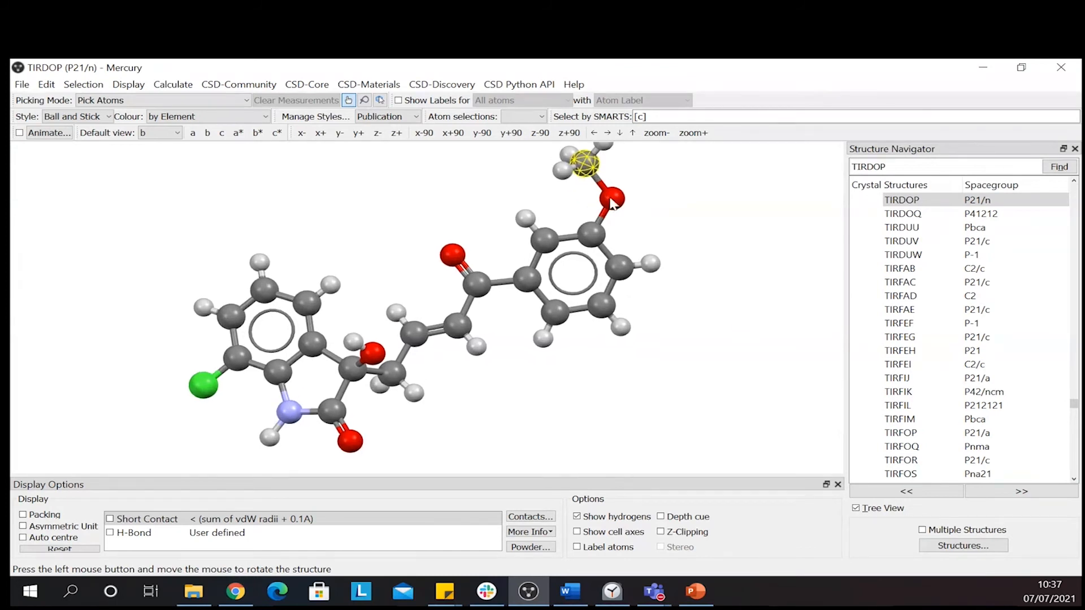
pyautogui.click(592, 235)
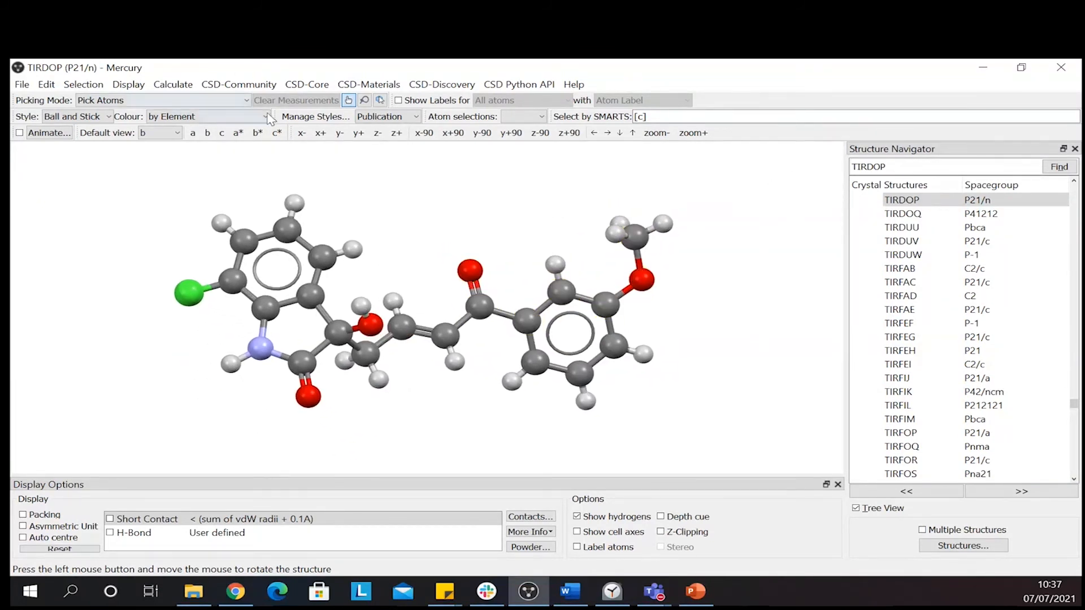
# Lasso the carbonyl, methoxyphenyl ring and methoxy atoms, then return to Pick Atoms mode
pyautogui.click(364, 100)
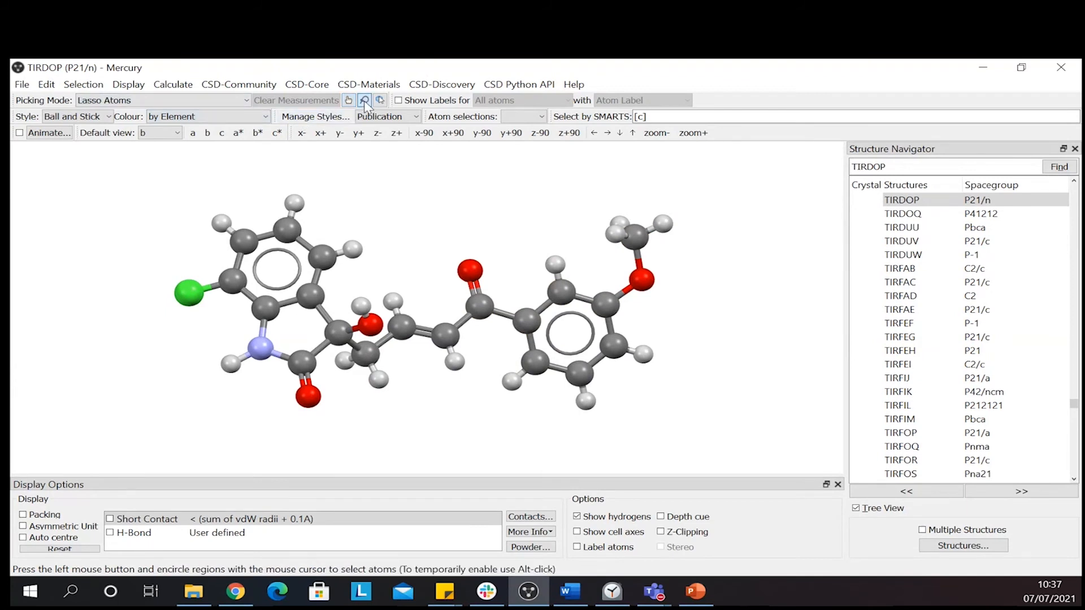
pyautogui.moveTo(488, 318); pyautogui.dragTo(703, 200)
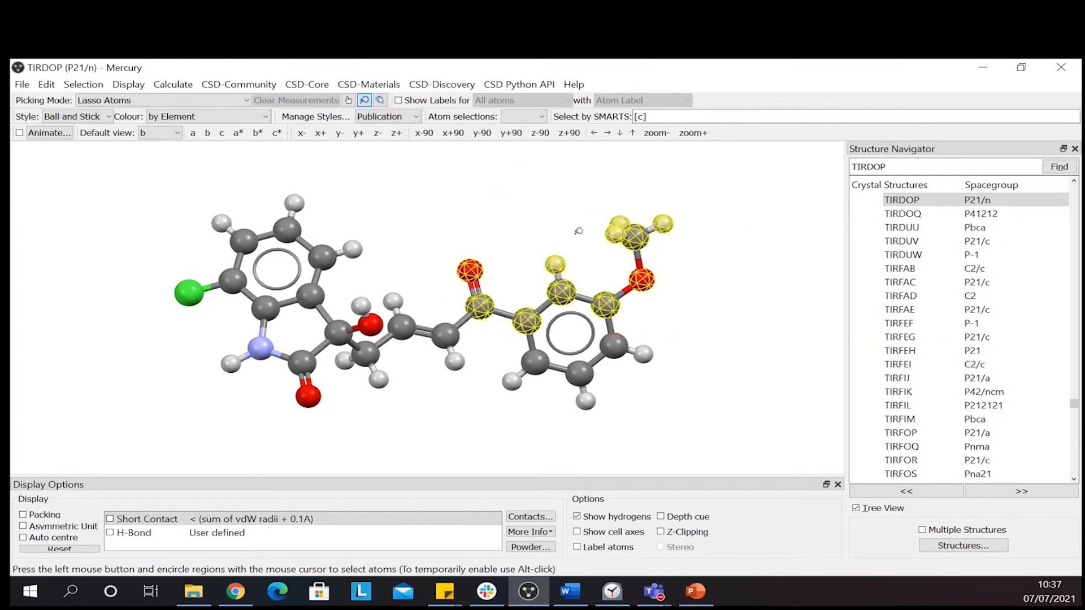
pyautogui.moveTo(755, 207)
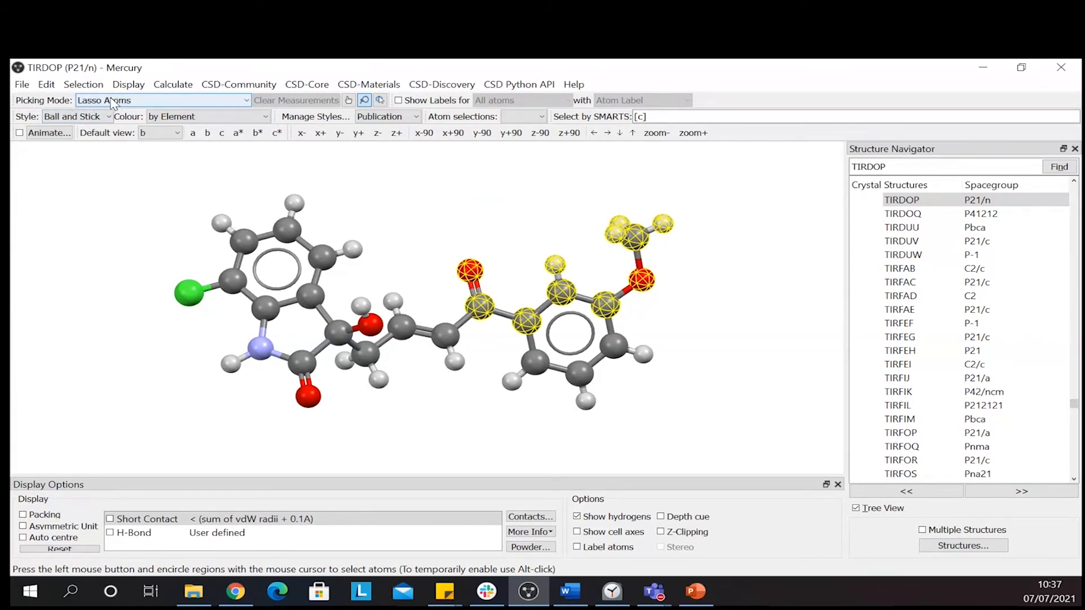
pyautogui.click(349, 101)
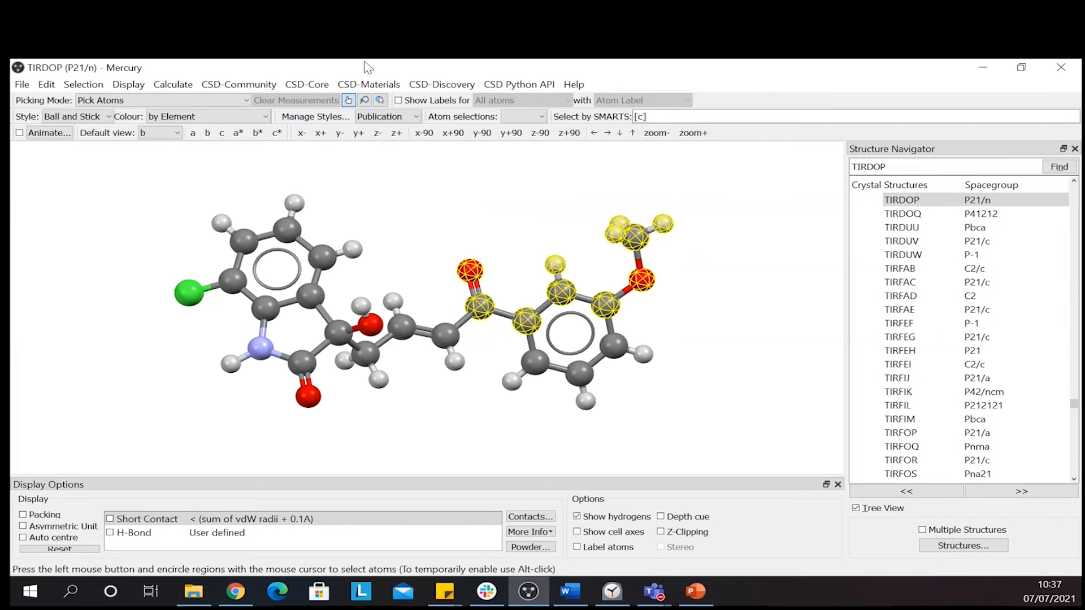
# Run a Mogul Geometry Check search on the selected fragment and close the results viewer
pyautogui.click(306, 84)
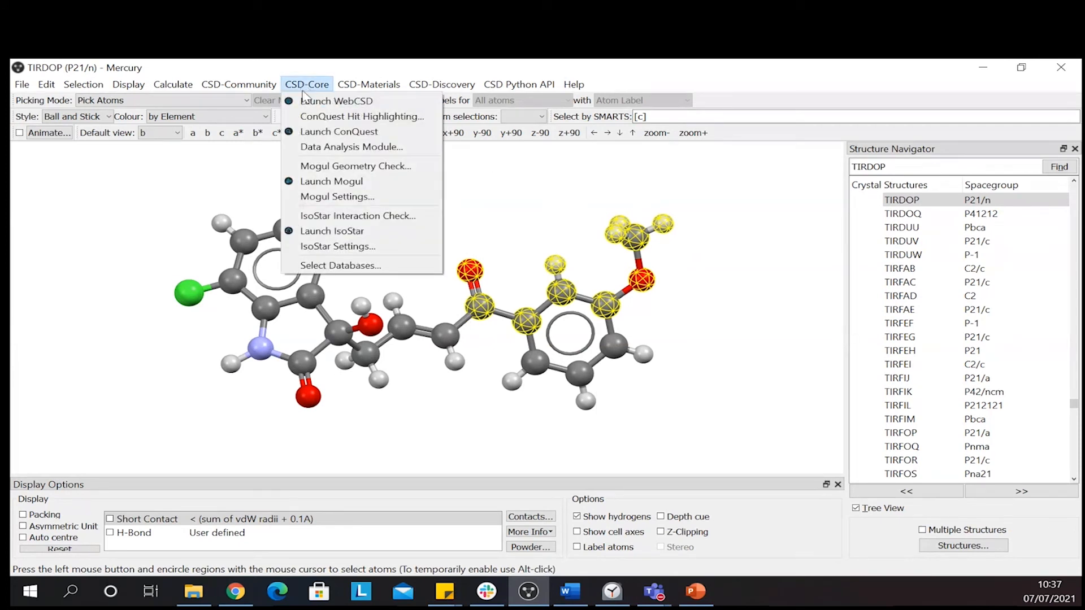
pyautogui.moveTo(355, 166)
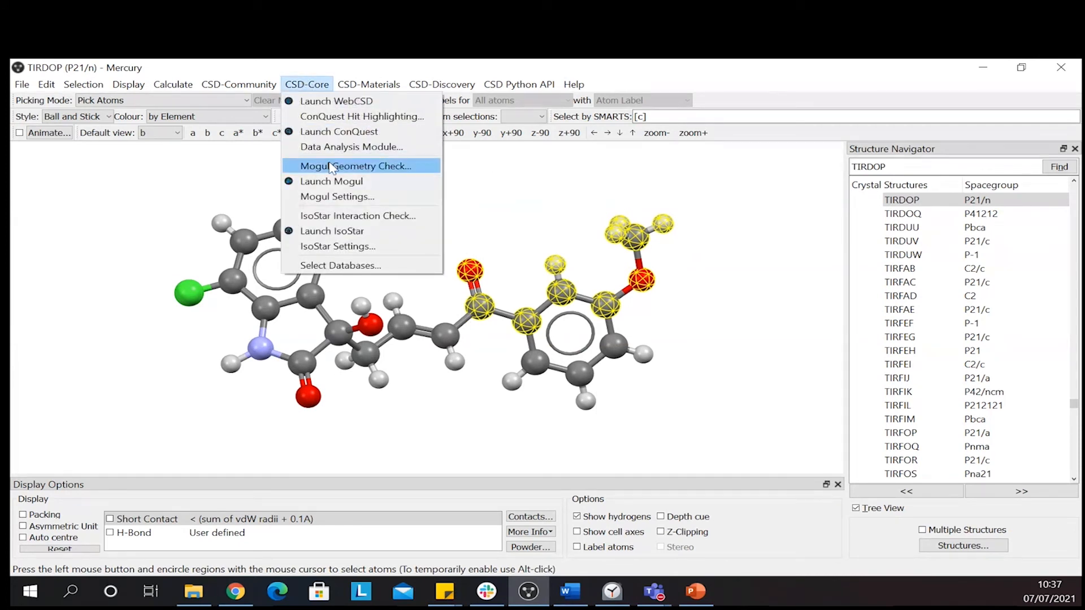
pyautogui.click(355, 166)
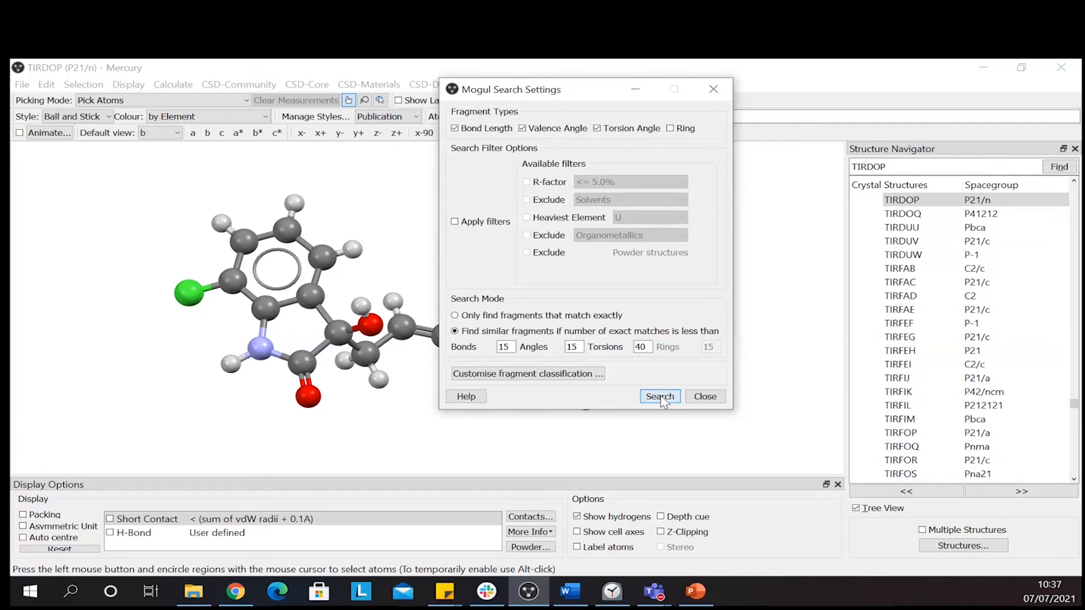
pyautogui.click(658, 396)
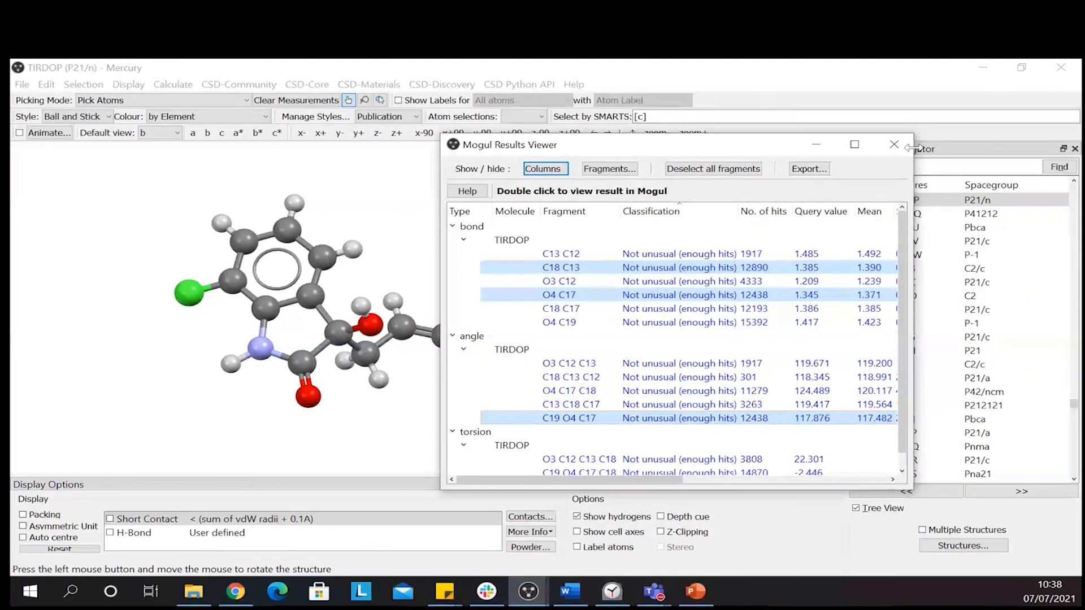
pyautogui.click(894, 145)
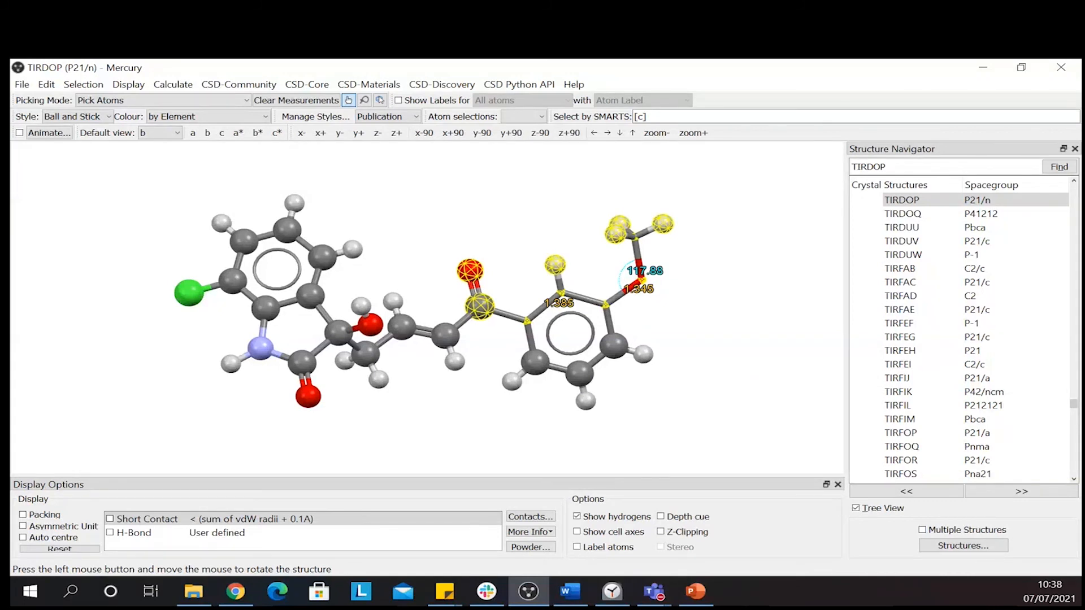
pyautogui.moveTo(514, 266)
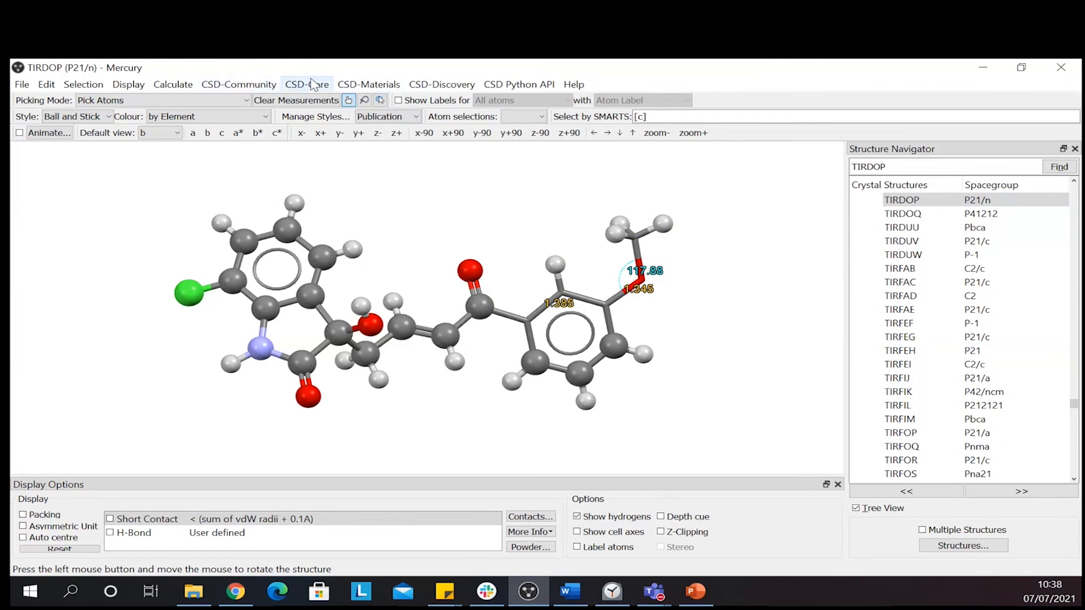
# Launch standalone Mogul, browse Results and View structures, return to Build query, cancel Load
pyautogui.click(306, 84)
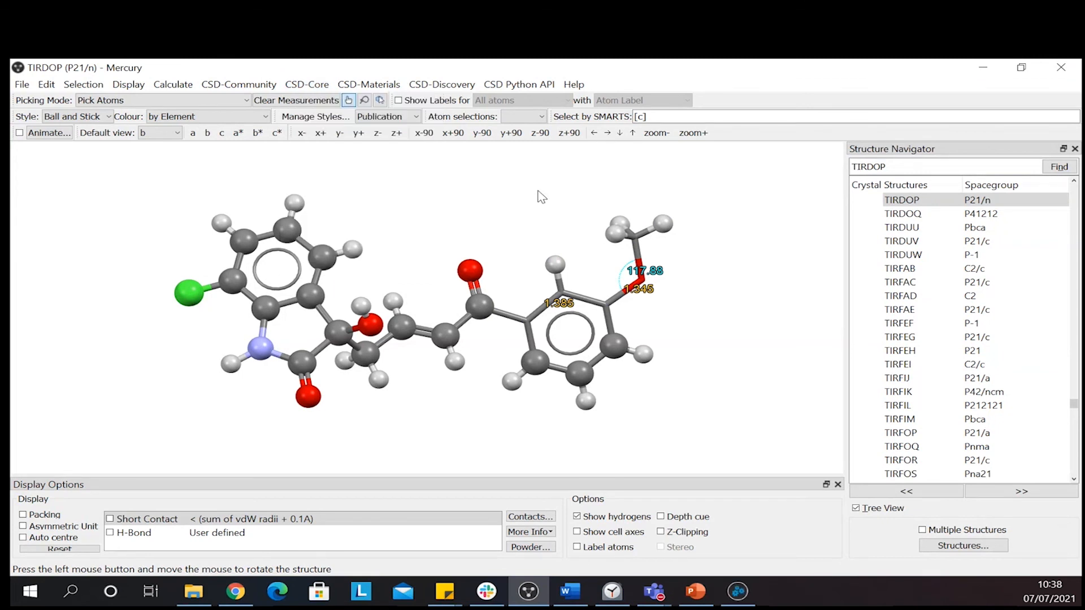
pyautogui.moveTo(780, 518)
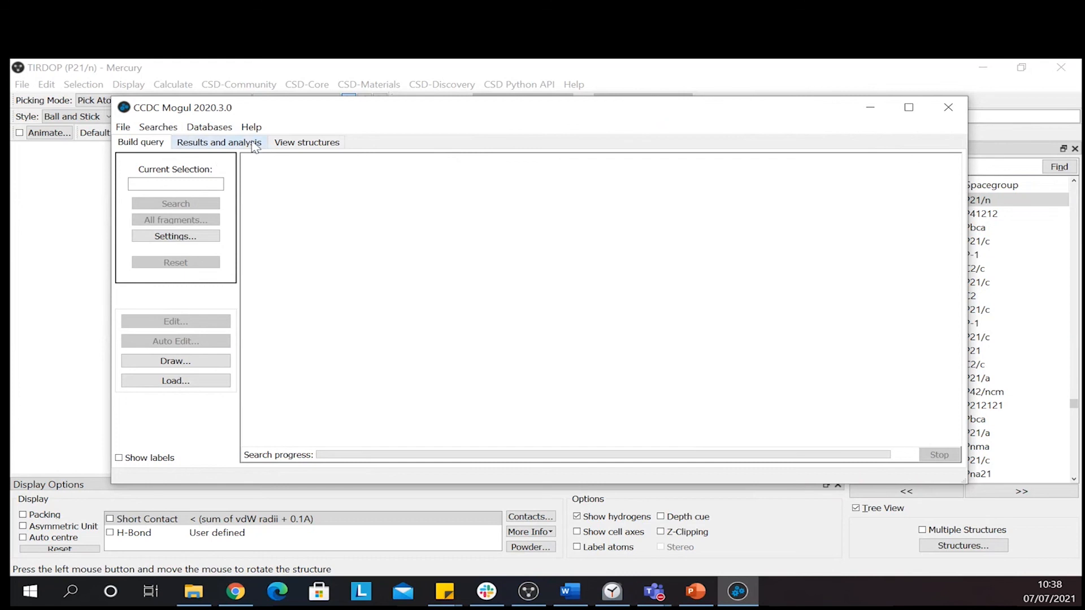
pyautogui.click(219, 142)
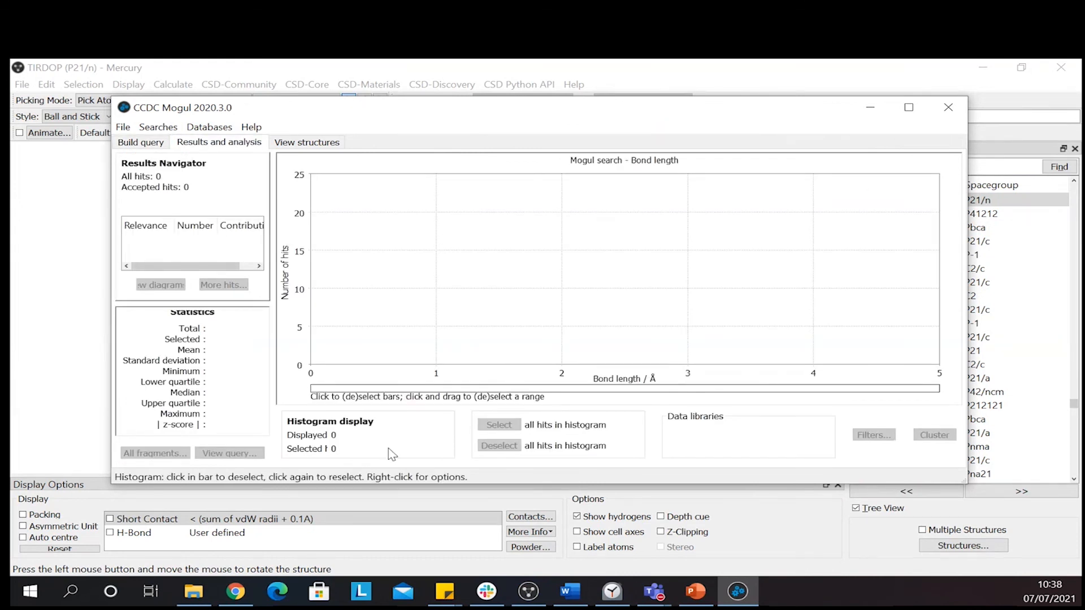
pyautogui.moveTo(320, 281)
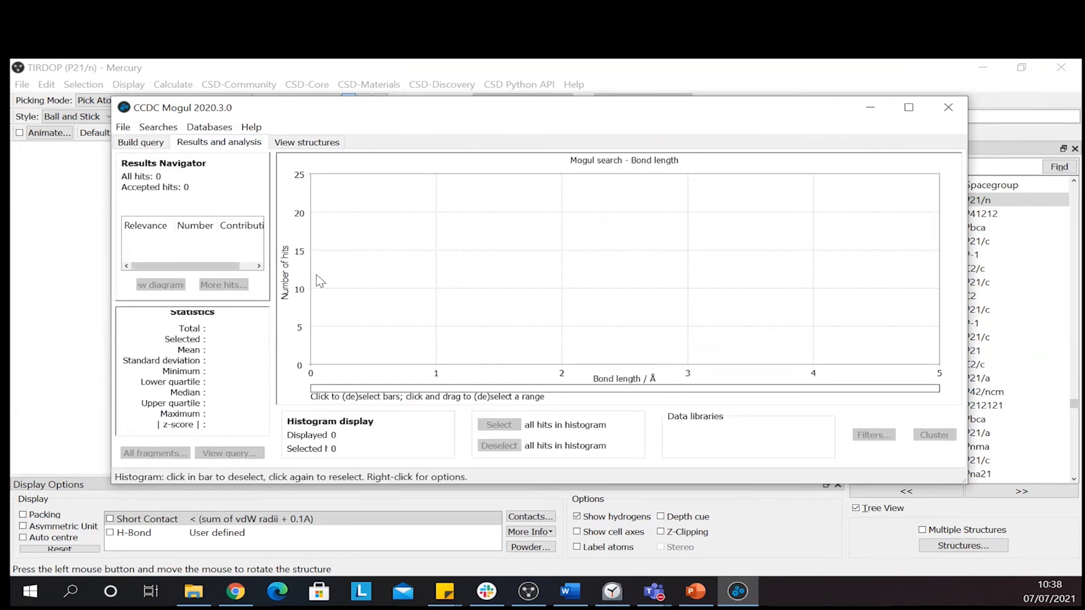
pyautogui.click(306, 142)
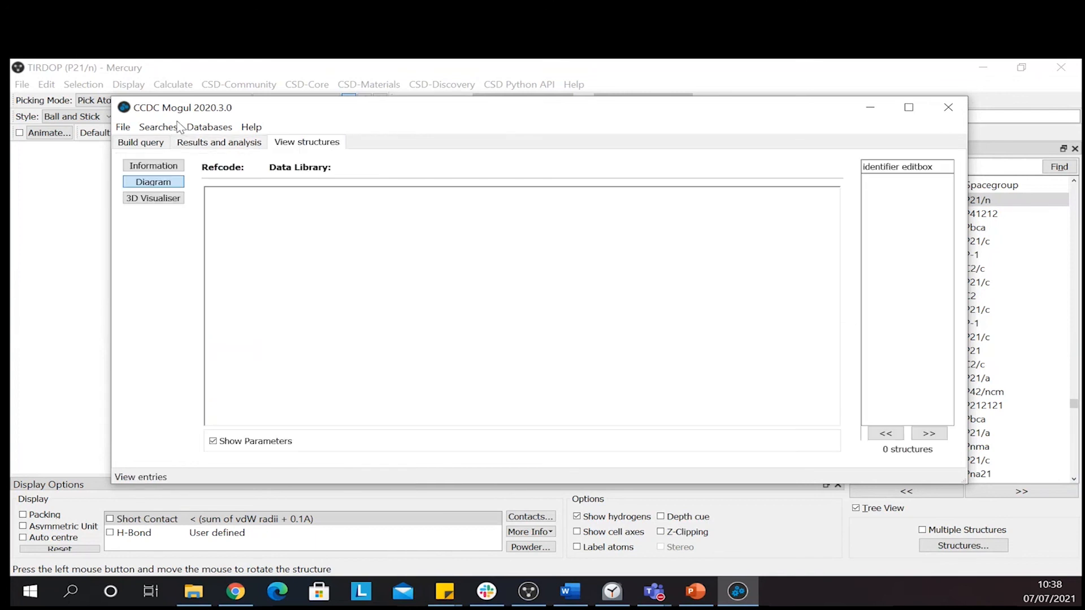
pyautogui.click(141, 142)
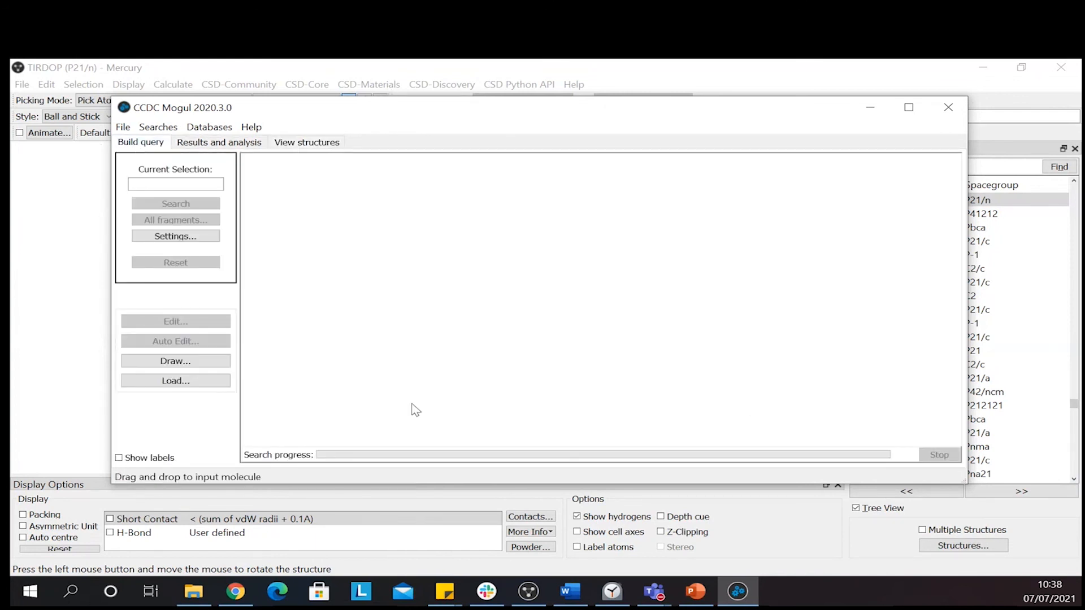
pyautogui.moveTo(657, 95)
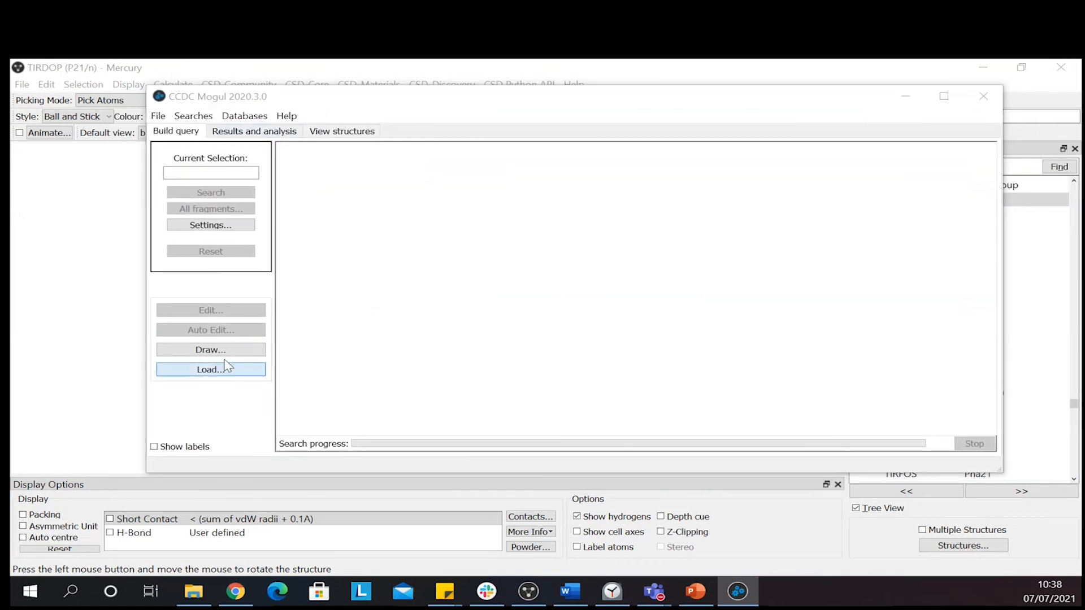
pyautogui.click(210, 369)
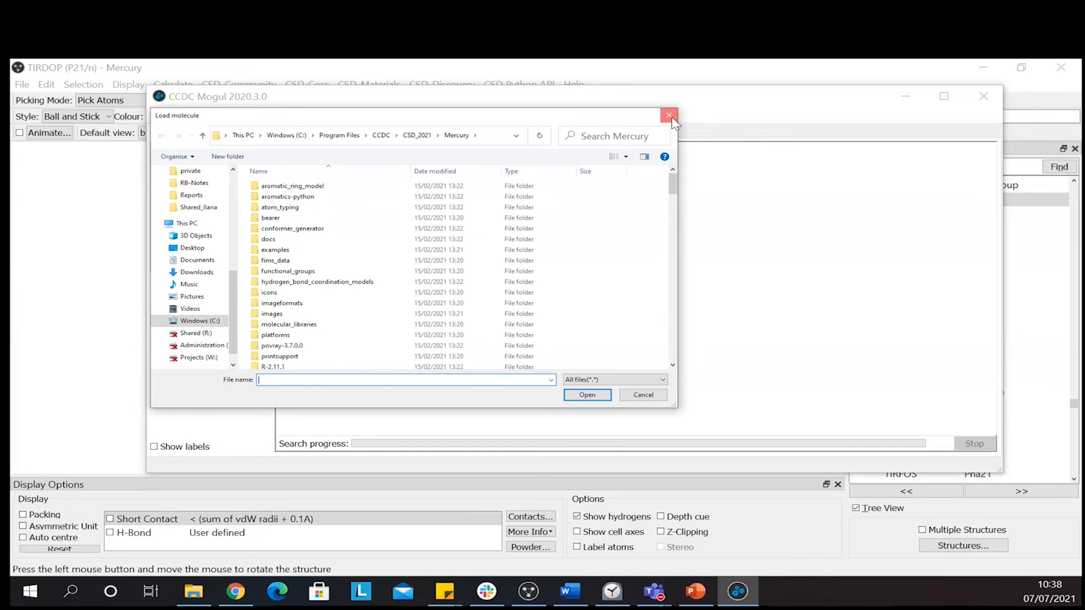
pyautogui.click(669, 114)
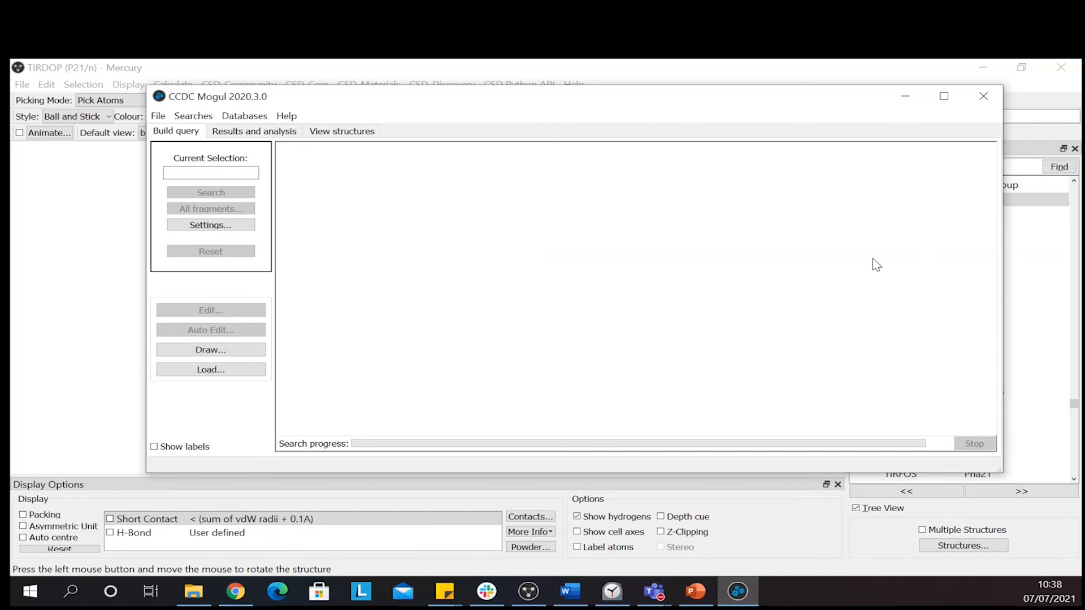
pyautogui.moveTo(870, 207)
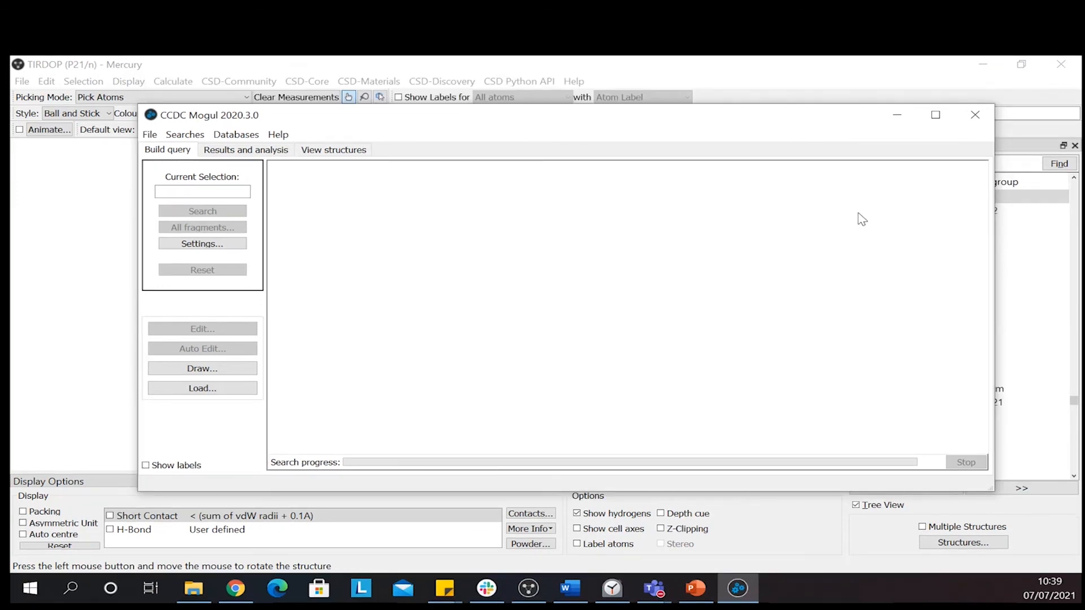
pyautogui.moveTo(975, 115)
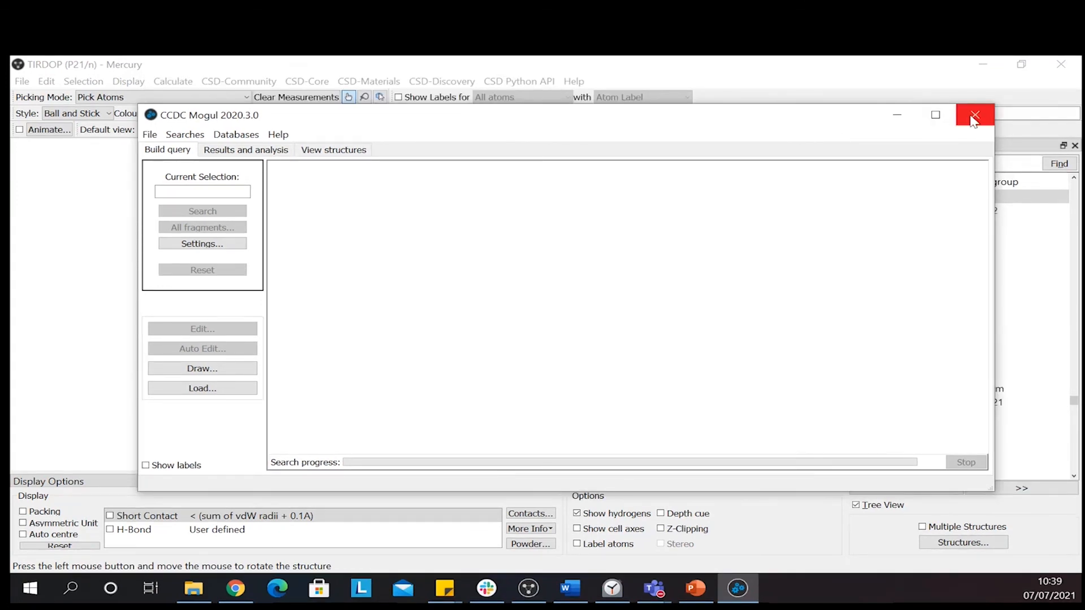